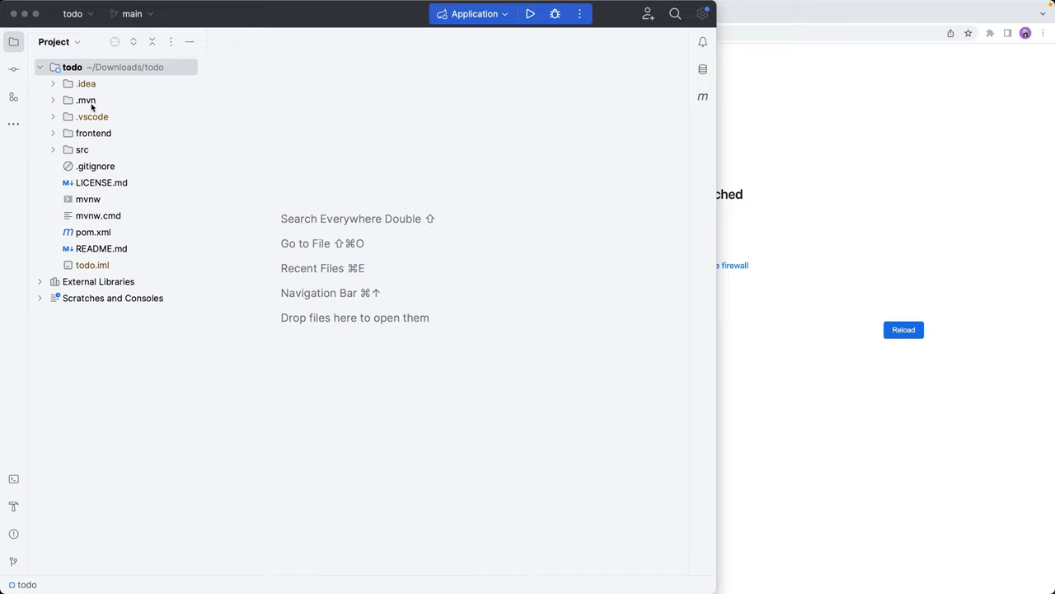
pyautogui.moveTo(268, 266)
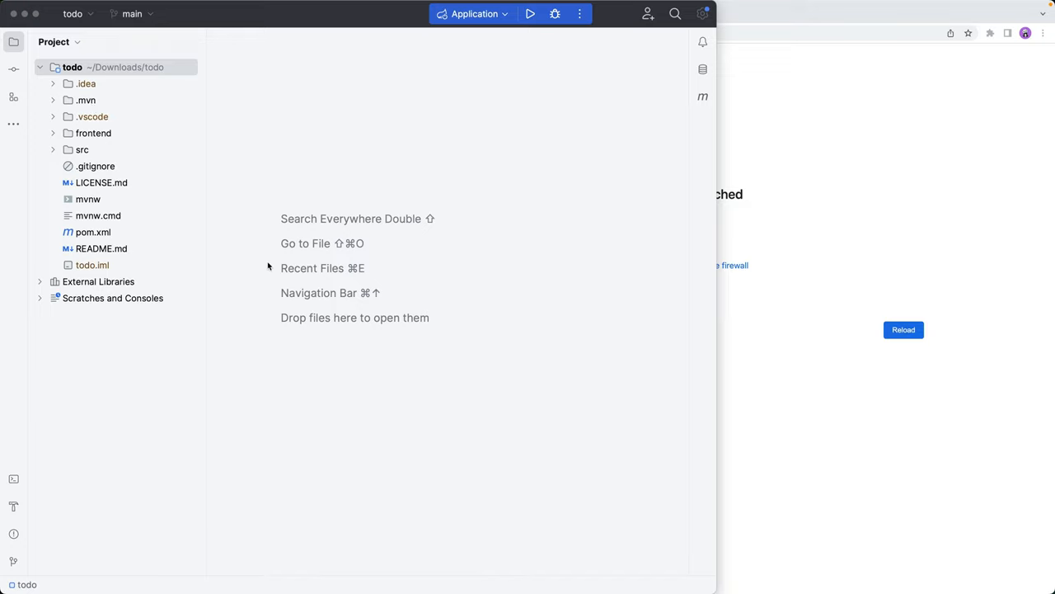
pyautogui.moveTo(216, 377)
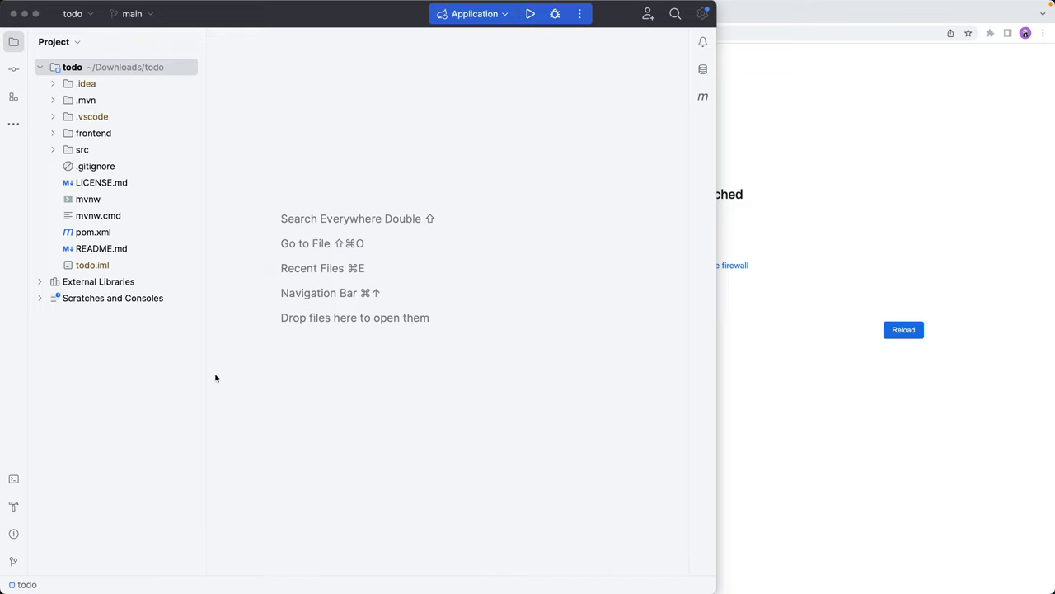
pyautogui.moveTo(131, 125)
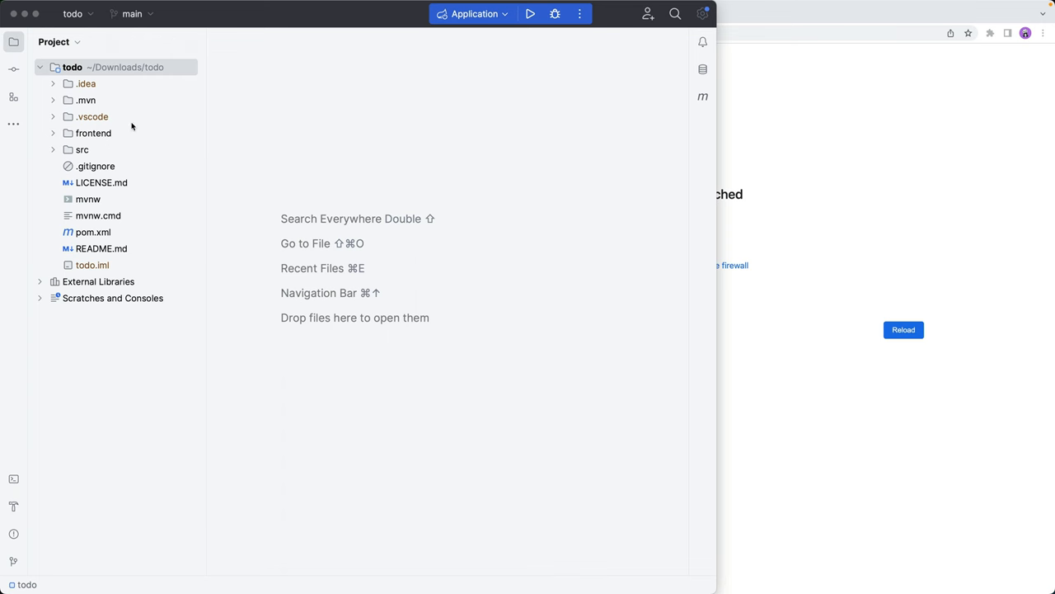
# - Add the com.h2database:h2 and spring-boot-starter-data-jpa dependency blocks to pom.xml
pyautogui.click(92, 232)
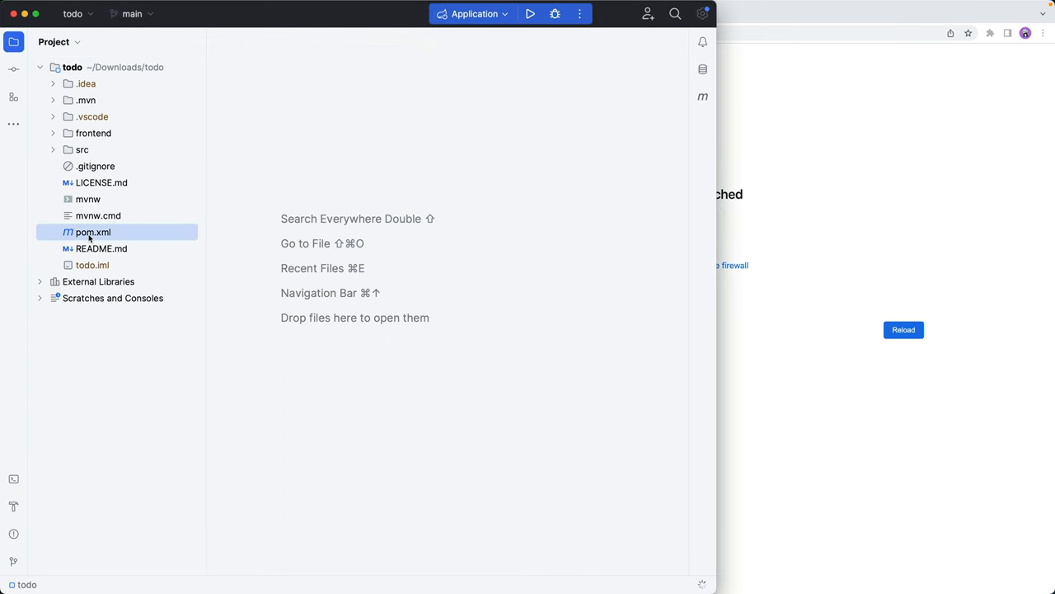
pyautogui.doubleClick(93, 232)
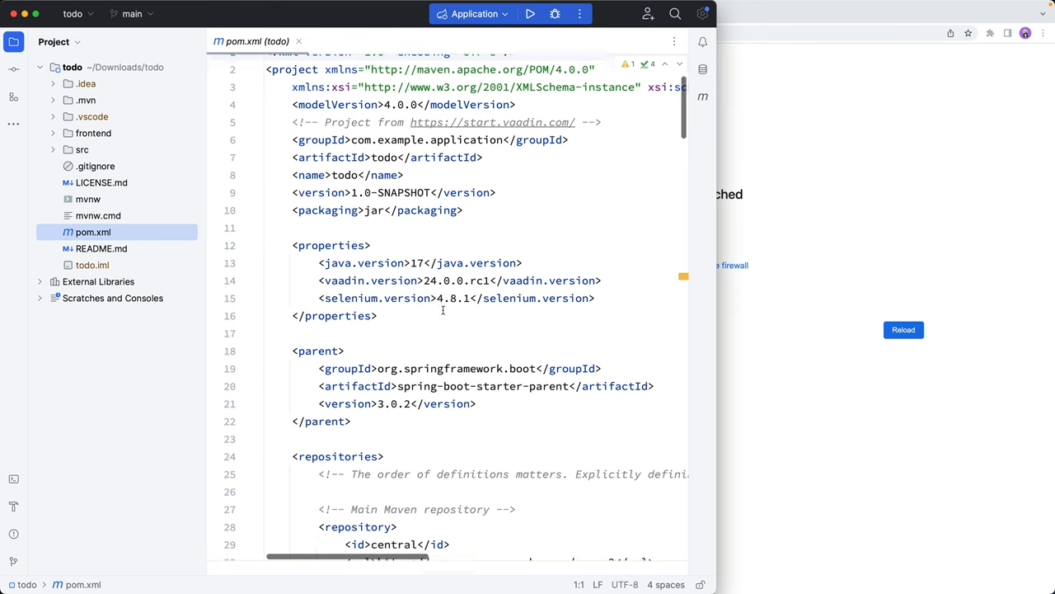
pyautogui.scroll(-3)
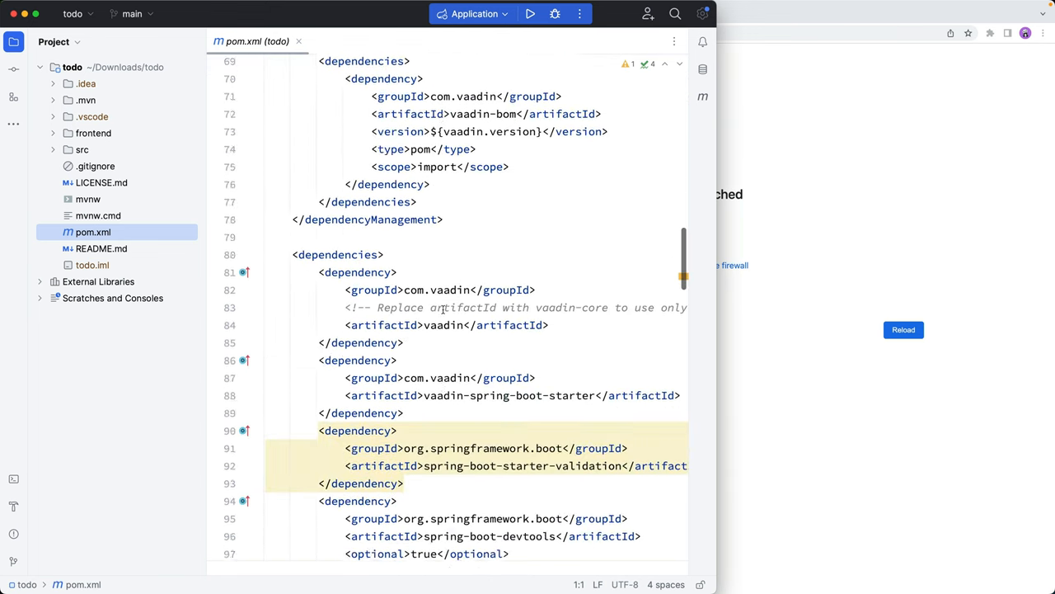
pyautogui.scroll(-3)
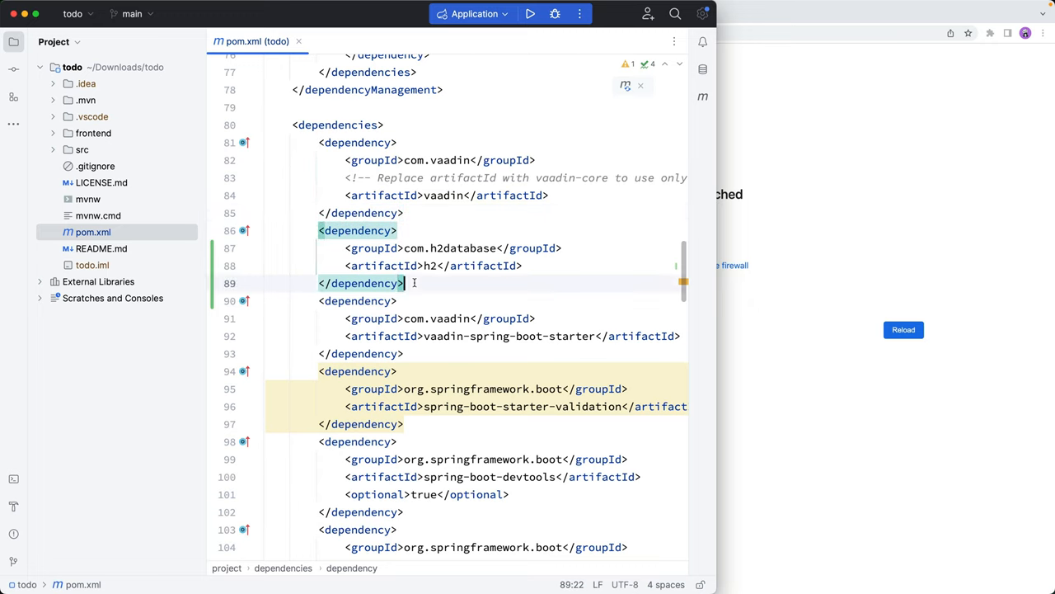
pyautogui.write('spr')
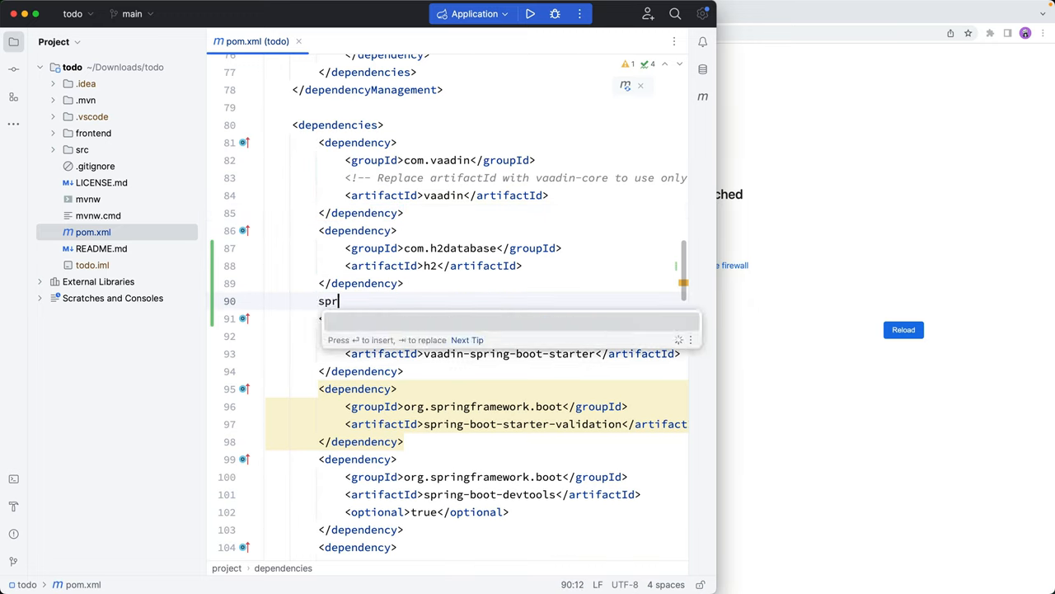
pyautogui.write('ing-boot-')
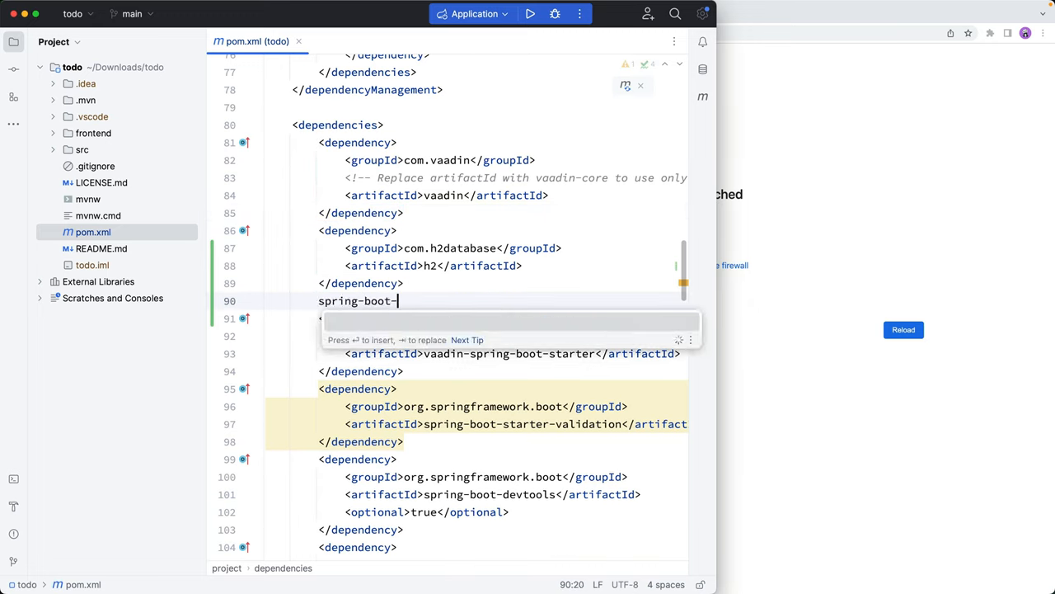
pyautogui.write('jpa</artifactId>')
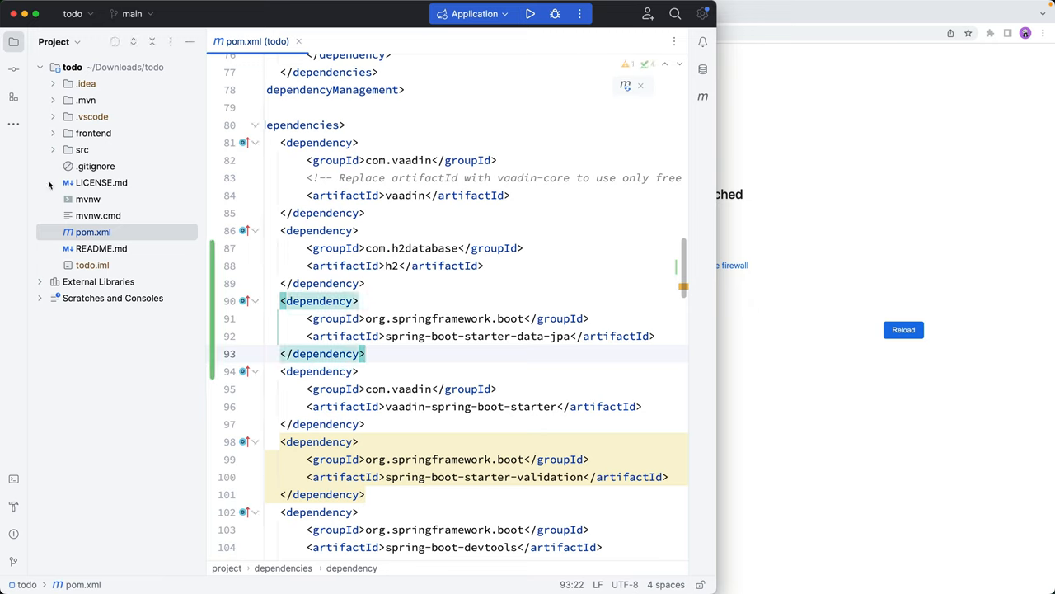
# - Open Application.java from src/main/java and remove the views package
pyautogui.click(81, 149)
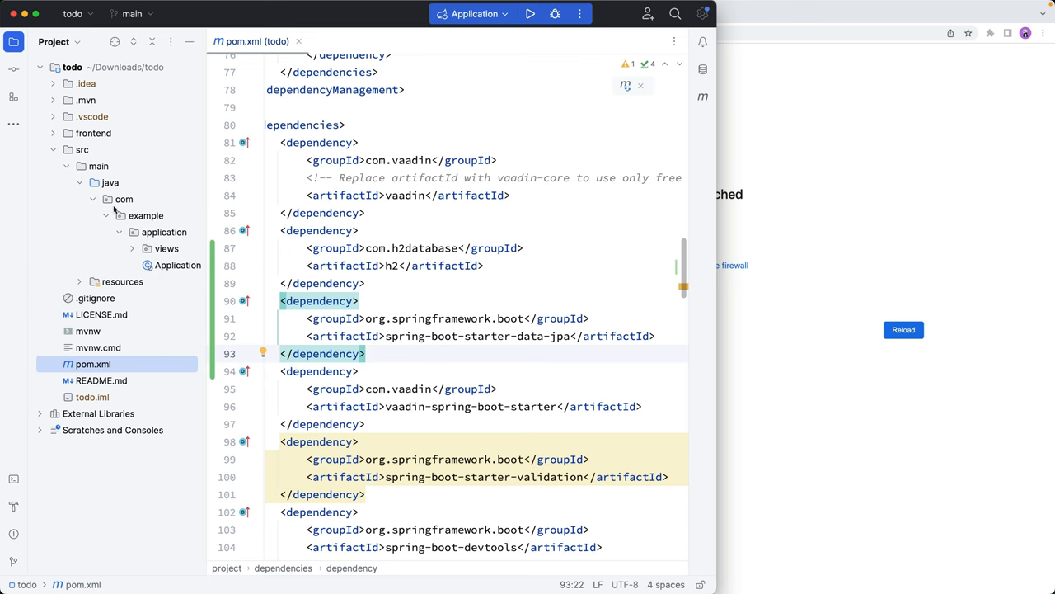
pyautogui.click(177, 265)
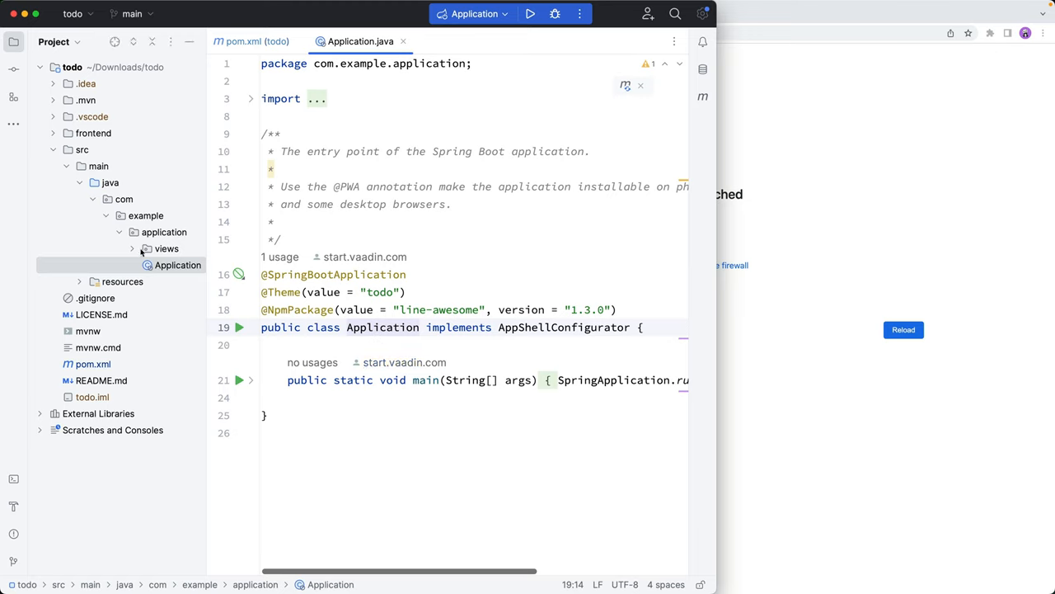
pyautogui.click(165, 248)
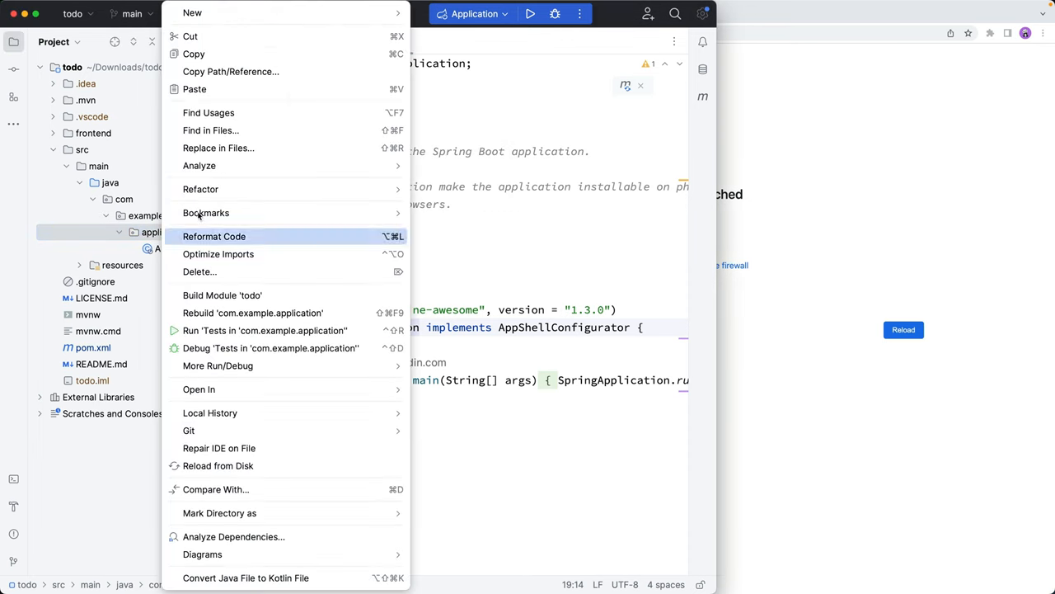
# - Create TodoView extending VerticalLayout, routed at "", adding an H1 "Hello, world" in its constructor
pyautogui.click(192, 12)
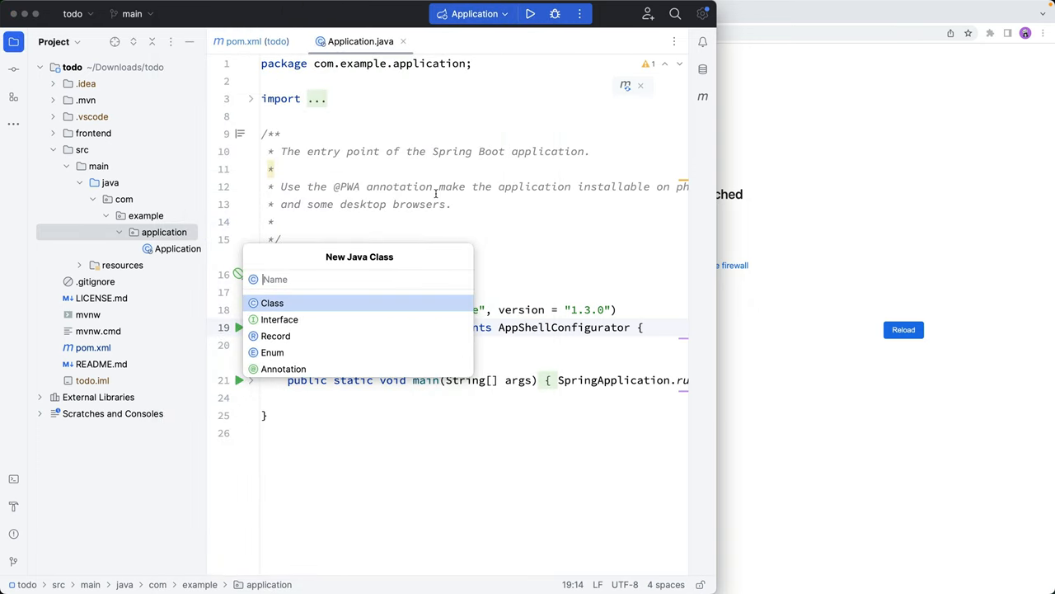
pyautogui.press('Escape')
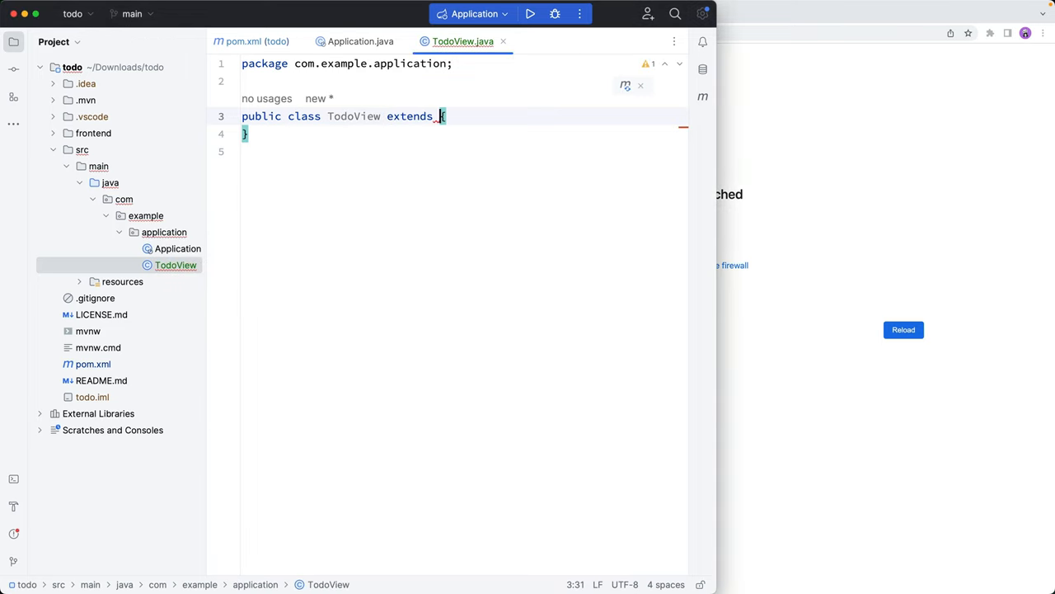
pyautogui.write('VerticalLayout')
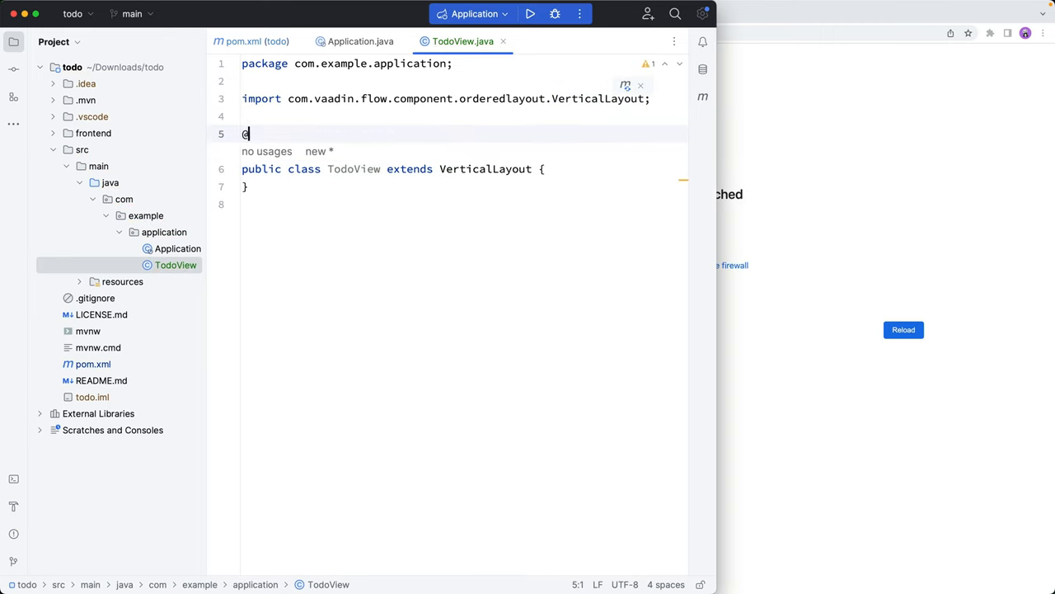
pyautogui.write('Route("')
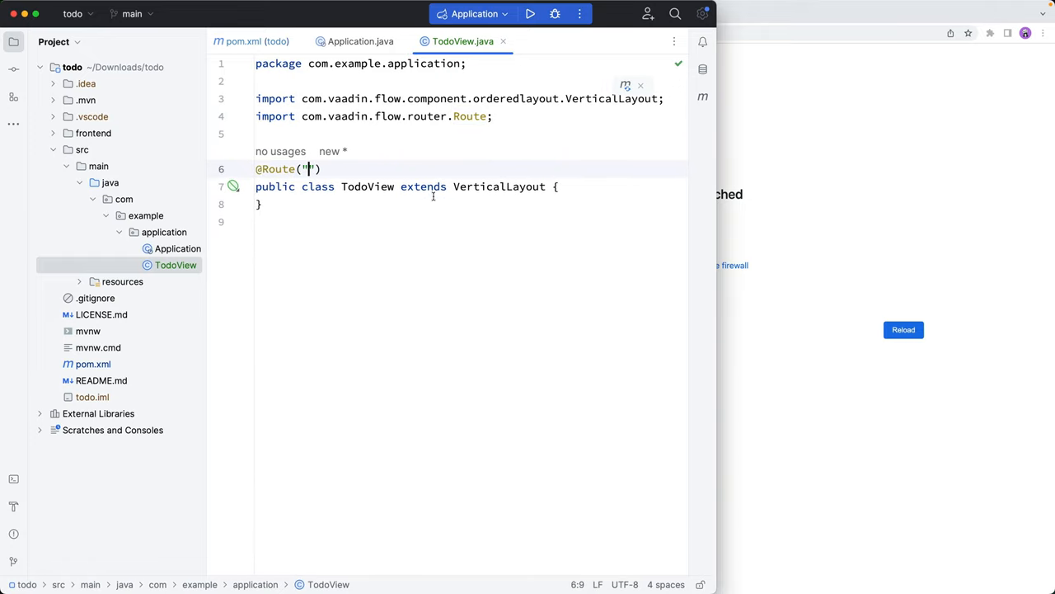
pyautogui.moveTo(594, 210)
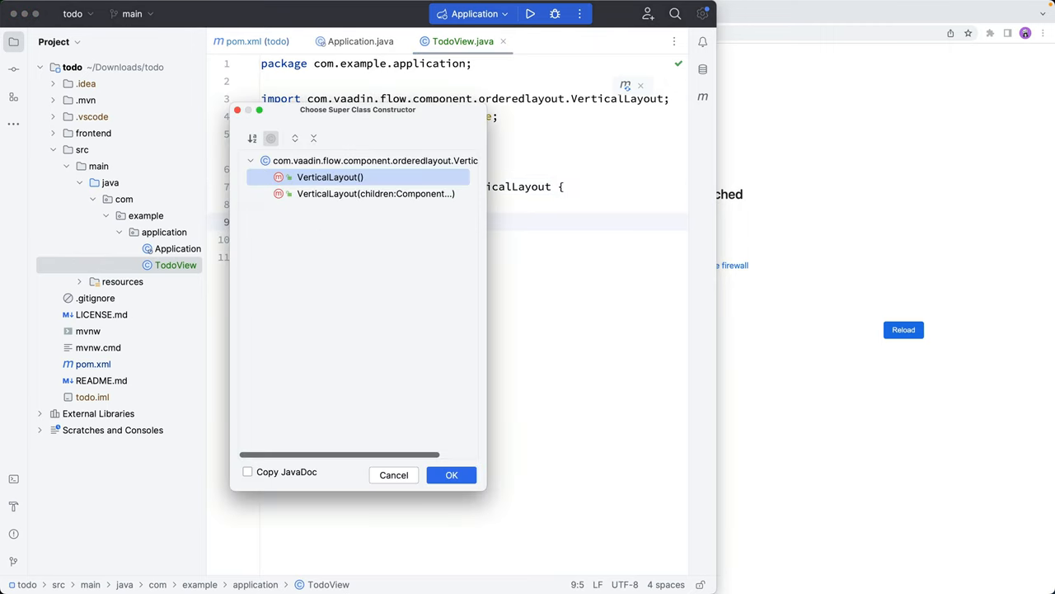
pyautogui.click(451, 474)
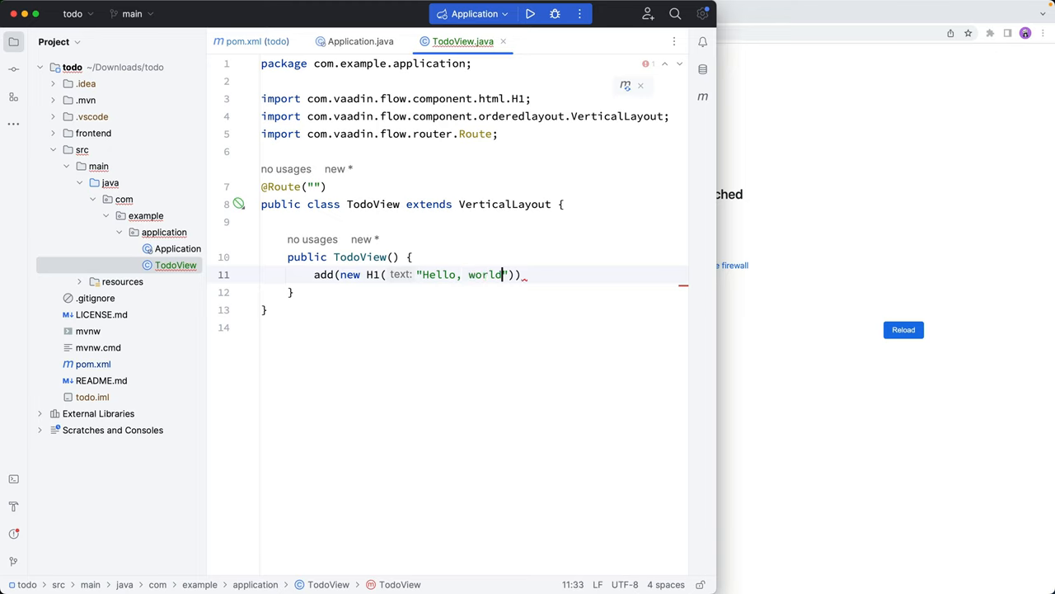
pyautogui.write(';')
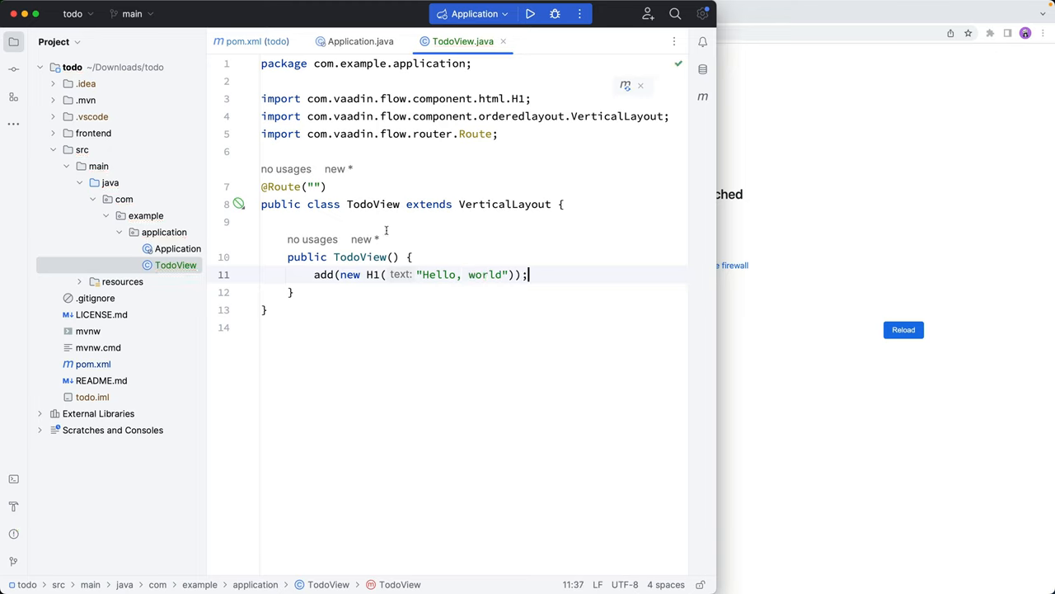
pyautogui.click(360, 42)
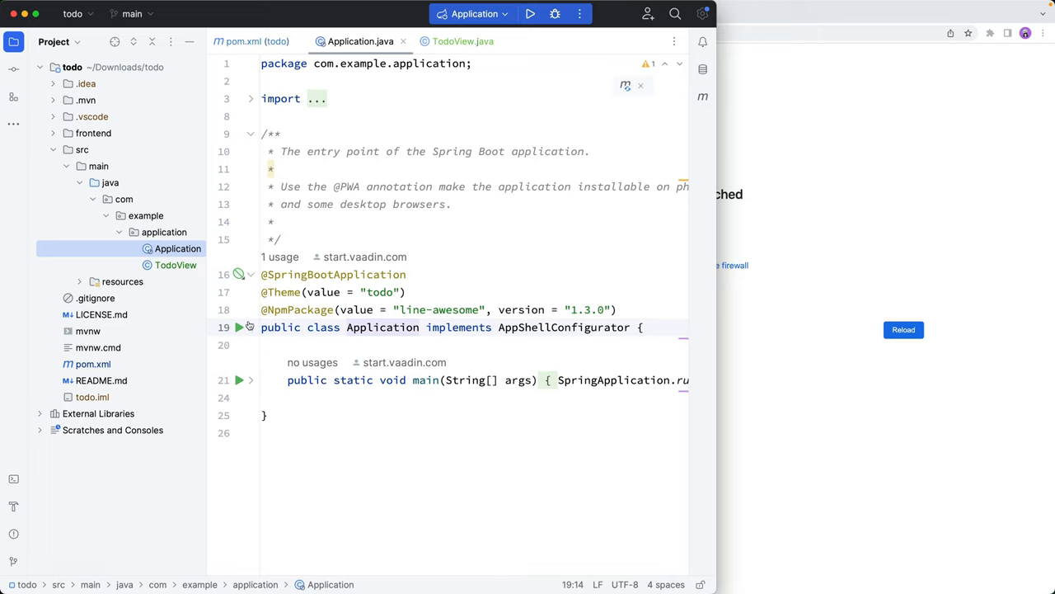
# - Run 'Application' from the gutter icon and see Hello, world at localhost:8080
pyautogui.click(239, 327)
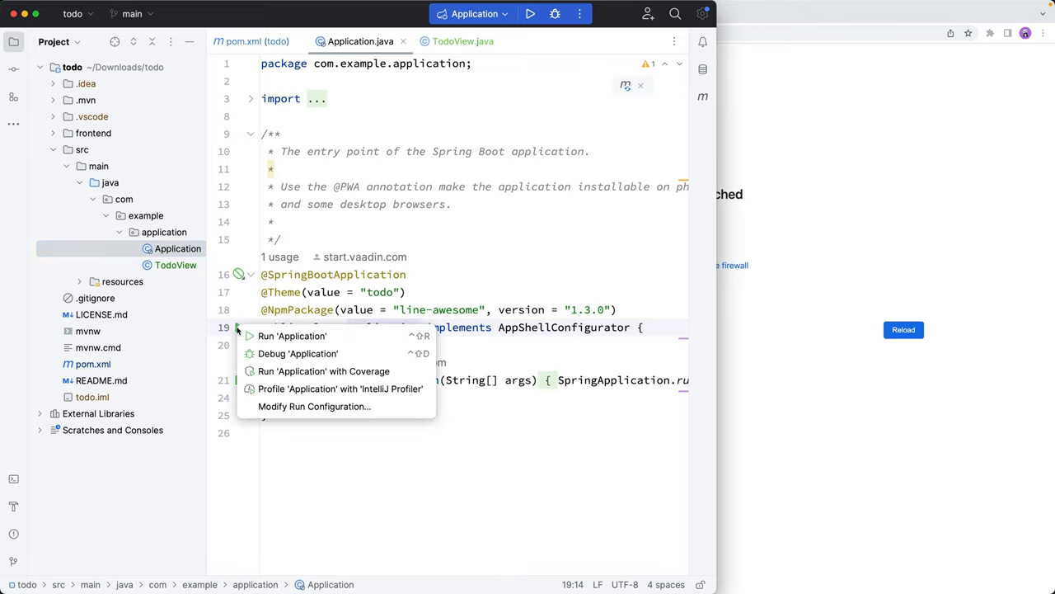
pyautogui.click(292, 336)
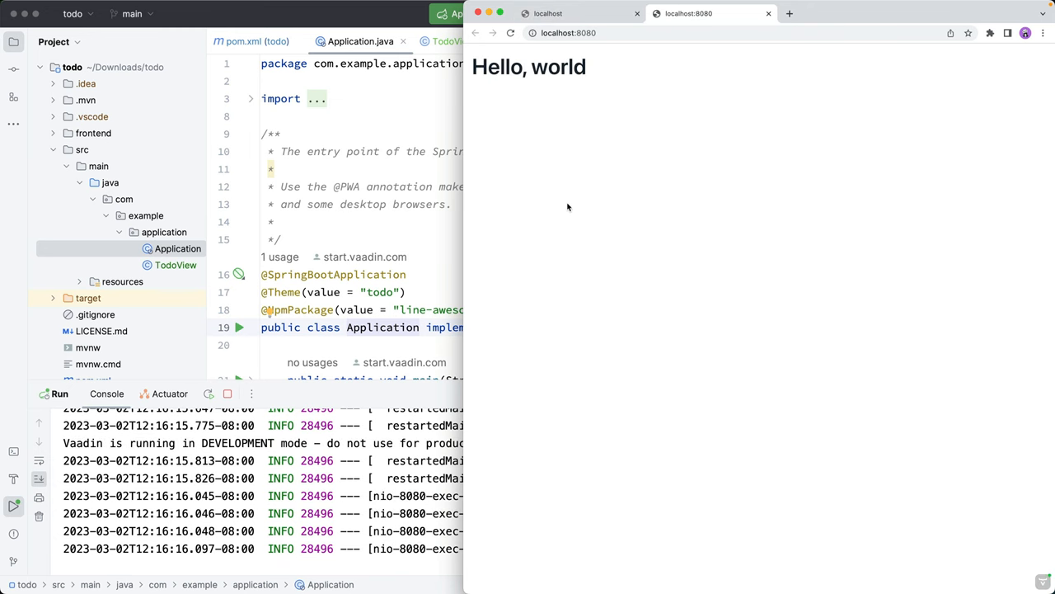
pyautogui.moveTo(635, 14)
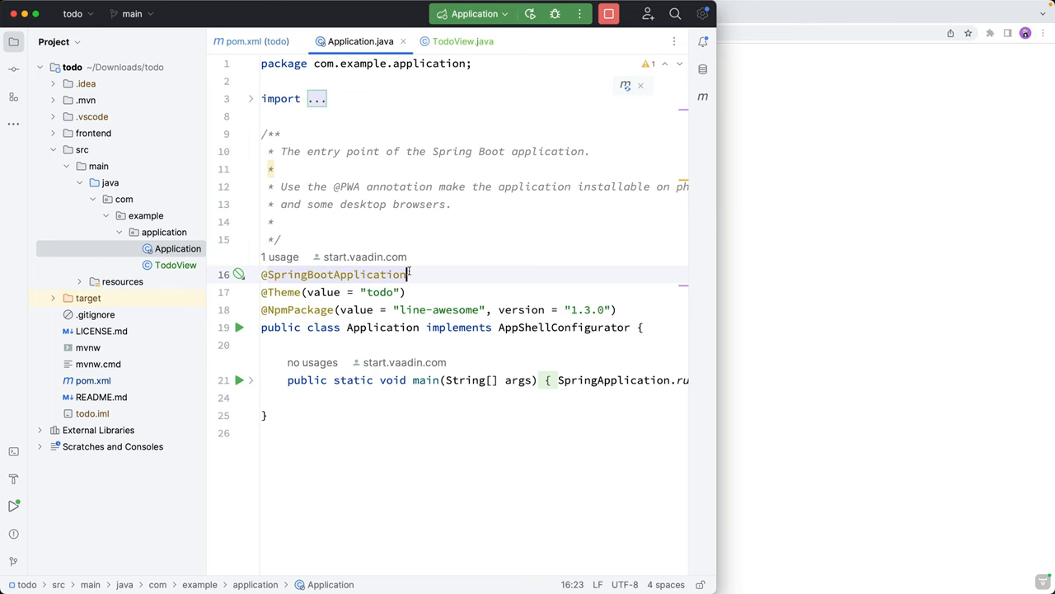
# - Create a Todo Java class in com.example.application and add it to Git
pyautogui.click(163, 231)
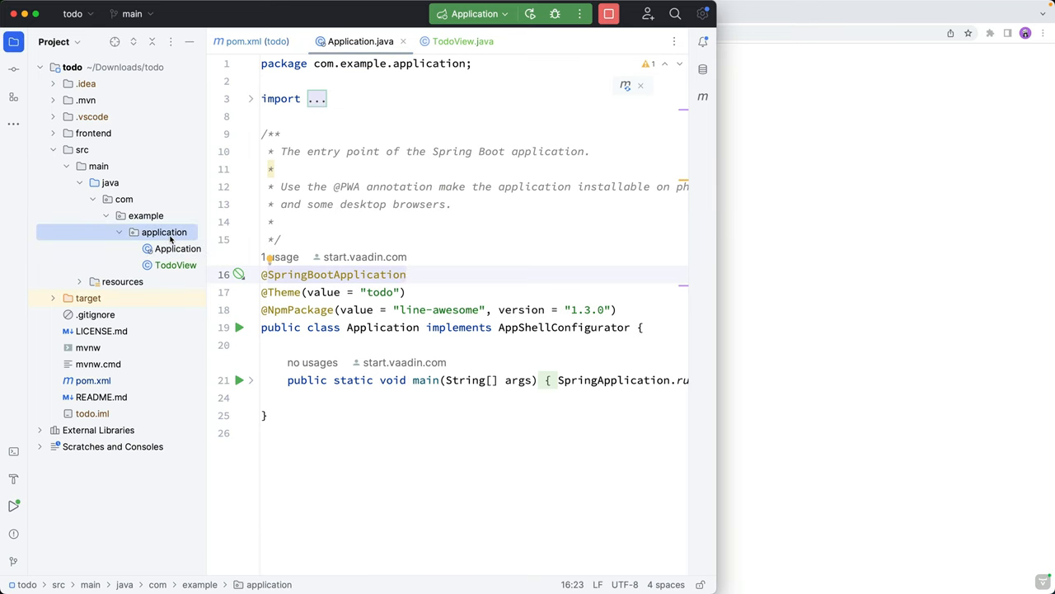
pyautogui.rightClick(164, 231)
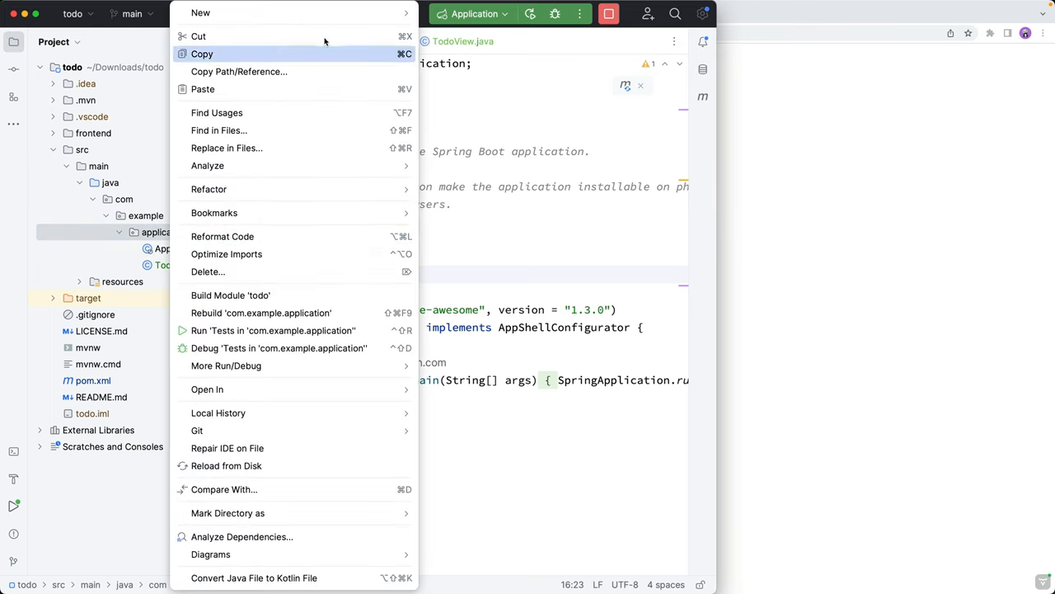
pyautogui.click(201, 13)
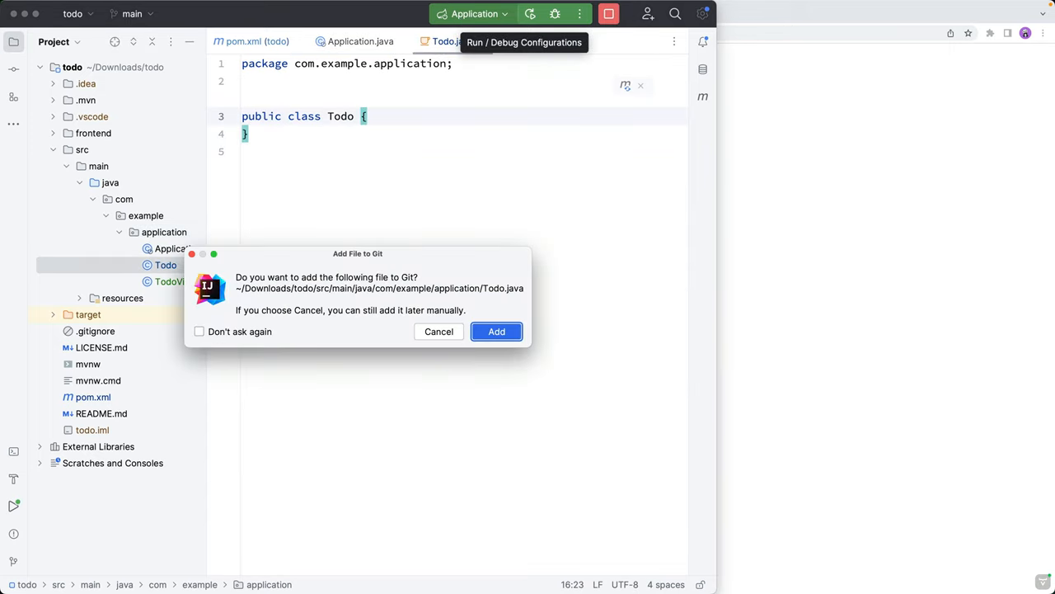
pyautogui.click(497, 330)
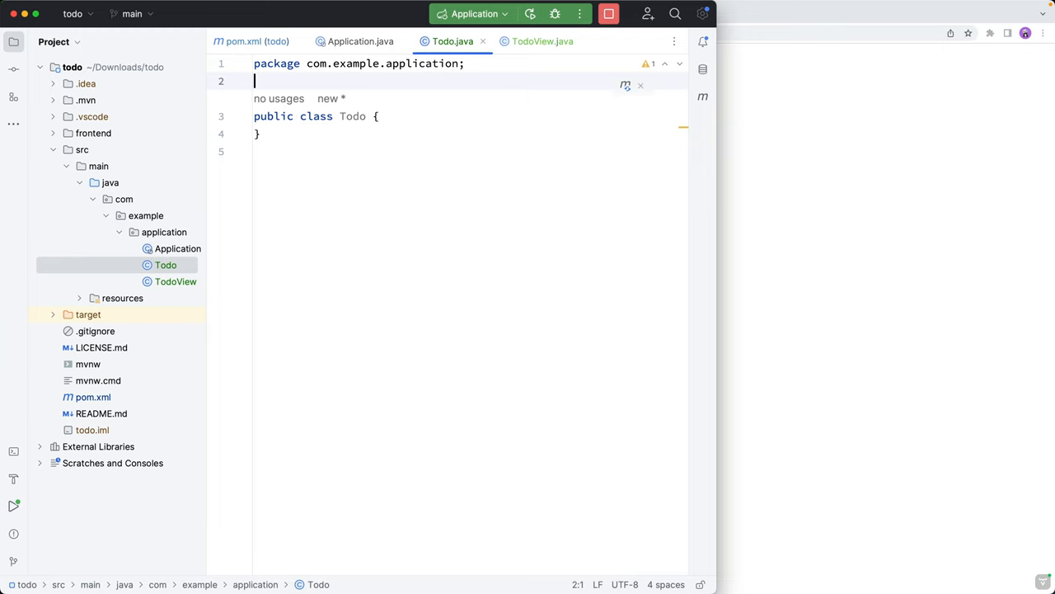
pyautogui.write('@Entity')
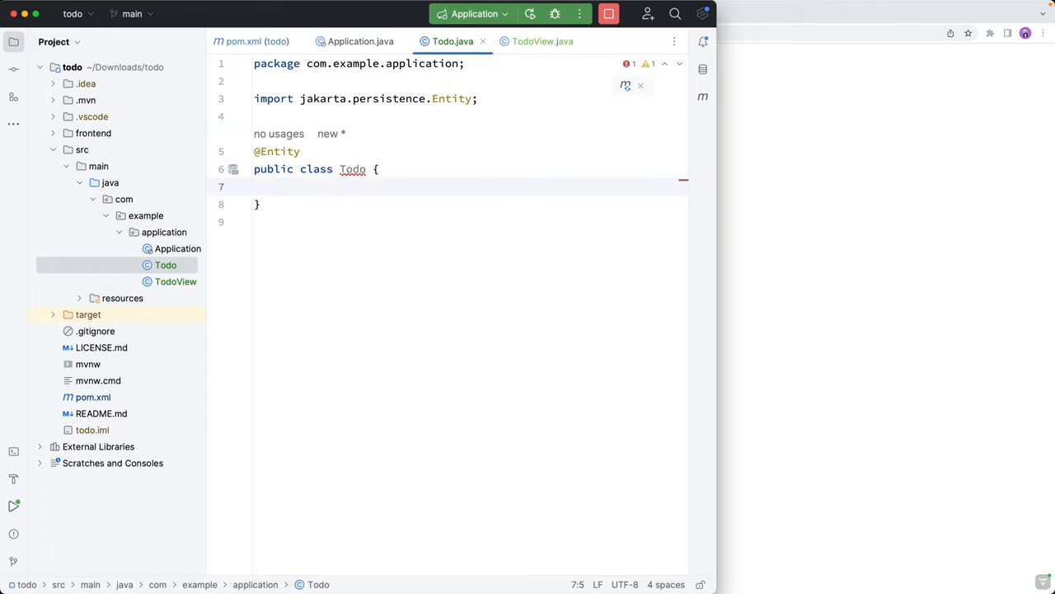
pyautogui.write('private')
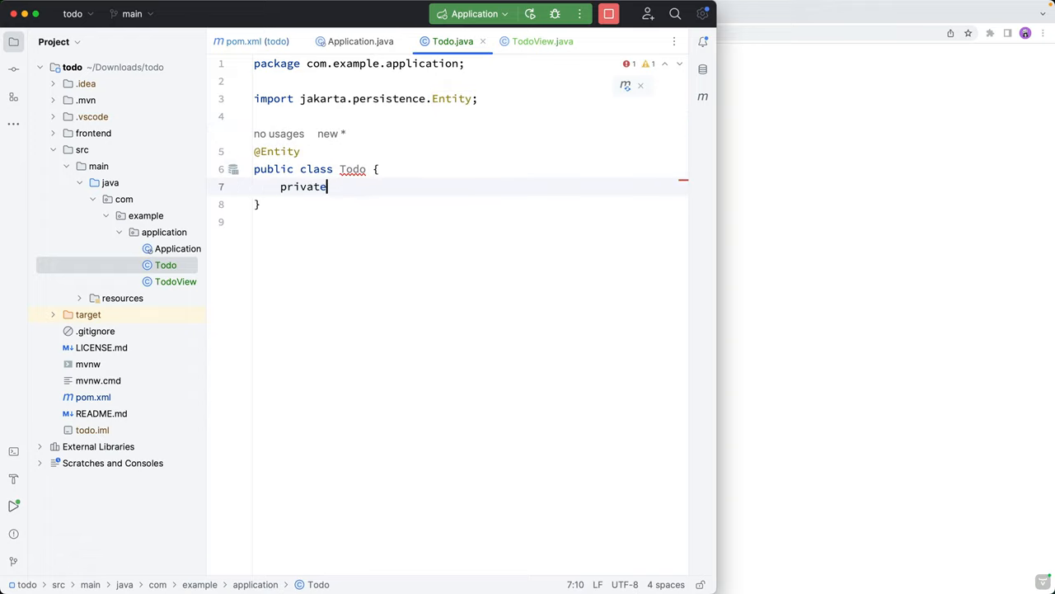
pyautogui.write('Long id;')
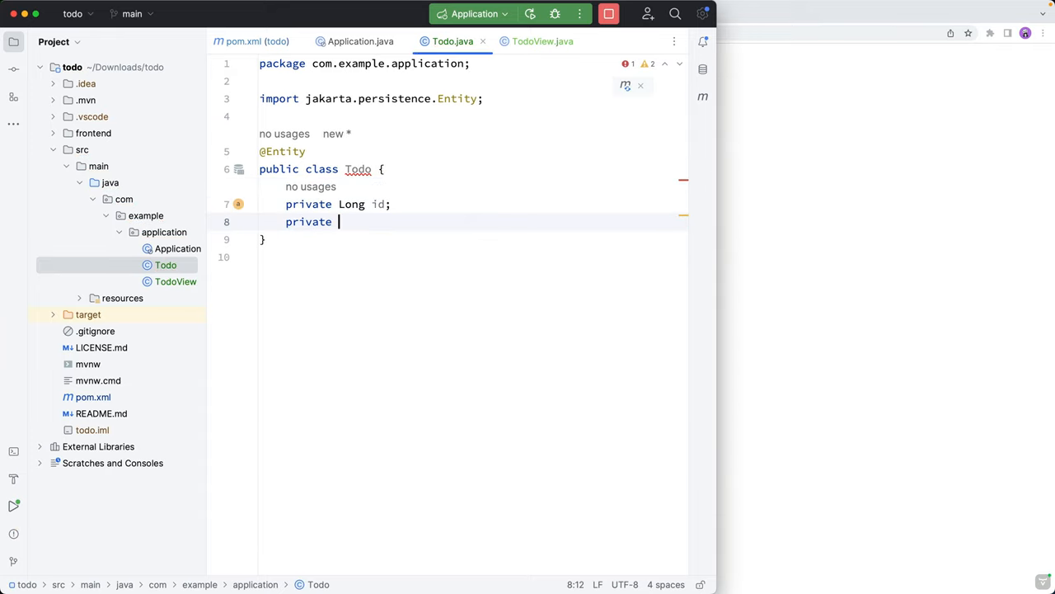
pyautogui.write('String task;')
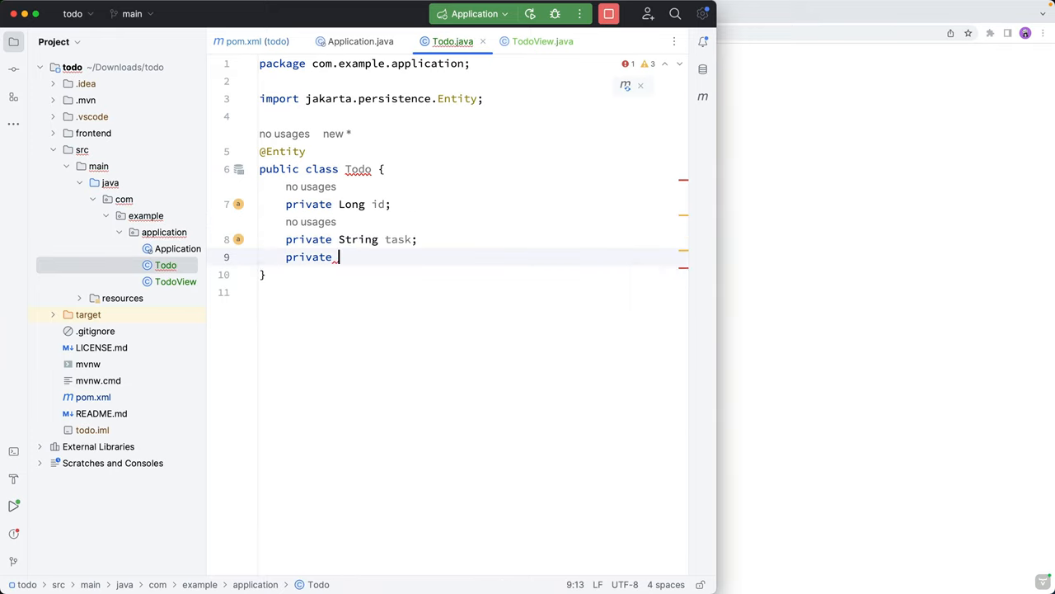
pyautogui.write('boolean d')
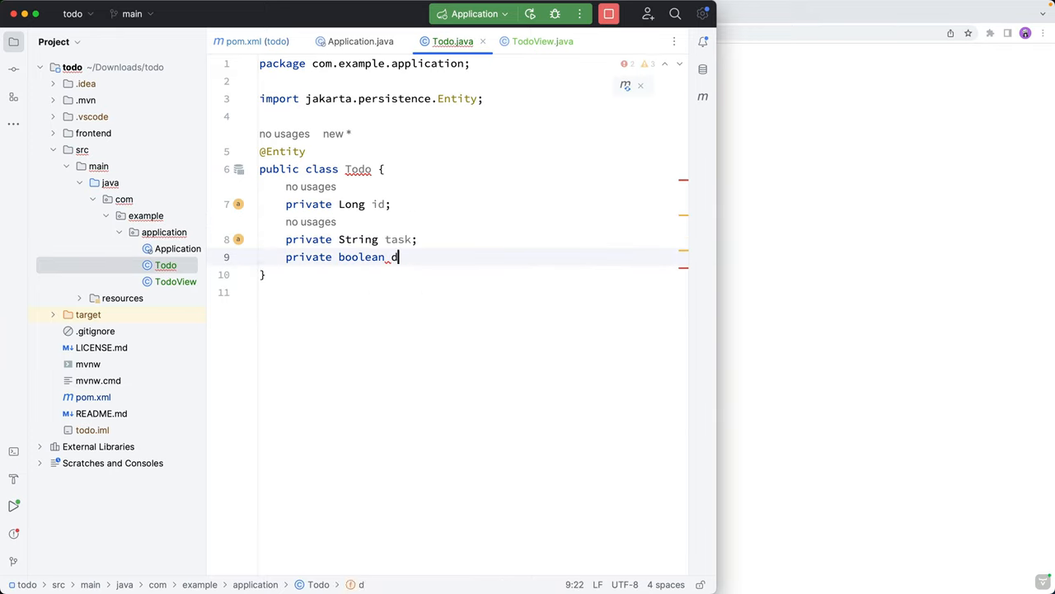
pyautogui.write('one;')
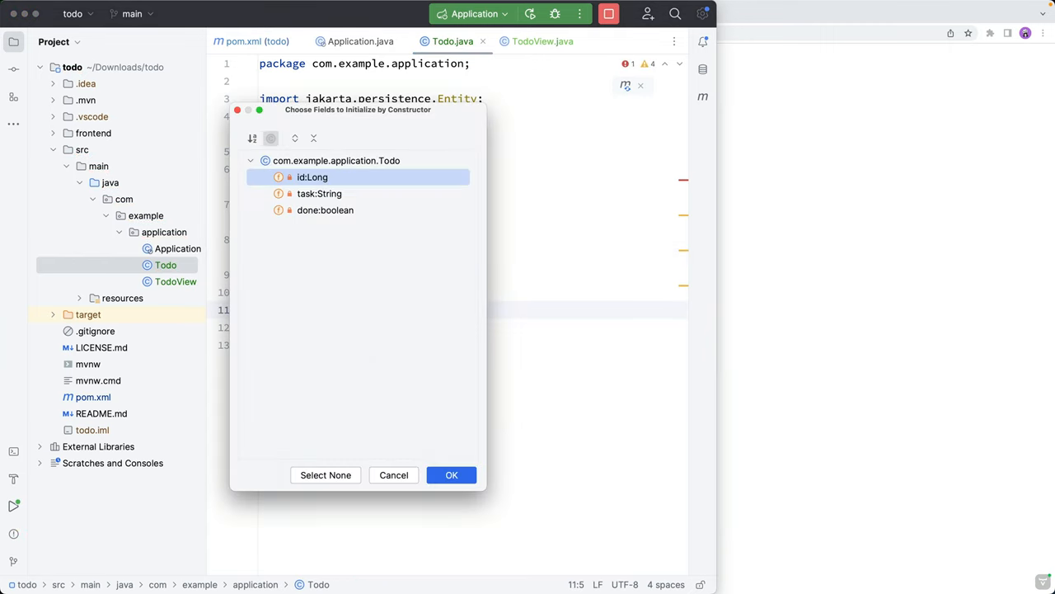
# - Generate a task-only constructor, a no-argument constructor, and getters and setters for all fields
pyautogui.click(451, 474)
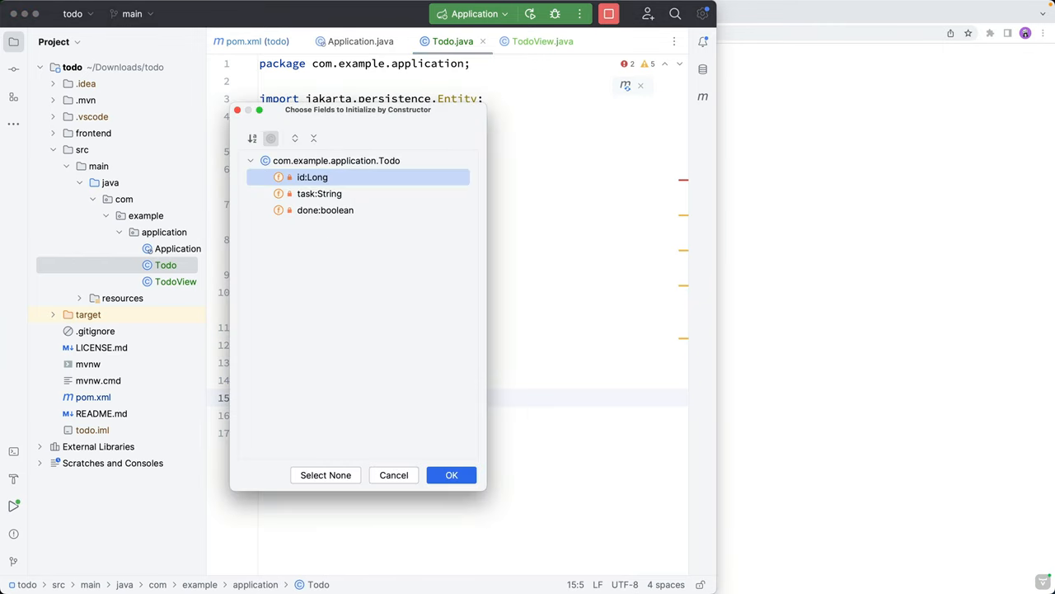
pyautogui.click(451, 474)
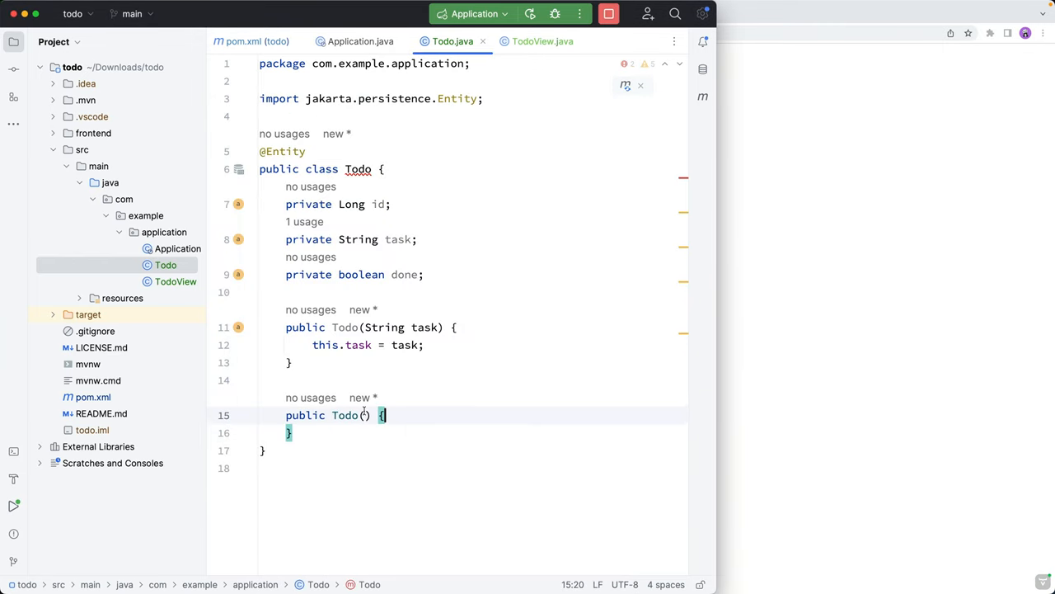
pyautogui.press('Enter')
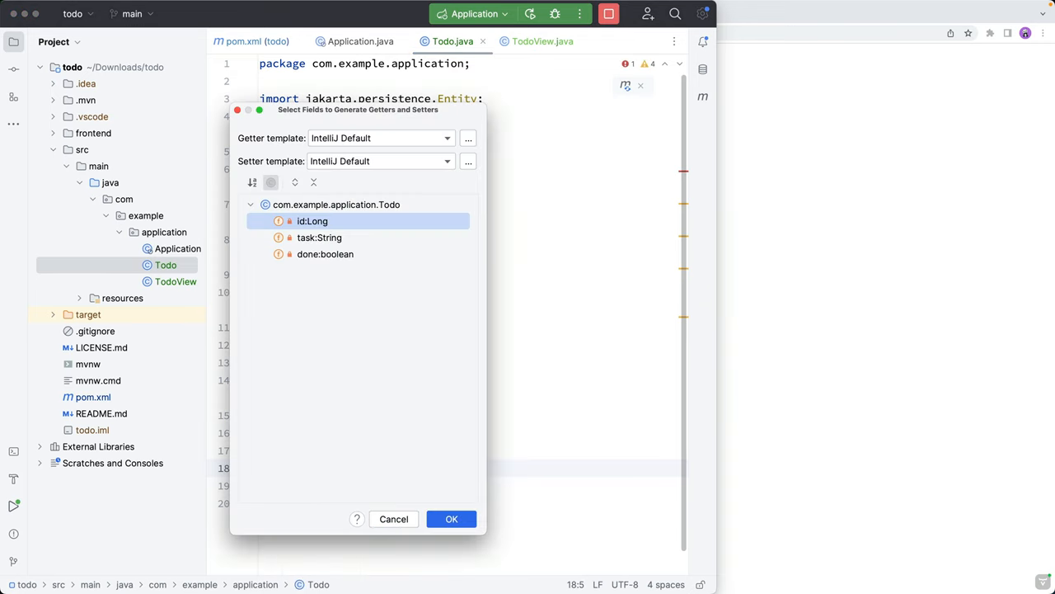
pyautogui.click(451, 518)
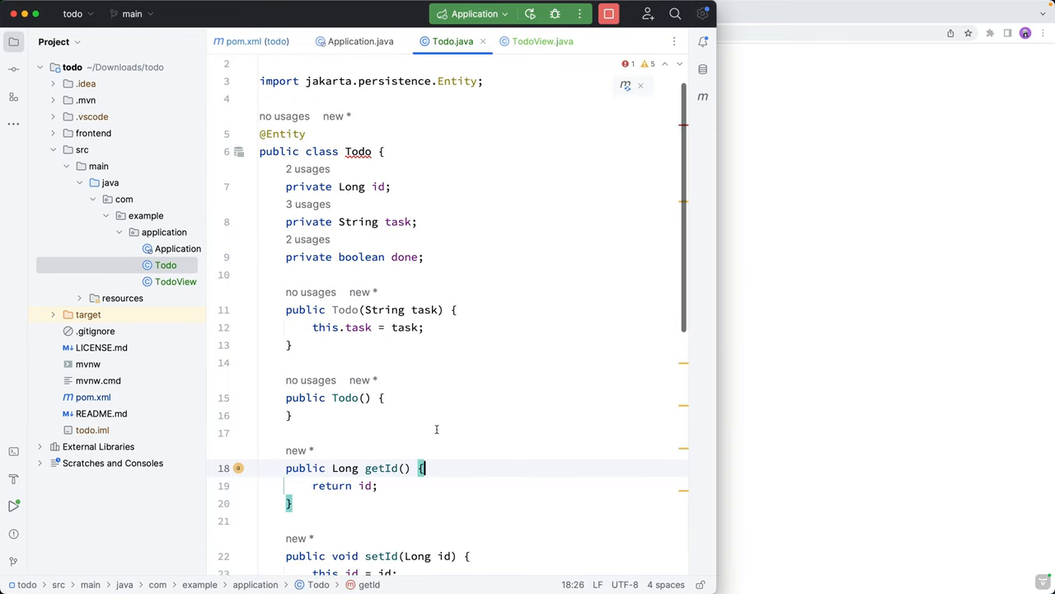
pyautogui.click(393, 187)
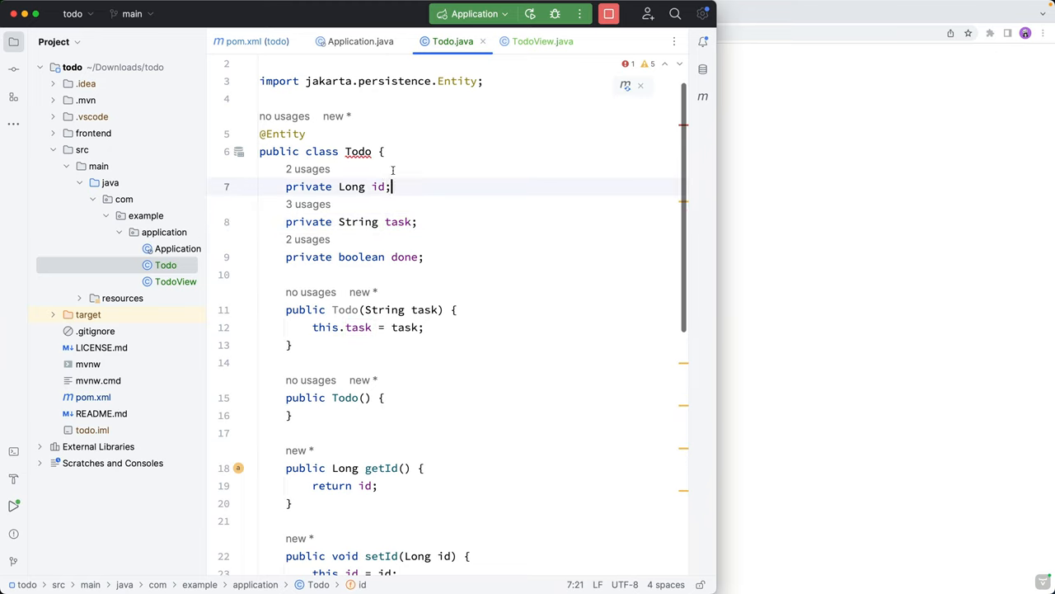
pyautogui.moveTo(390, 157)
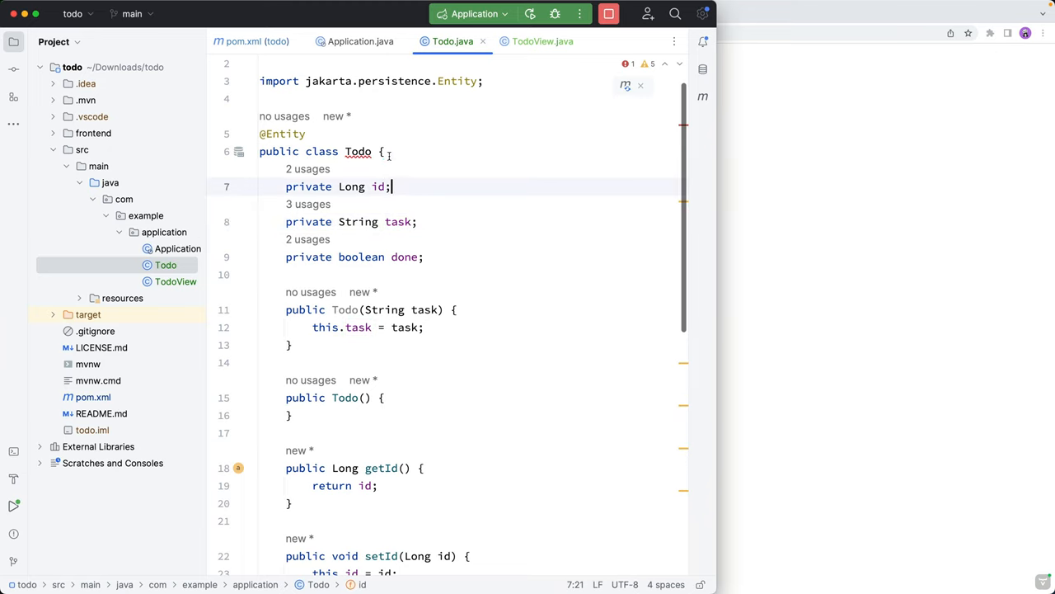
pyautogui.write('@Id')
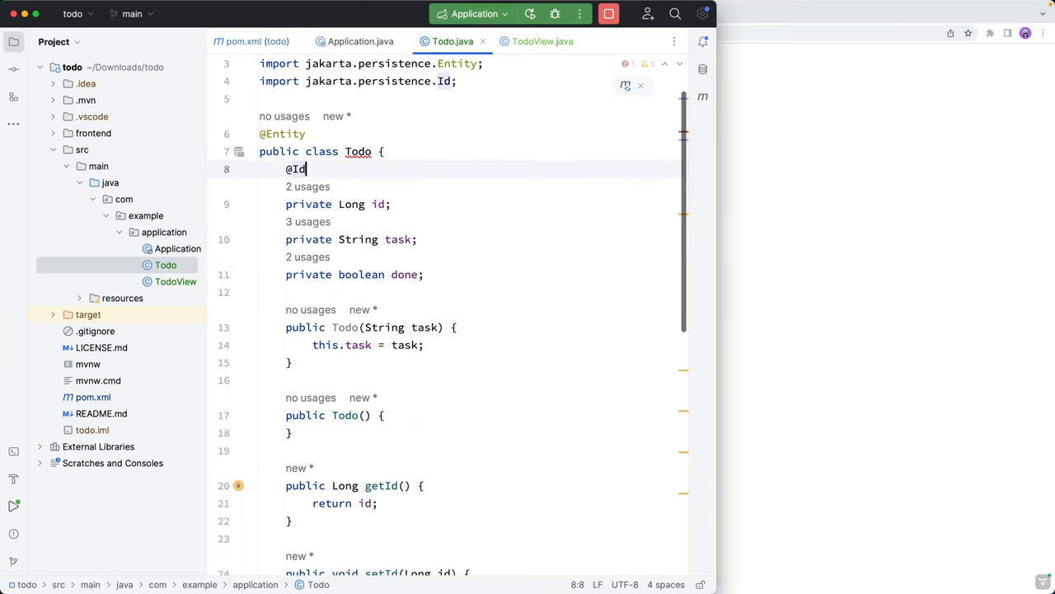
pyautogui.write('@GeneratedValue')
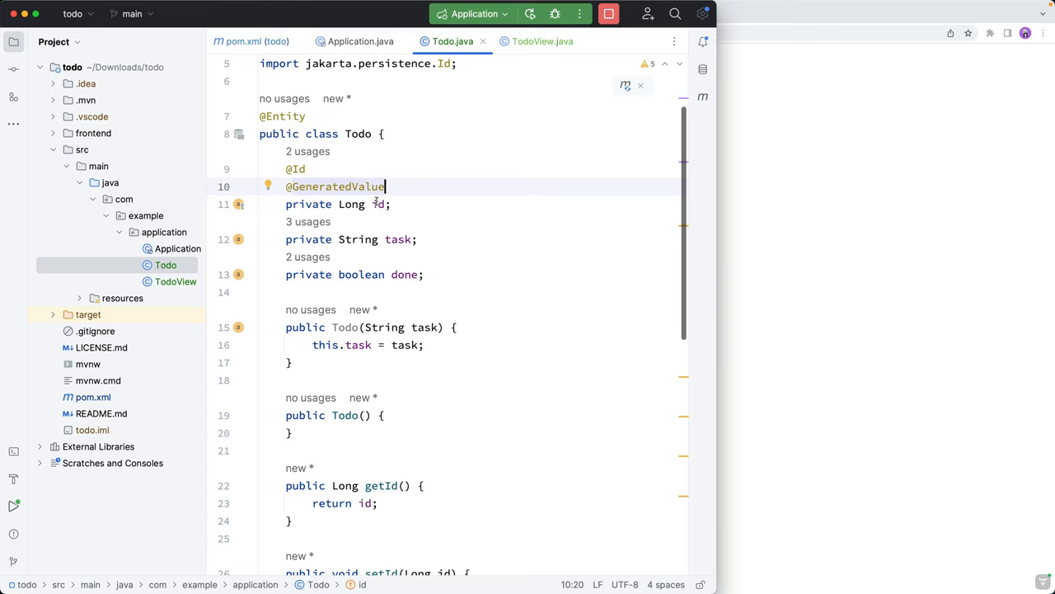
pyautogui.moveTo(209, 255)
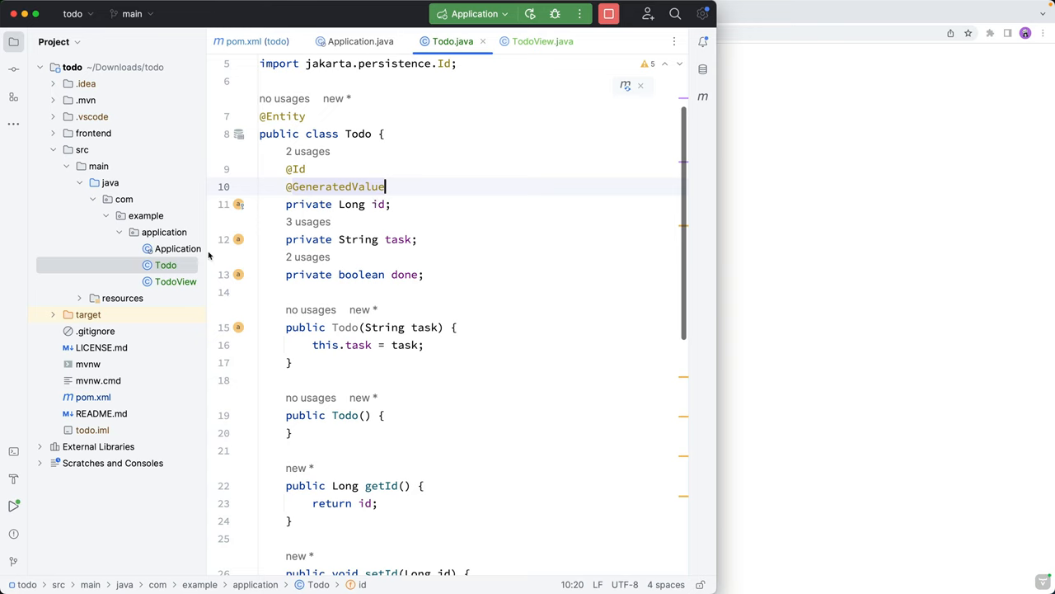
# - Create the TodoRepo interface extending JpaRepository<Todo, Long>
pyautogui.rightClick(165, 265)
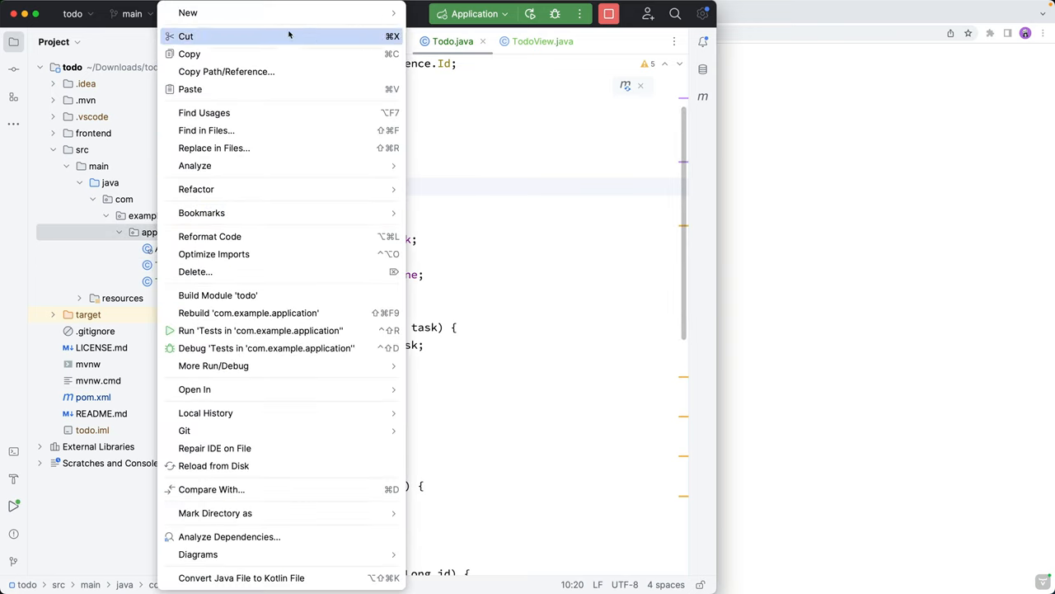
pyautogui.click(188, 12)
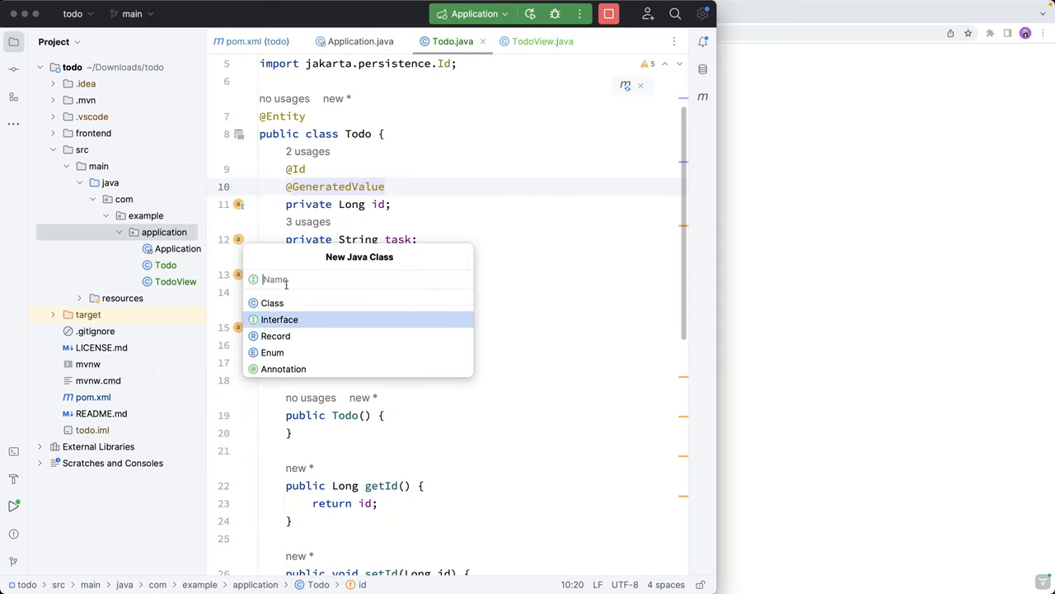
pyautogui.write('TodoRe')
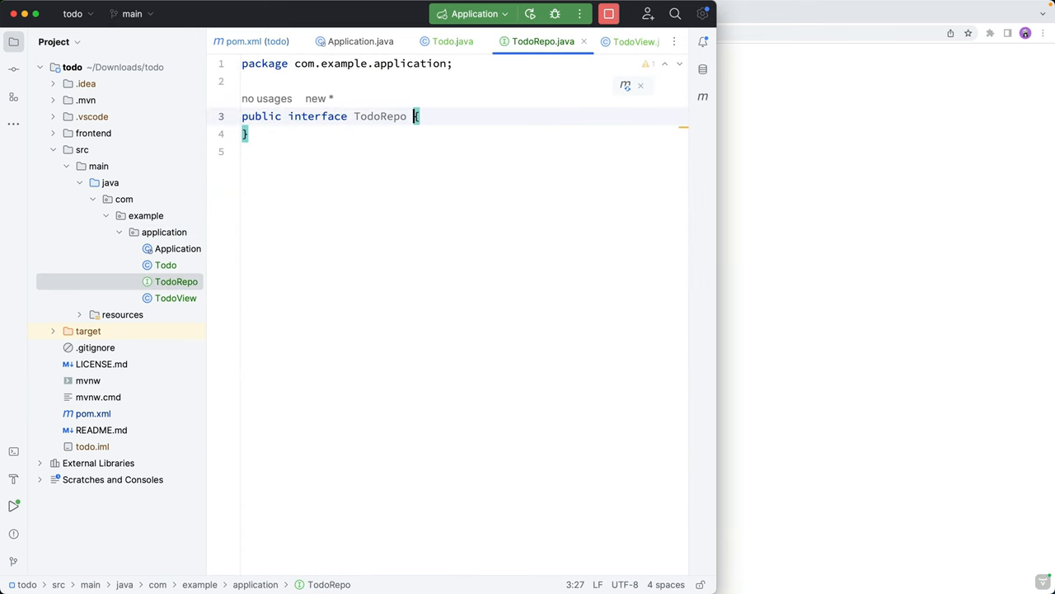
pyautogui.write('extends Jpa')
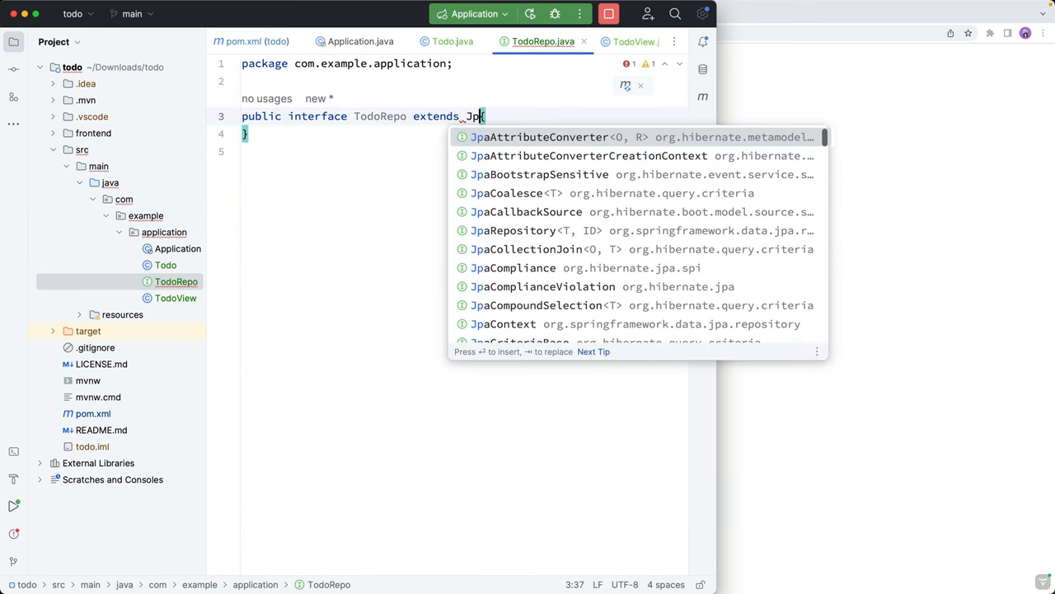
pyautogui.click(514, 230)
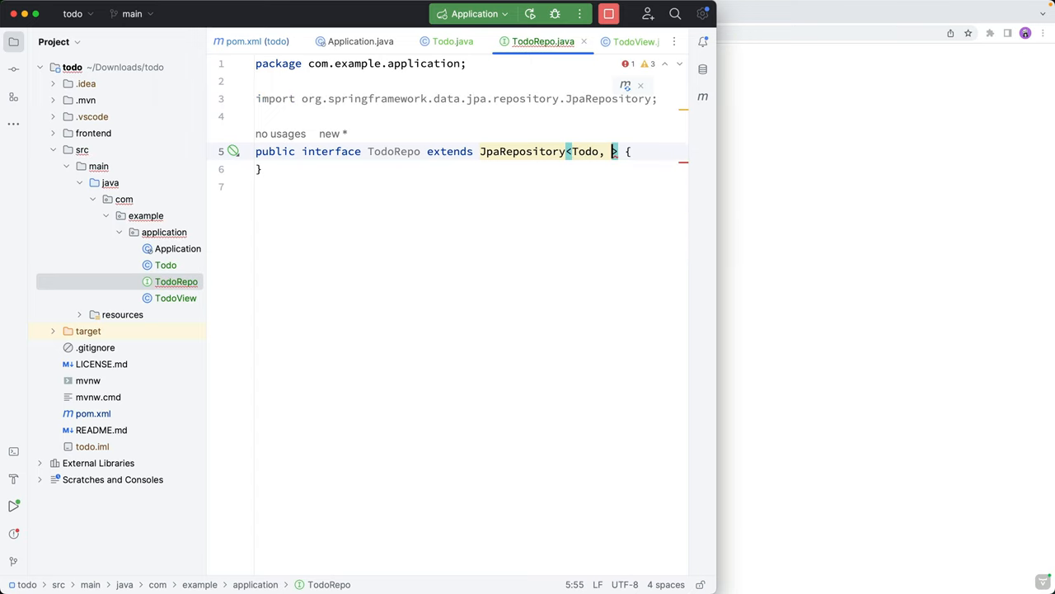
pyautogui.write('Long')
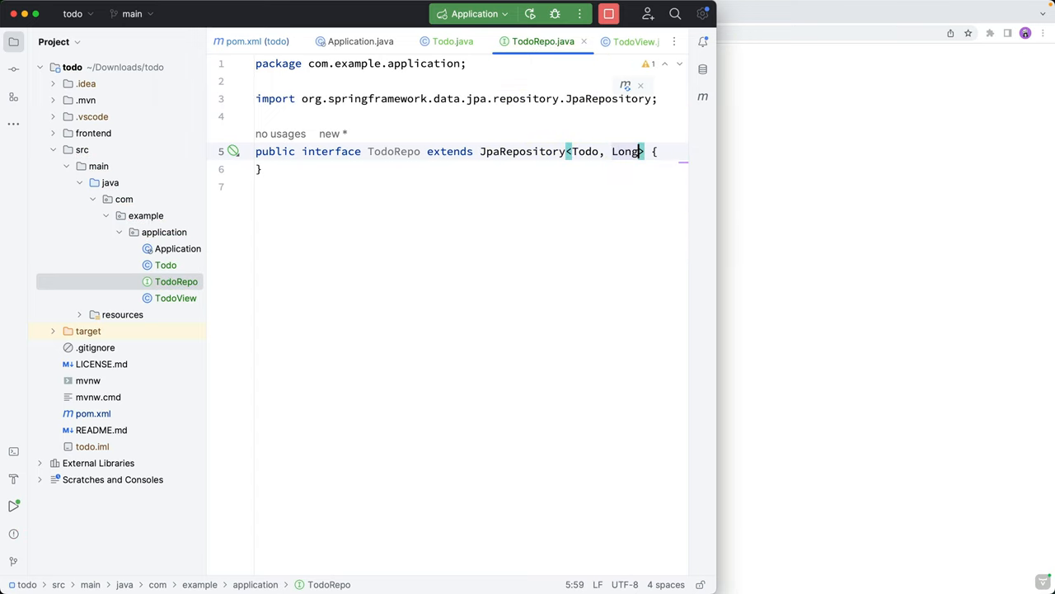
pyautogui.moveTo(352, 245)
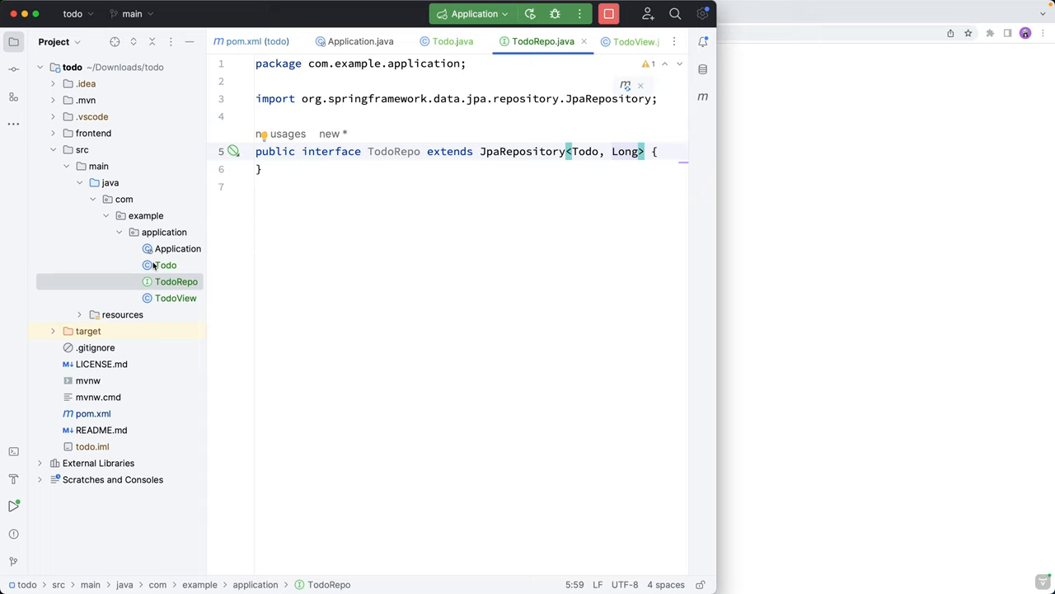
# - Give TodoView's constructor a TodoRepo parameter stored in a private repo field
pyautogui.click(175, 298)
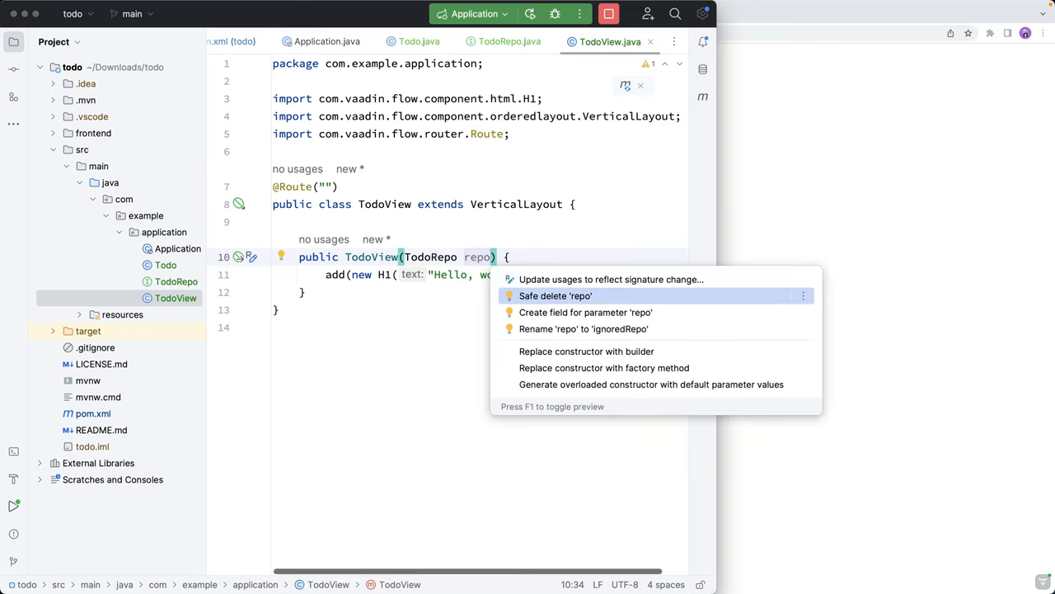
pyautogui.click(585, 312)
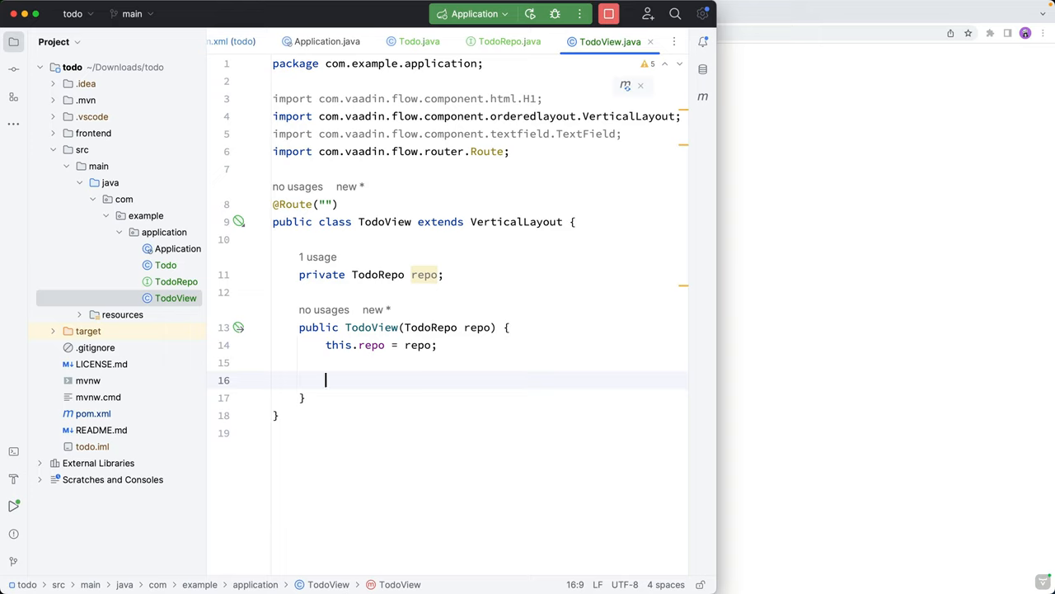
# - Declare the task TextField and a button labelled "Add" in TodoView
pyautogui.write('var')
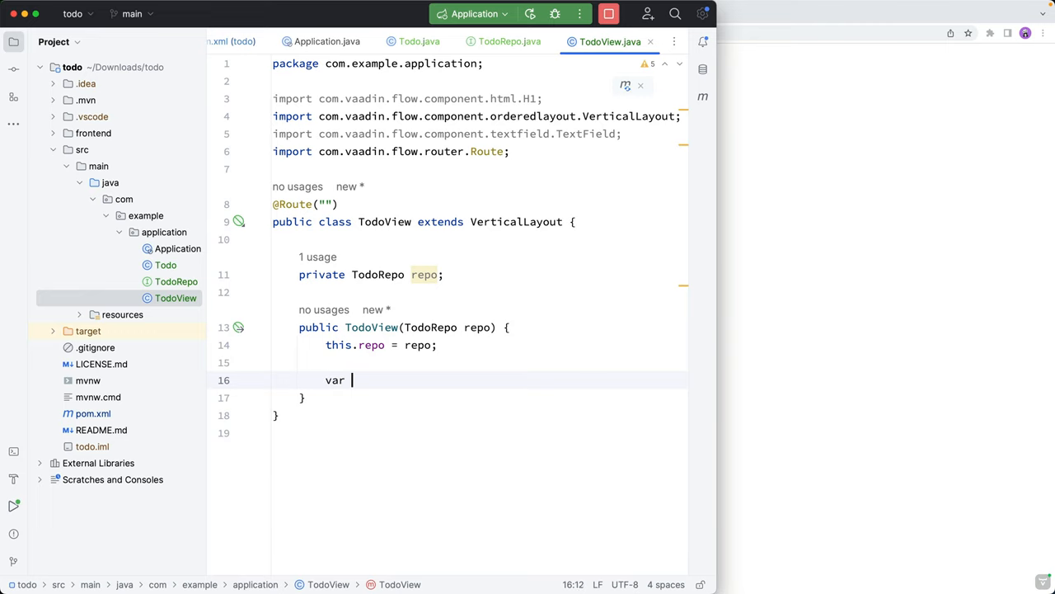
pyautogui.write('task = new T')
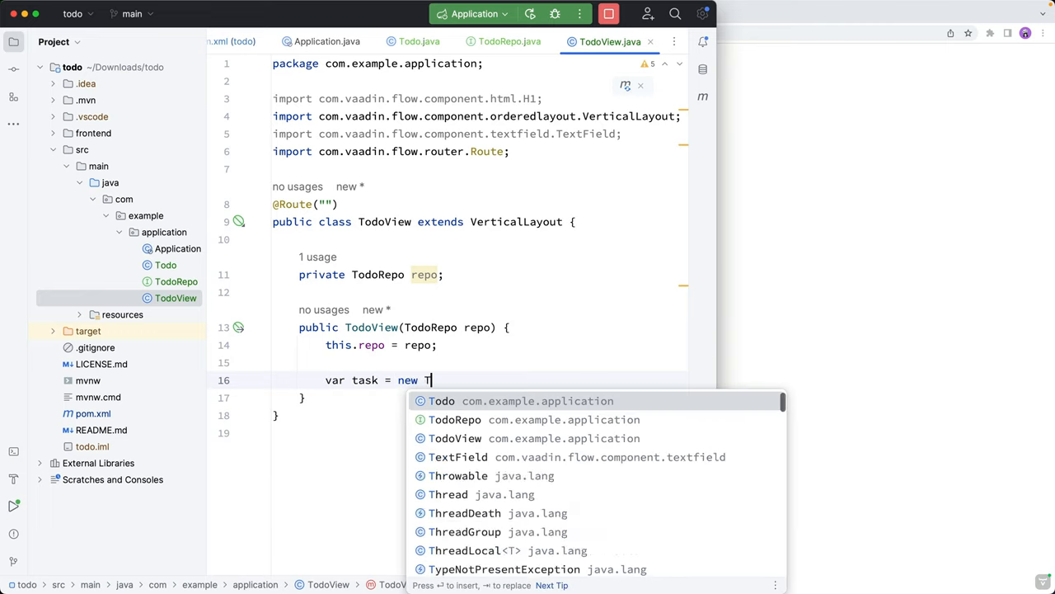
pyautogui.write('extField();')
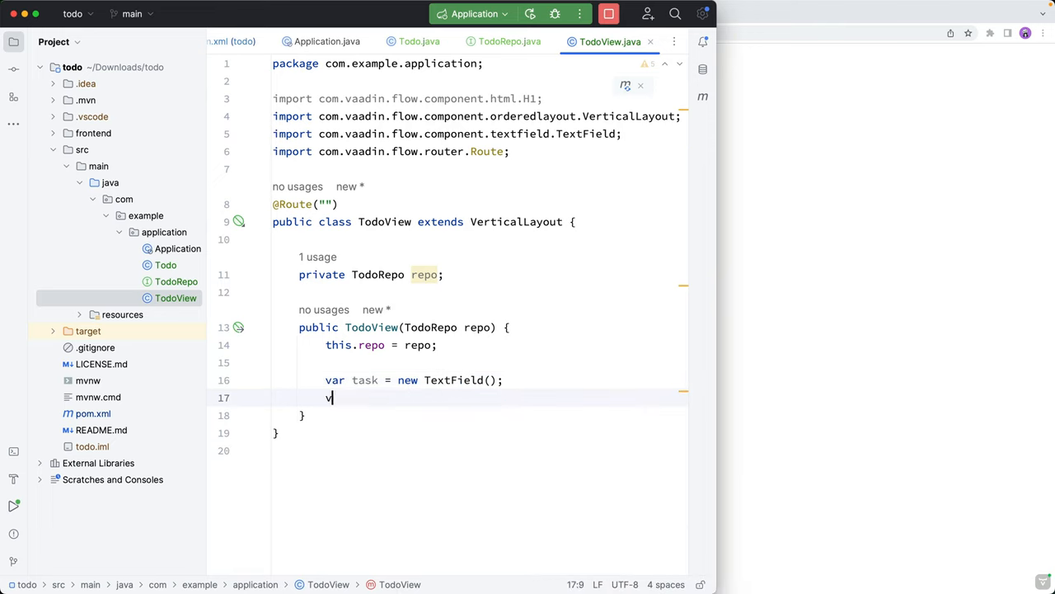
pyautogui.write('ar button = ne')
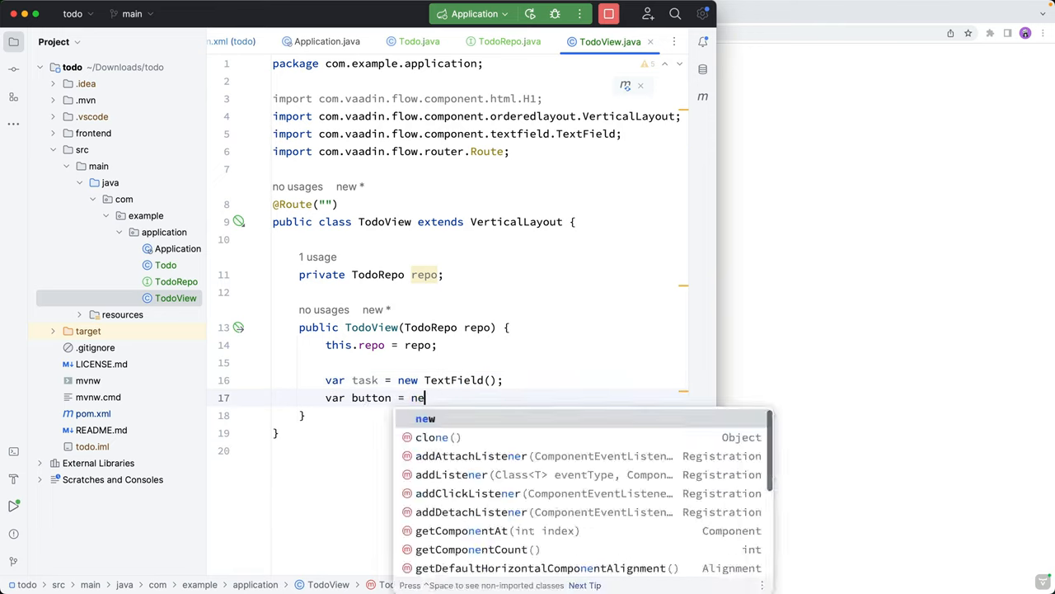
pyautogui.write('Button("A')
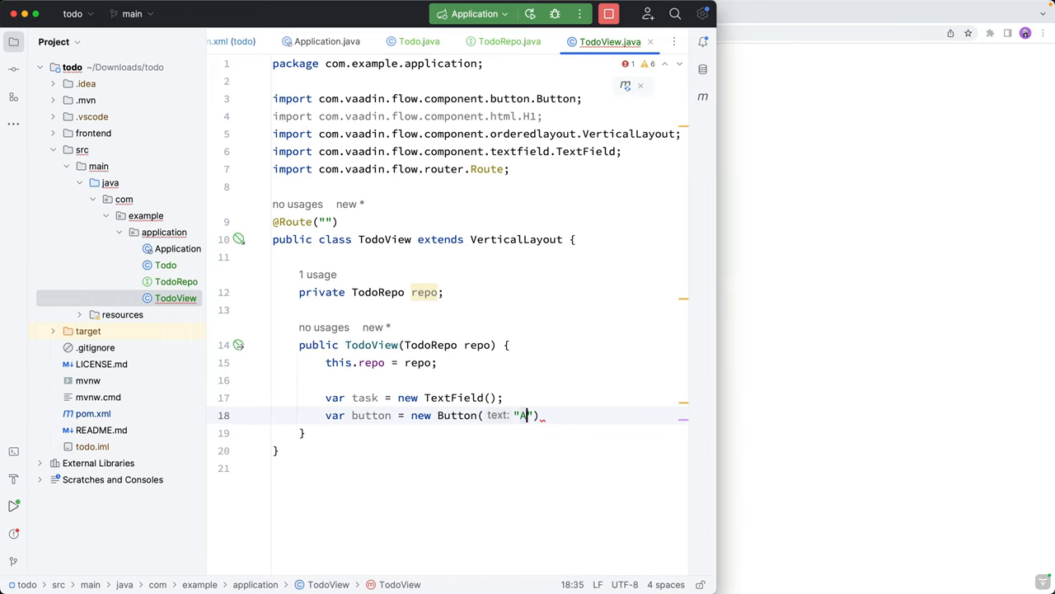
pyautogui.write('dd");')
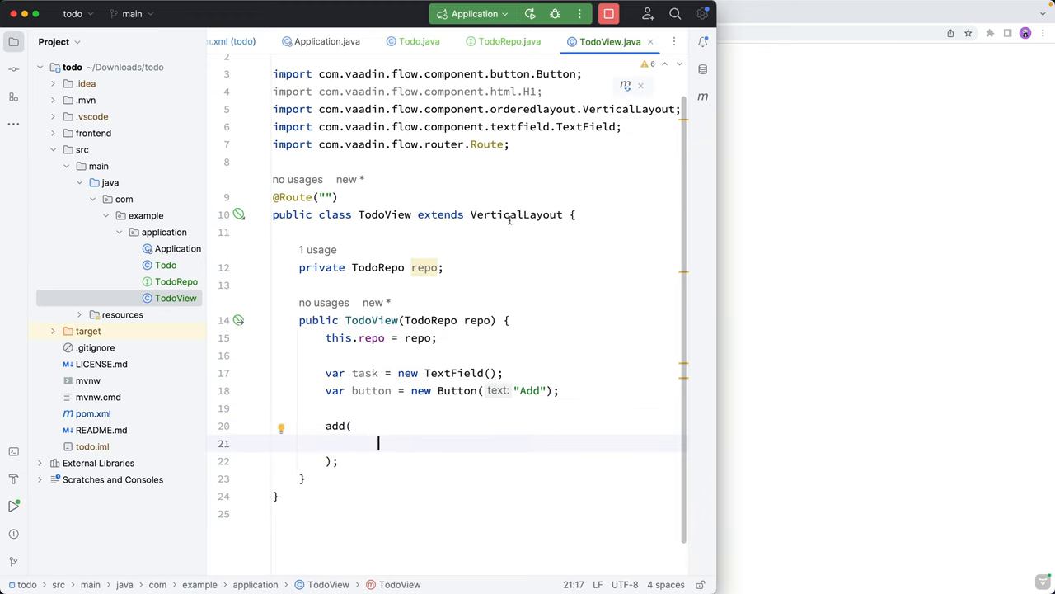
pyautogui.moveTo(400, 478)
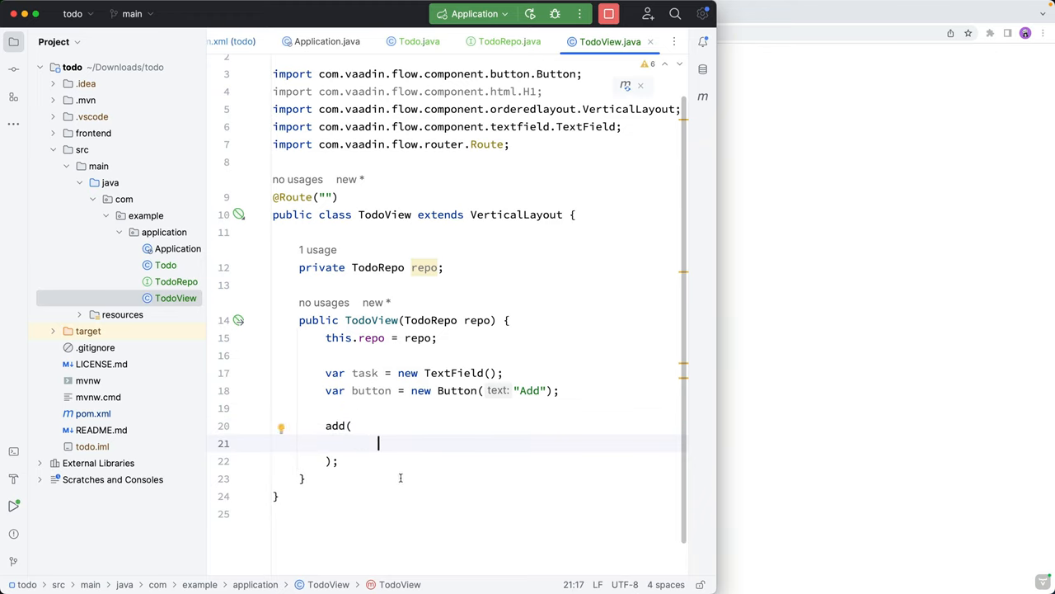
pyautogui.moveTo(438, 476)
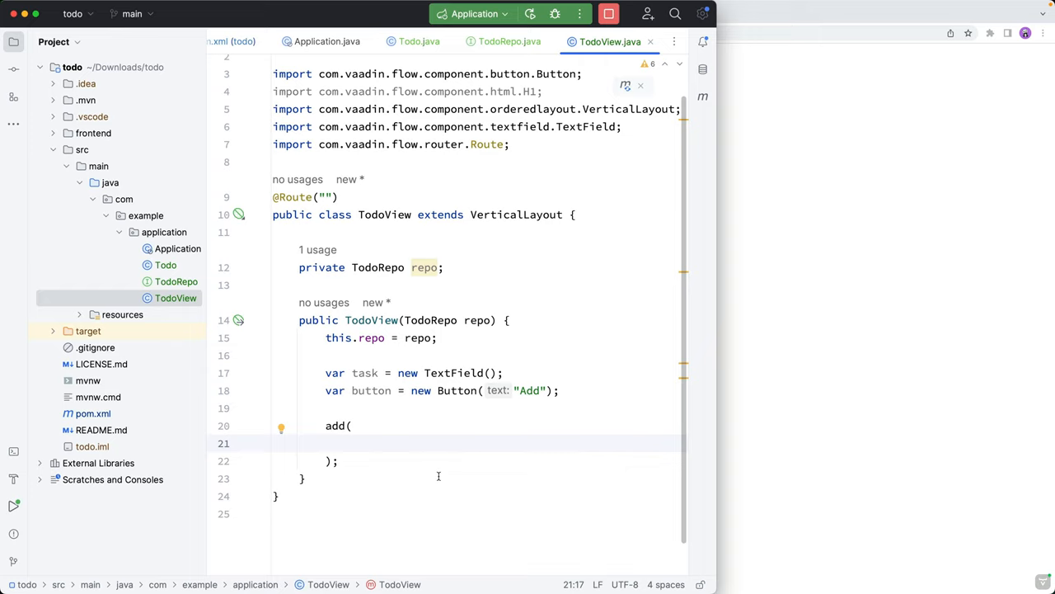
# - Add an H1 "Todo" heading and HorizontalLayout(task, button) to the view
pyautogui.write('new H1("Todo"),')
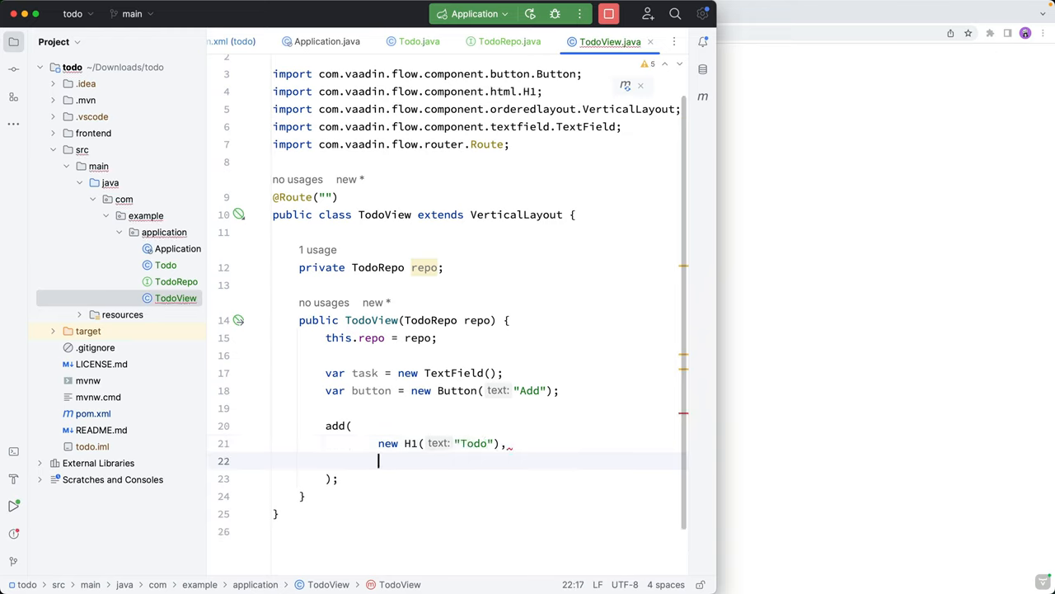
pyautogui.write('new HorizontalLayout(t')
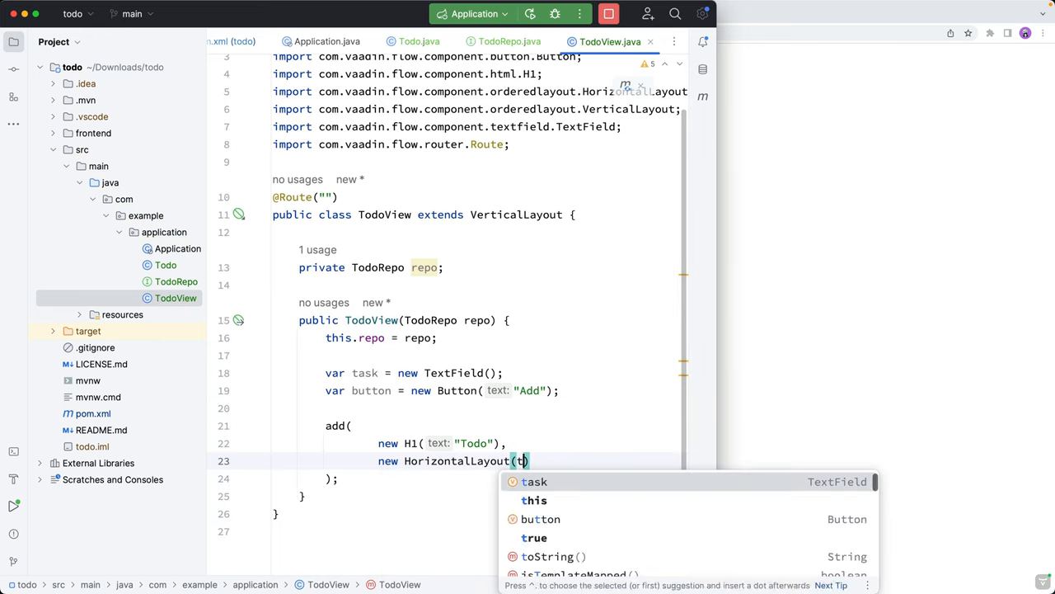
pyautogui.write('ask, b')
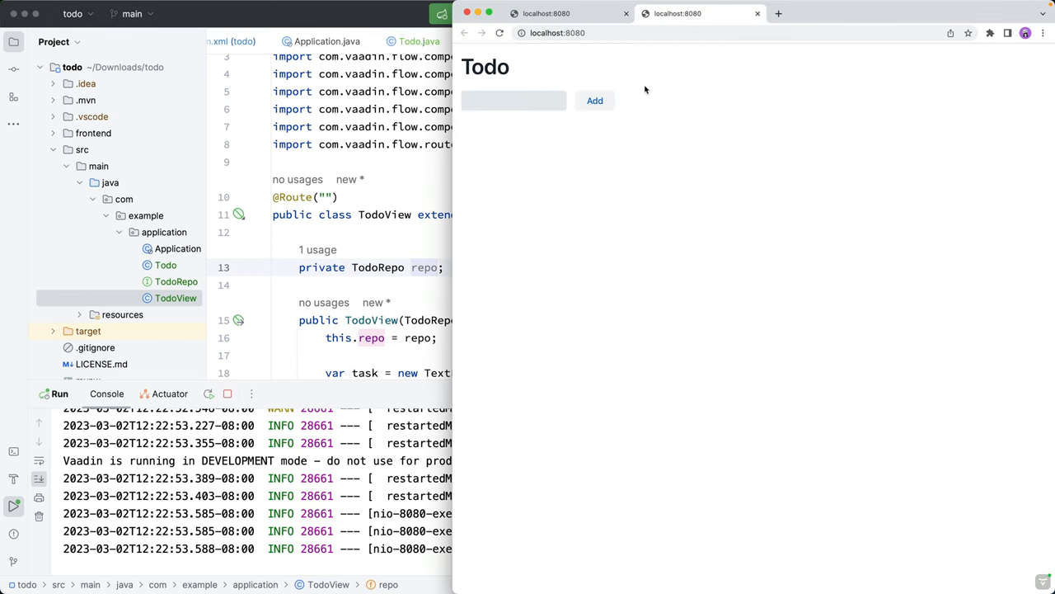
# - Check the reloaded localhost:8080 page showing the Todo heading, text field and Add button
pyautogui.click(756, 14)
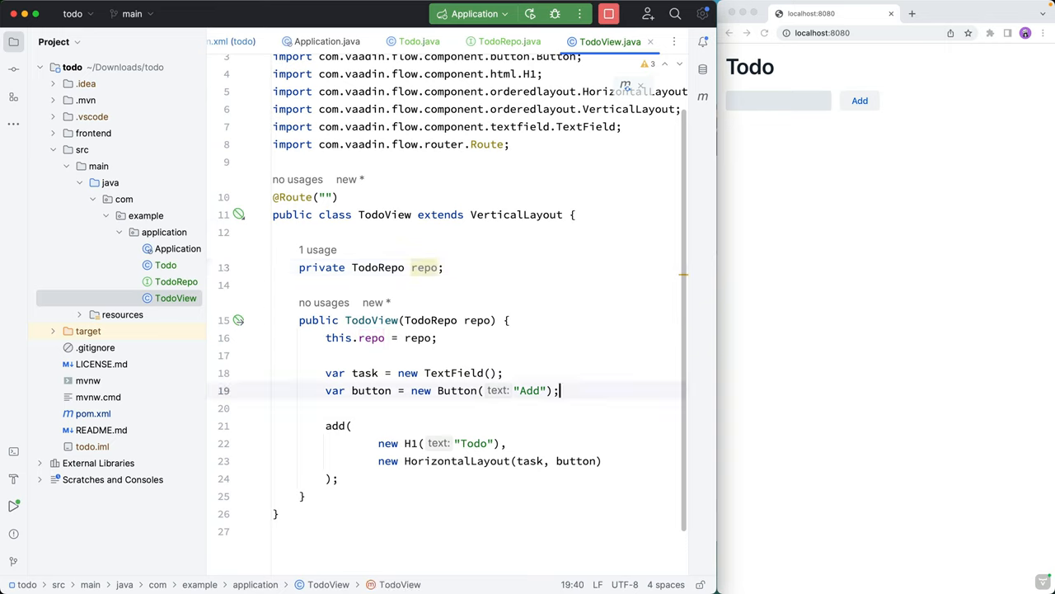
# - Declare var todos = new VerticalLayout() and append todos to the add(...) call
pyautogui.write('var')
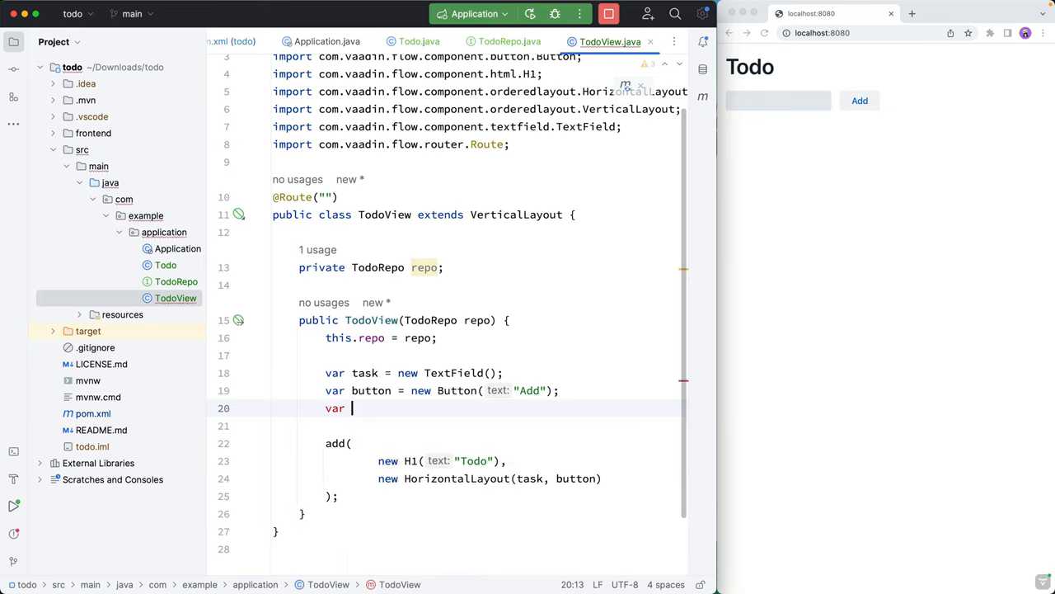
pyautogui.write('todos = n')
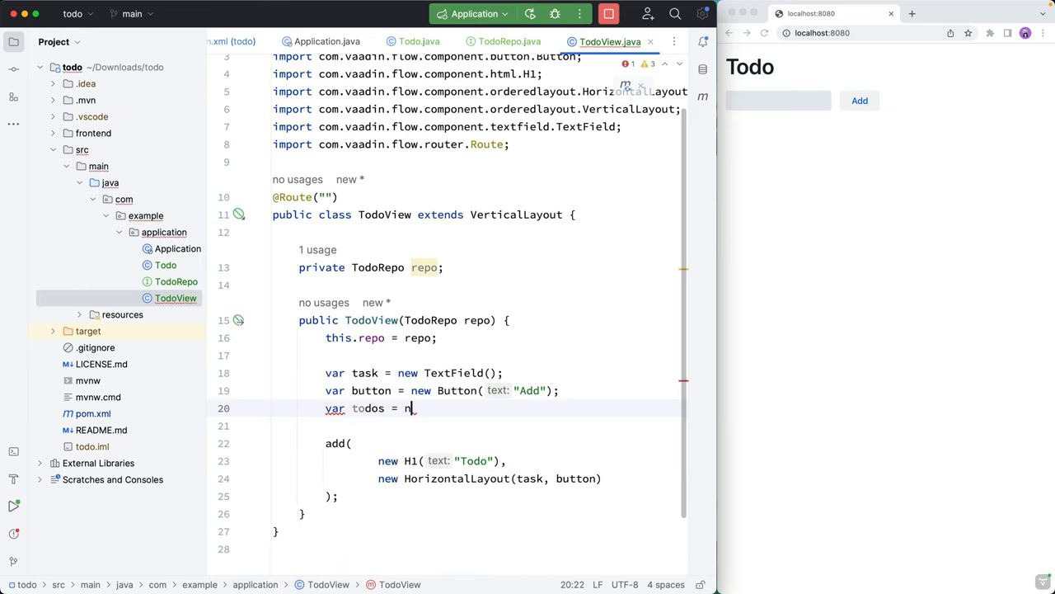
pyautogui.write('ew VerticalLayout()')
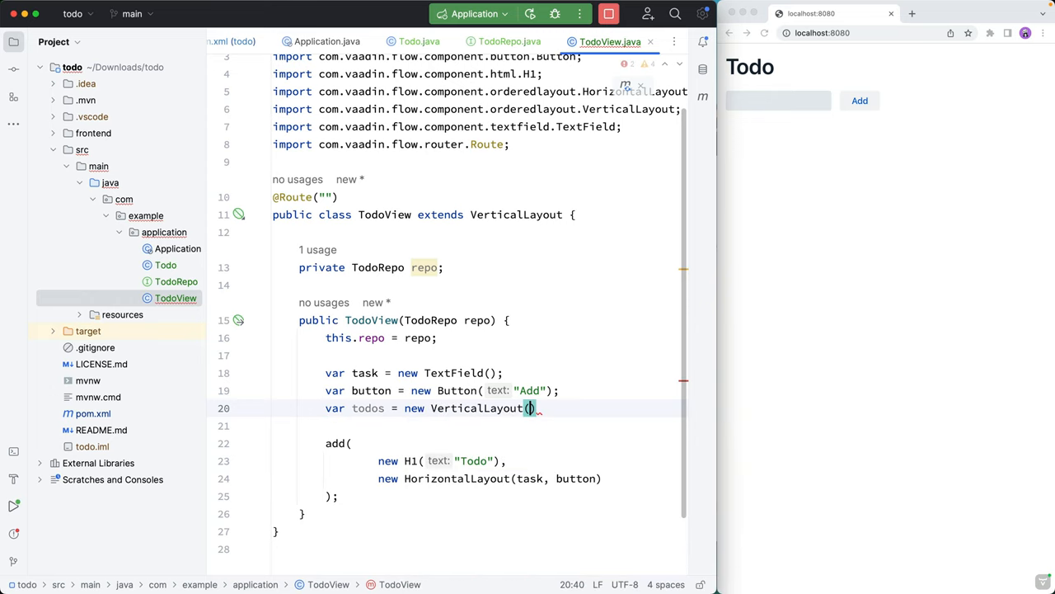
pyautogui.click(606, 478)
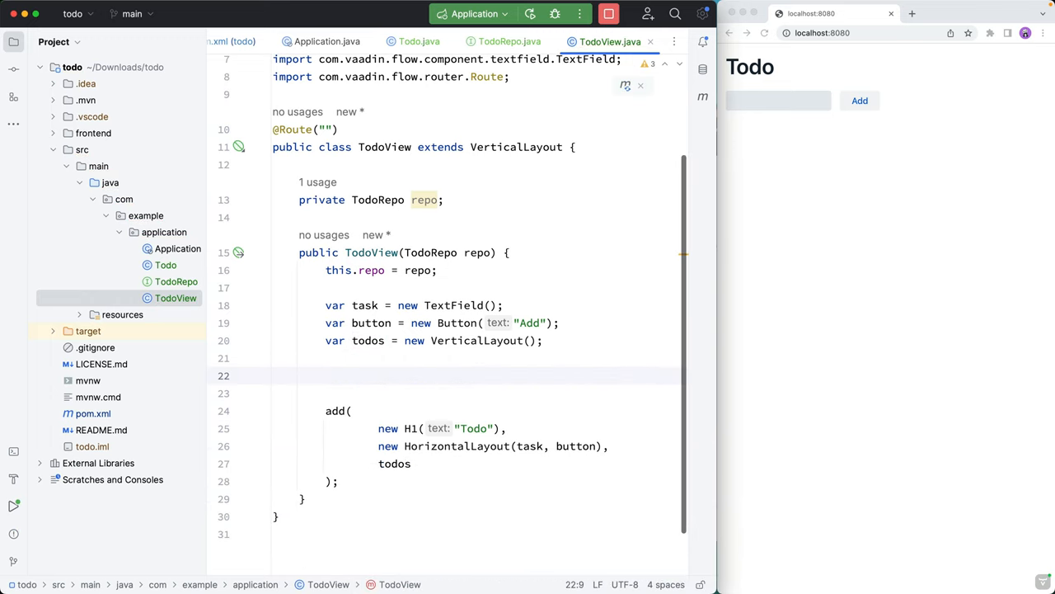
# - Add a button click listener calling repo.save(new Todo(task.getValue()))
pyautogui.write('button.addClickListener(')
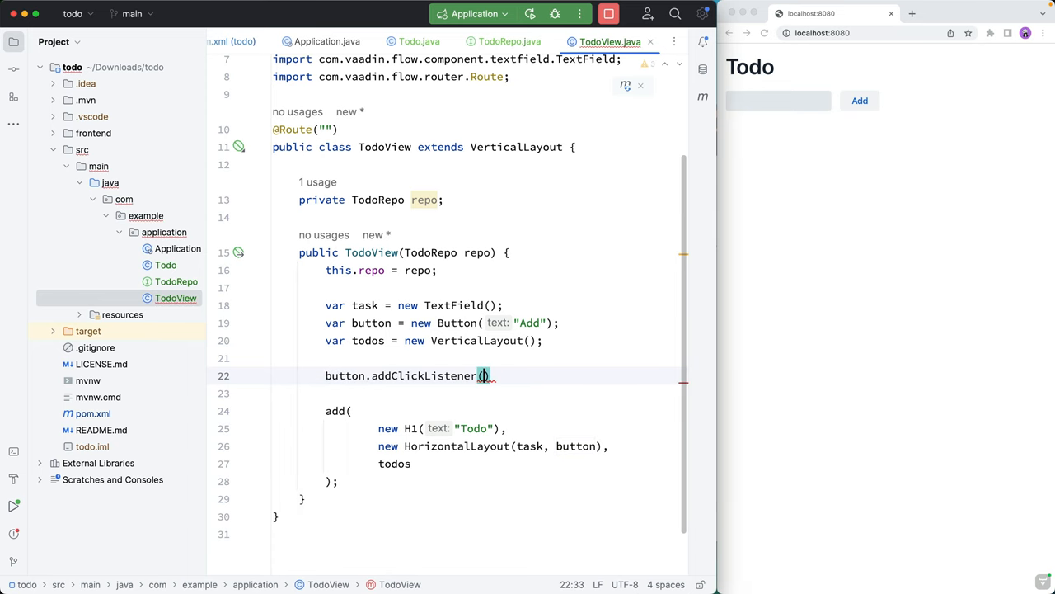
pyautogui.write('click -> {')
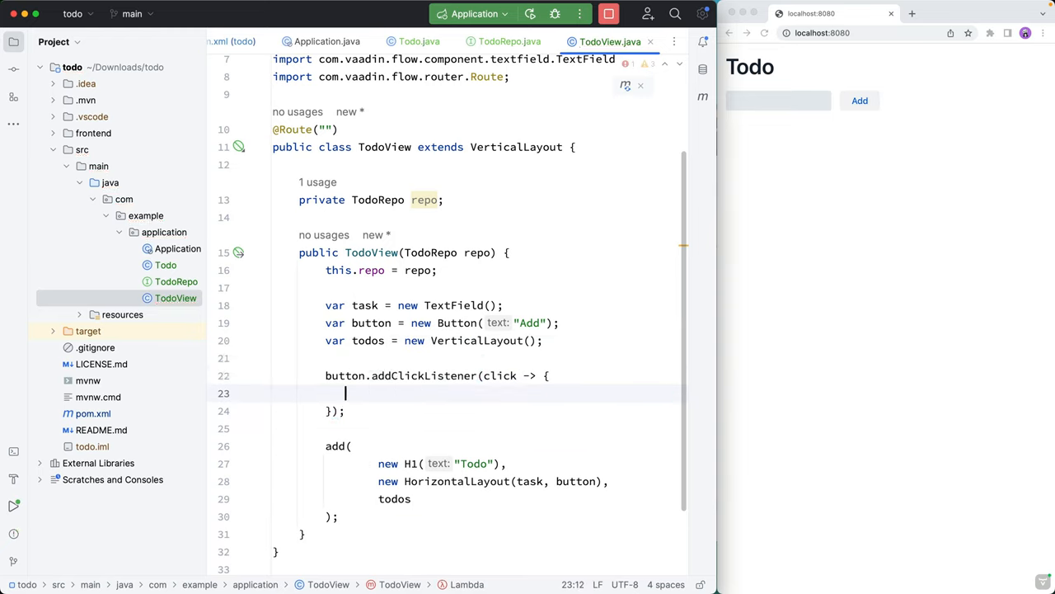
pyautogui.write('repo.save(new')
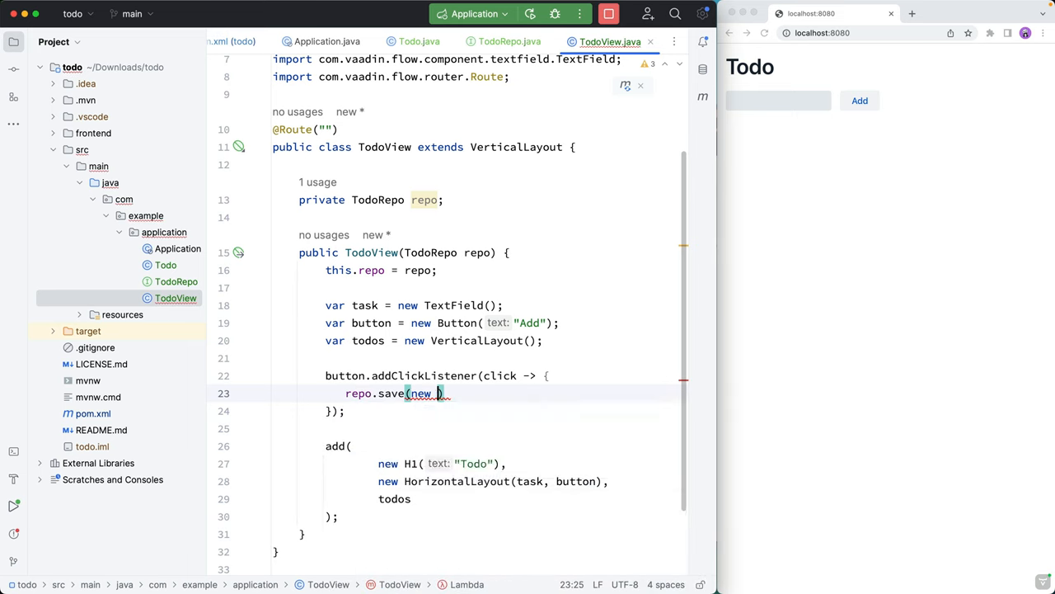
pyautogui.write('Todo(task.getValue(')
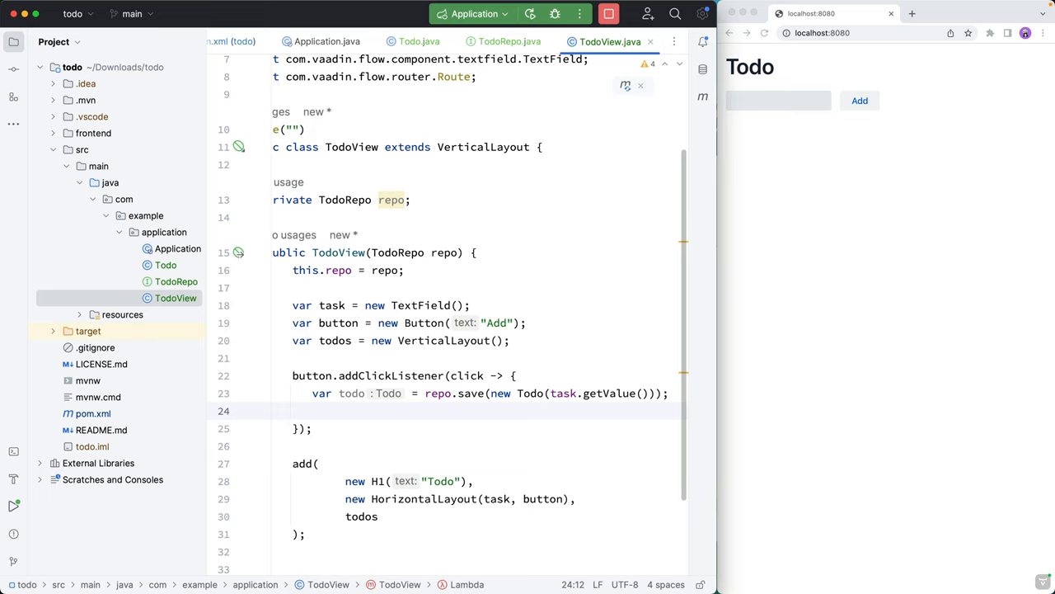
# - Add todos.add(createCheckbox(todo)) and generate a createCheckbox stub returning Component
pyautogui.write('todos')
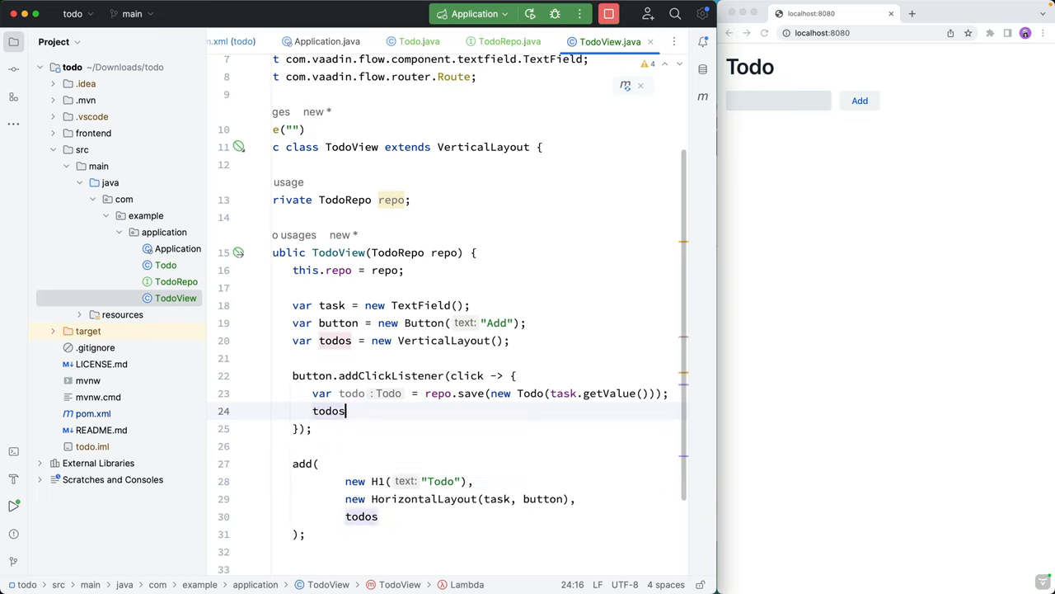
pyautogui.write('.add()')
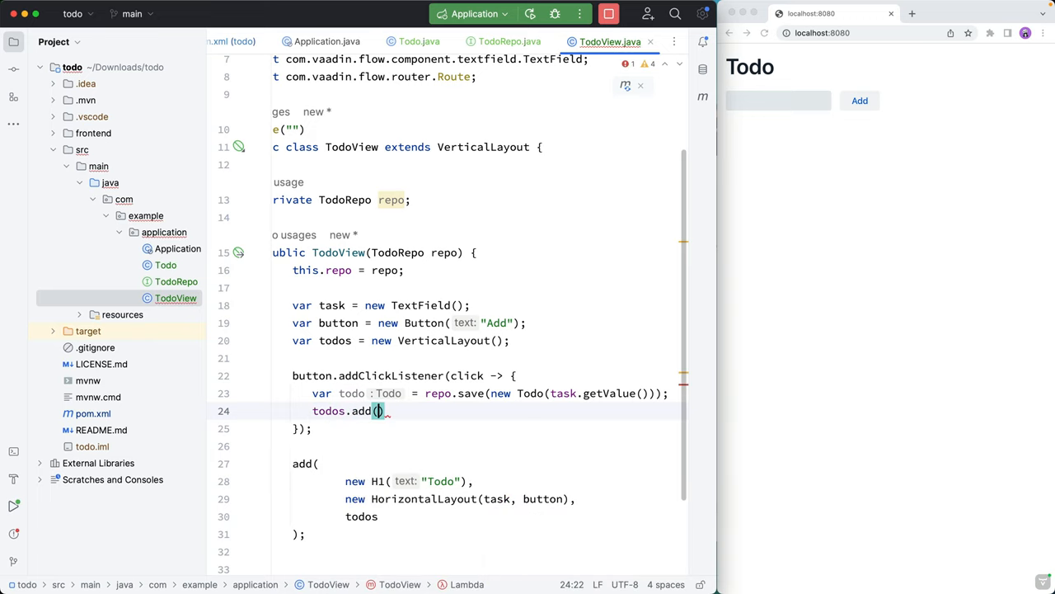
pyautogui.click(381, 411)
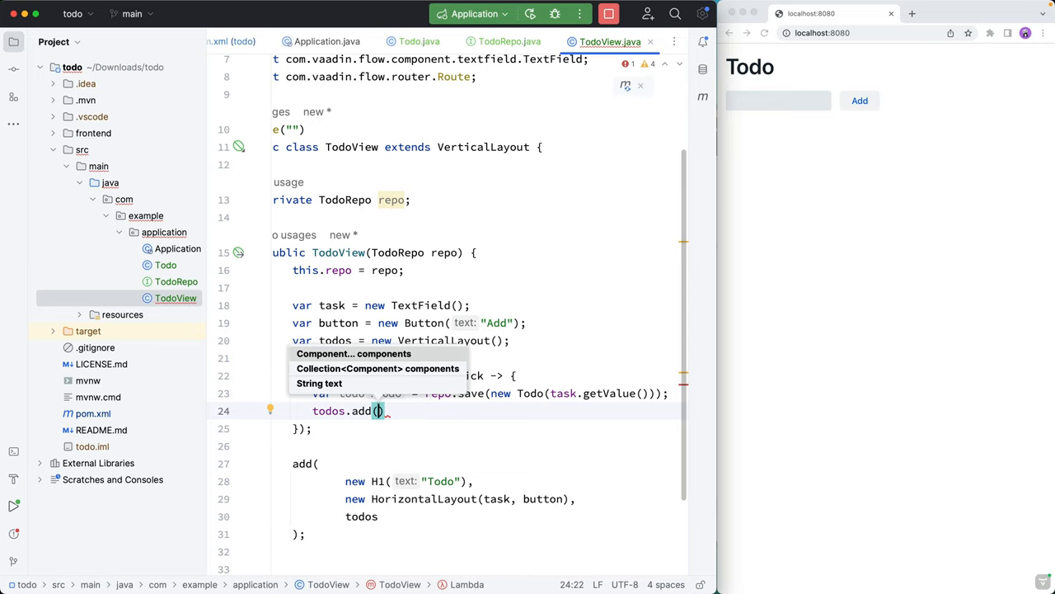
pyautogui.write('cr')
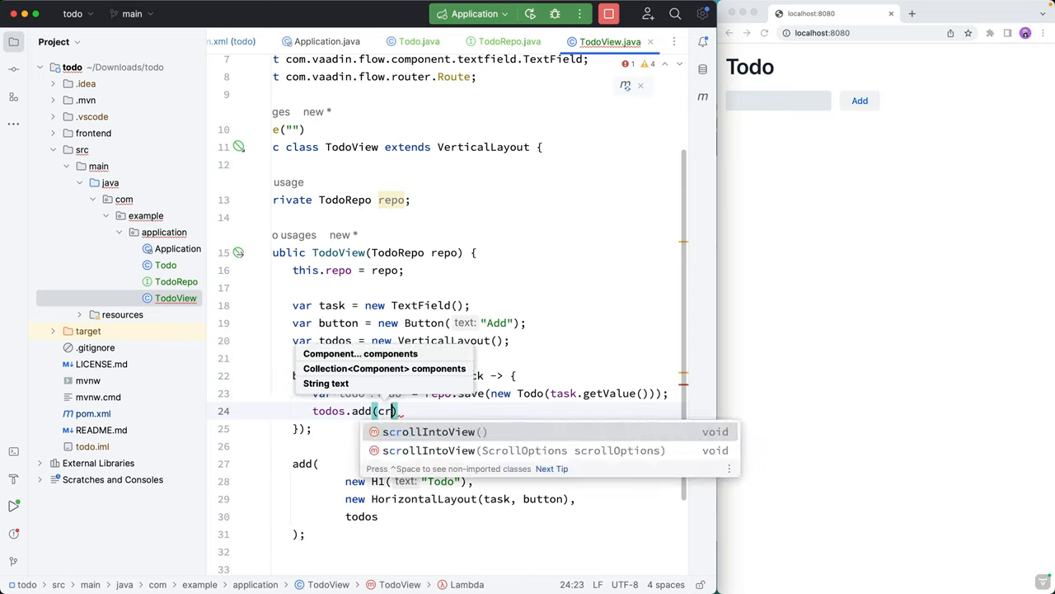
pyautogui.write('createCheck')
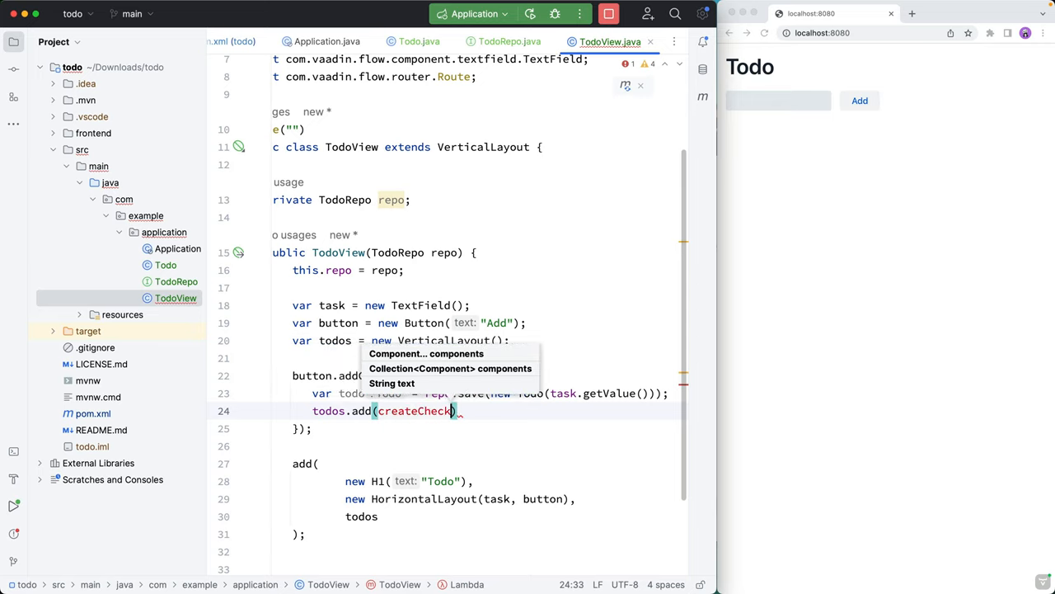
pyautogui.write('box(todo')
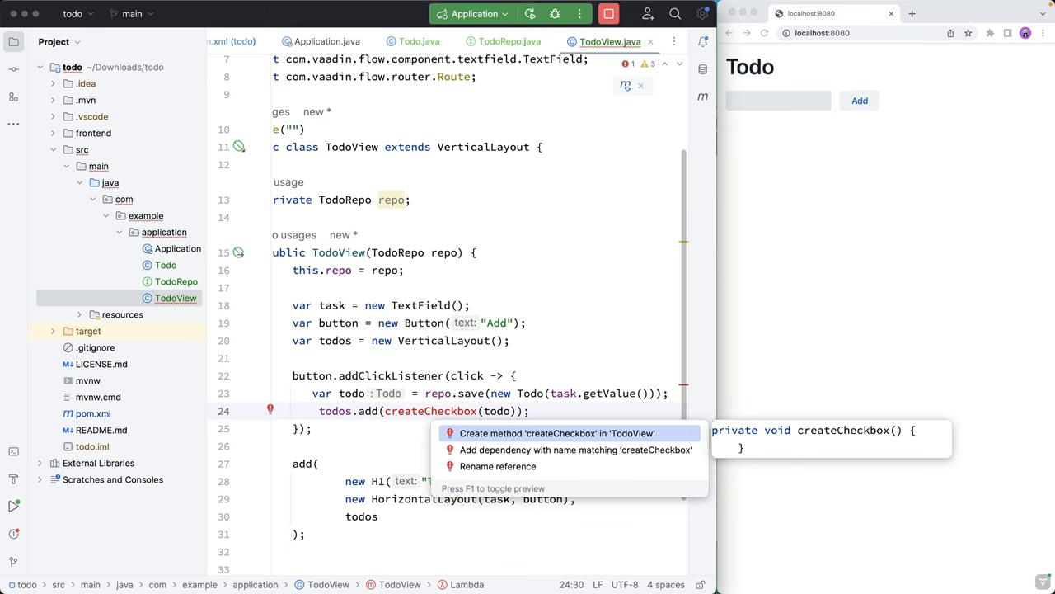
pyautogui.click(556, 433)
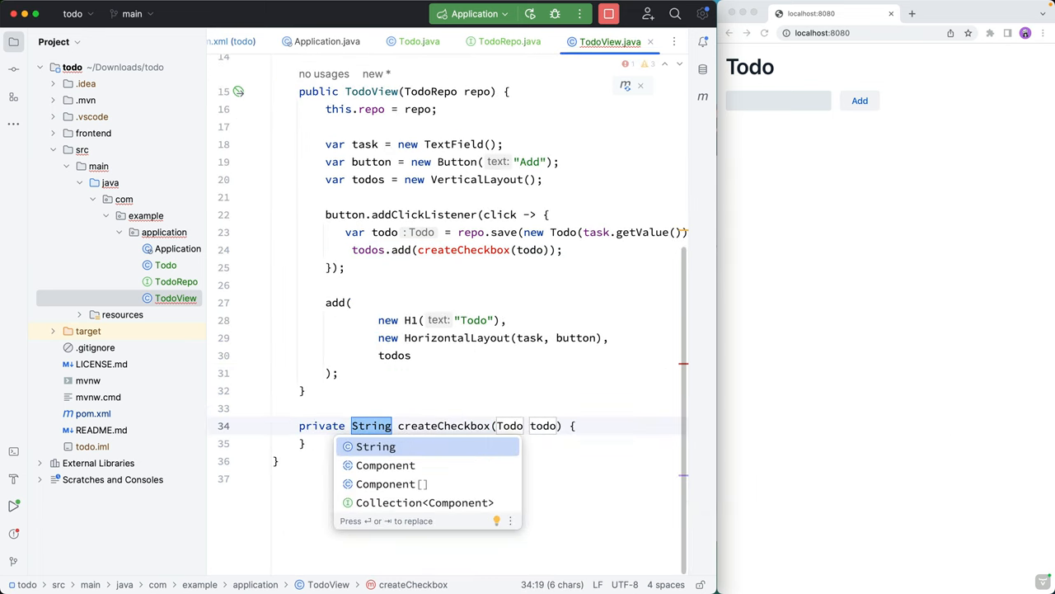
pyautogui.click(385, 465)
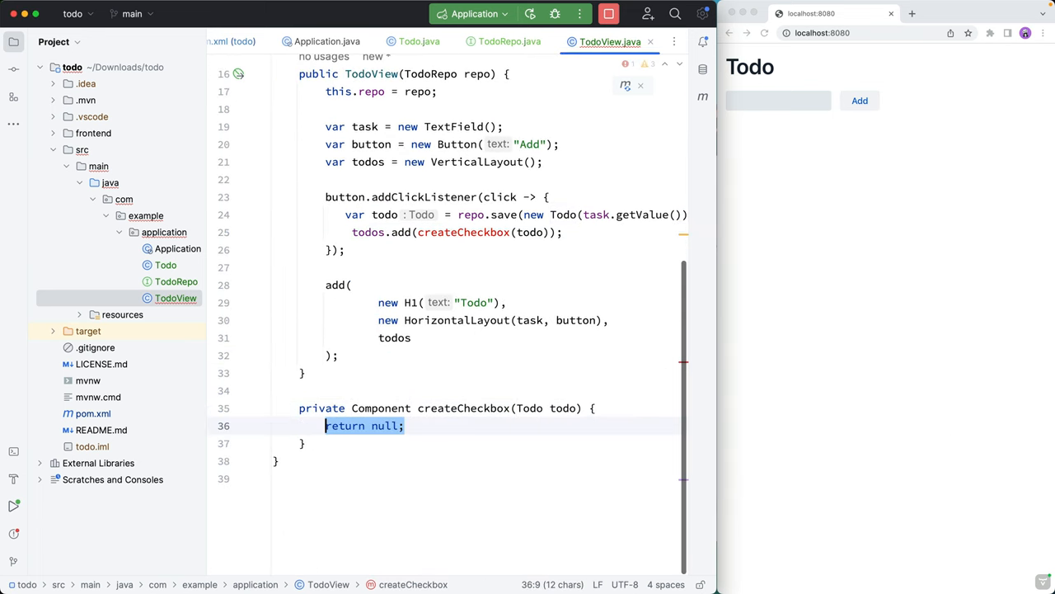
# - Return new Checkbox(todo.getTask(), todo.isDone(), e -> {}) from createCheckbox
pyautogui.write('re')
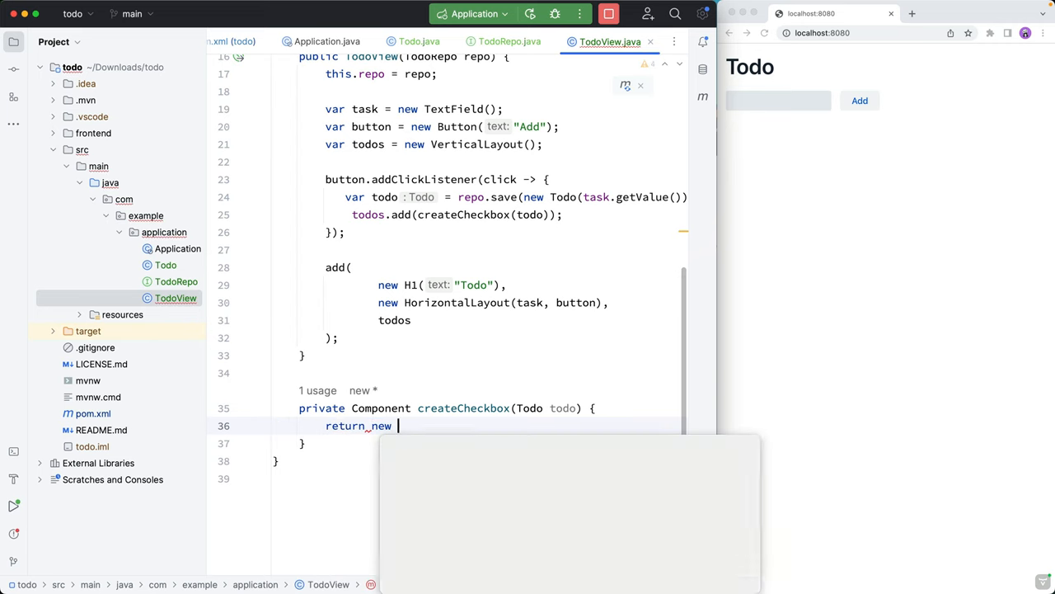
pyautogui.write('Checkbox(')
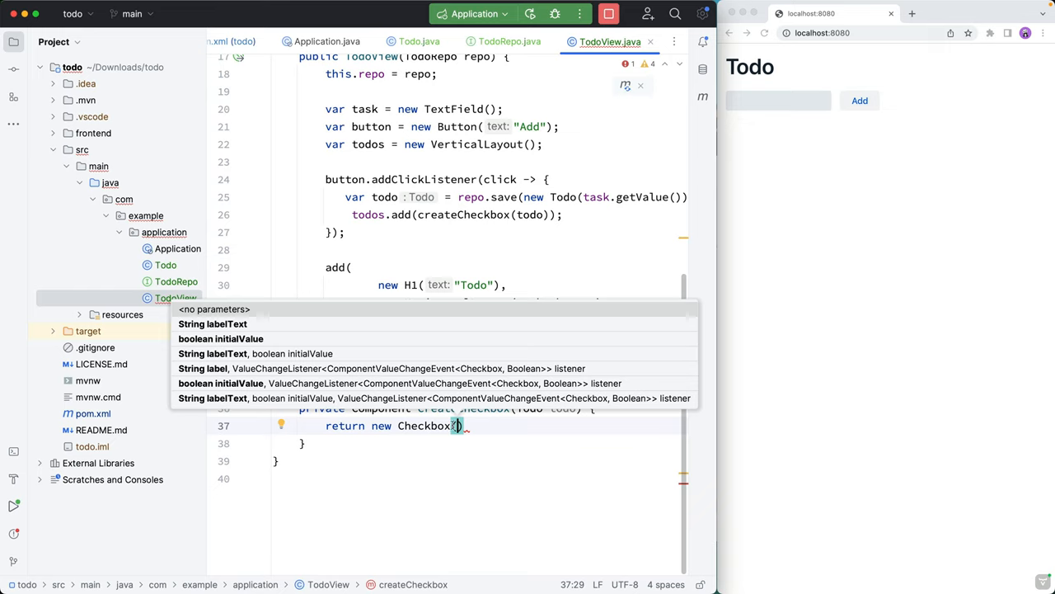
pyautogui.write('t')
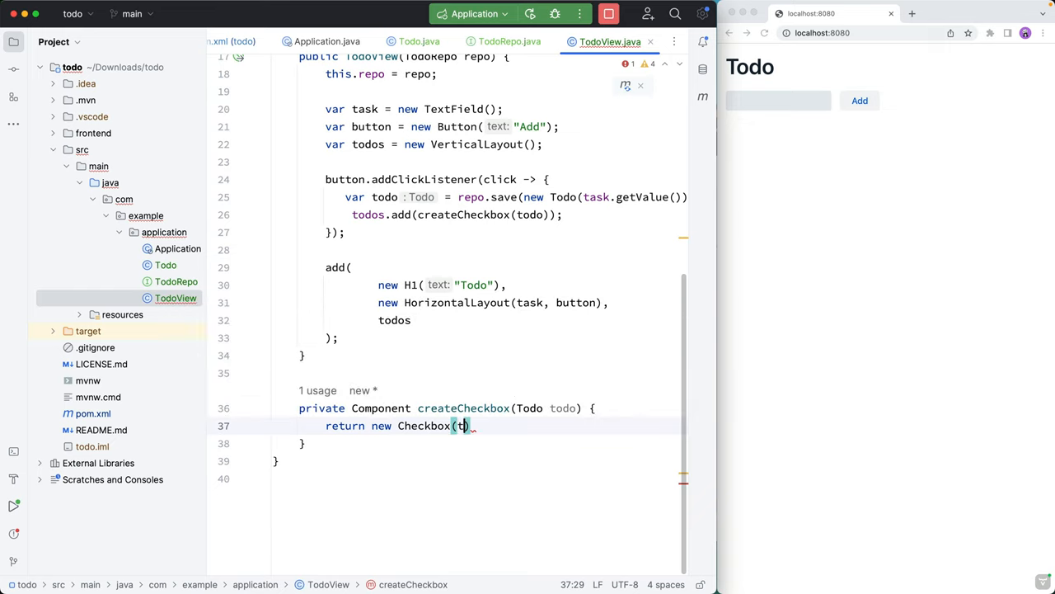
pyautogui.write('odo.getTask()')
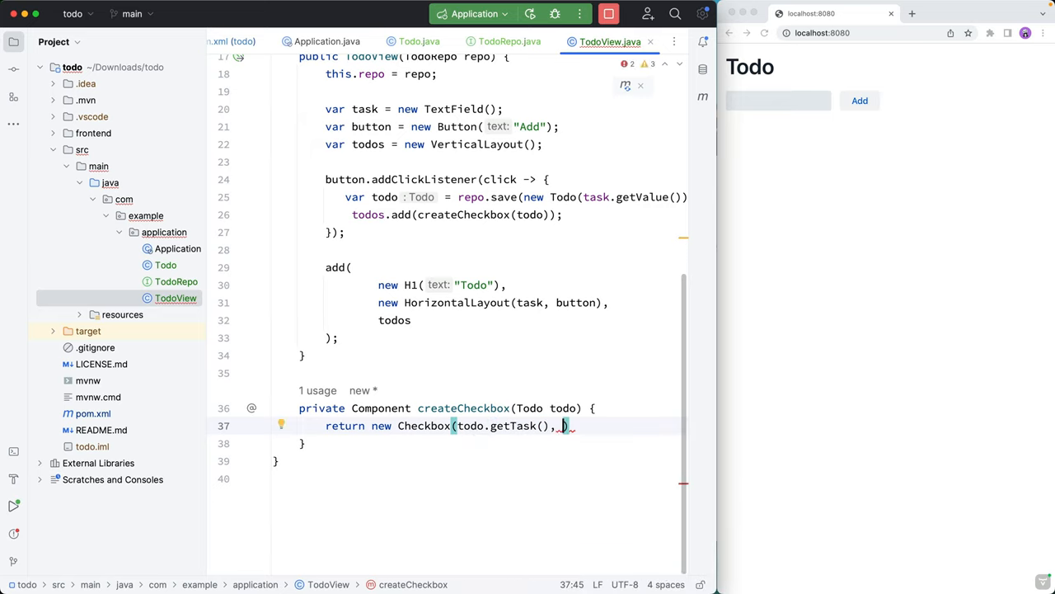
pyautogui.write('todo.isDone()')
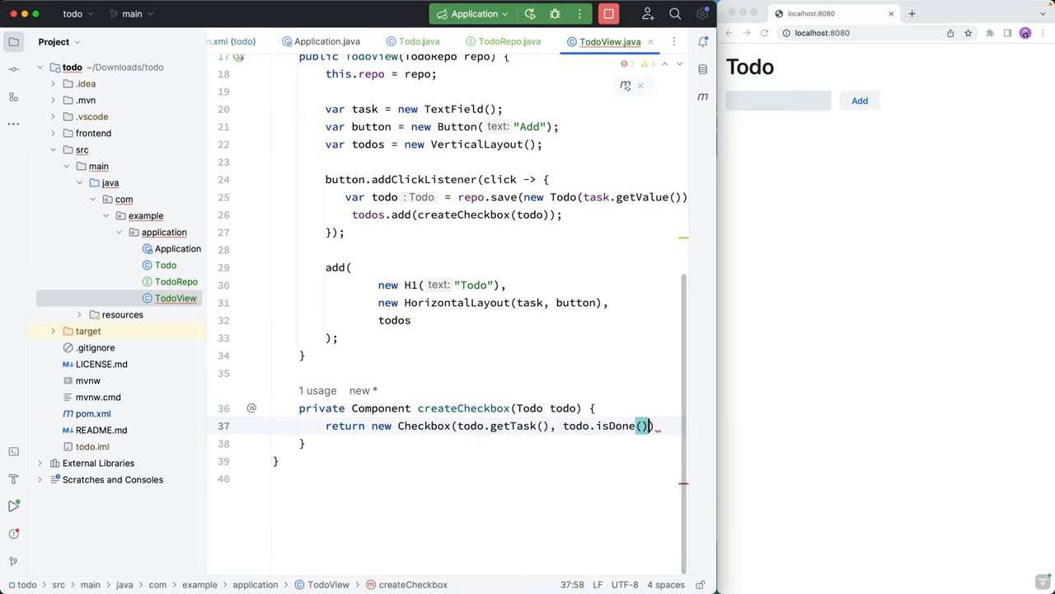
pyautogui.write(', e')
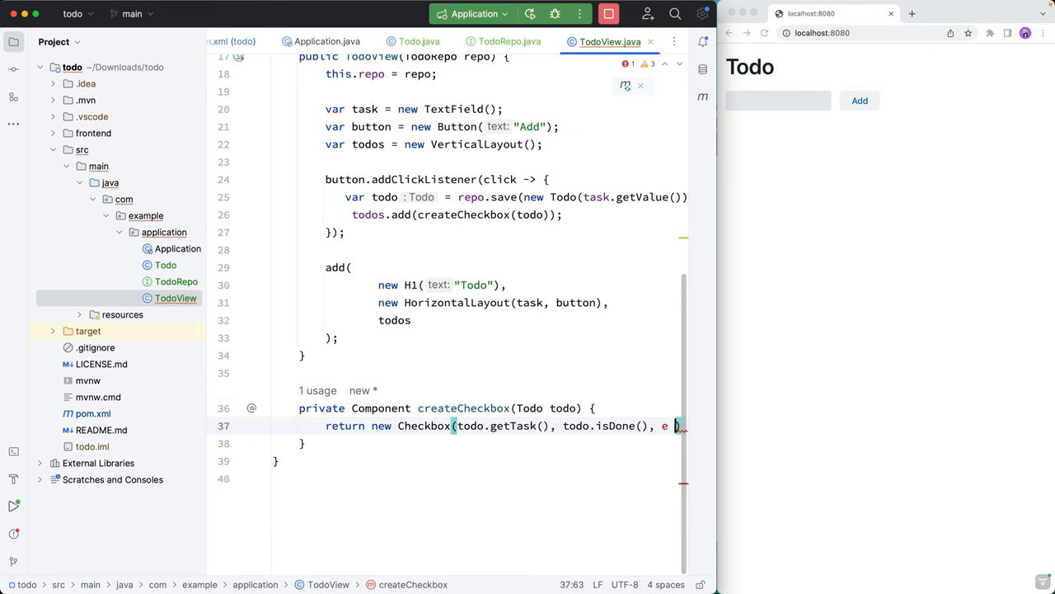
pyautogui.write('{}')
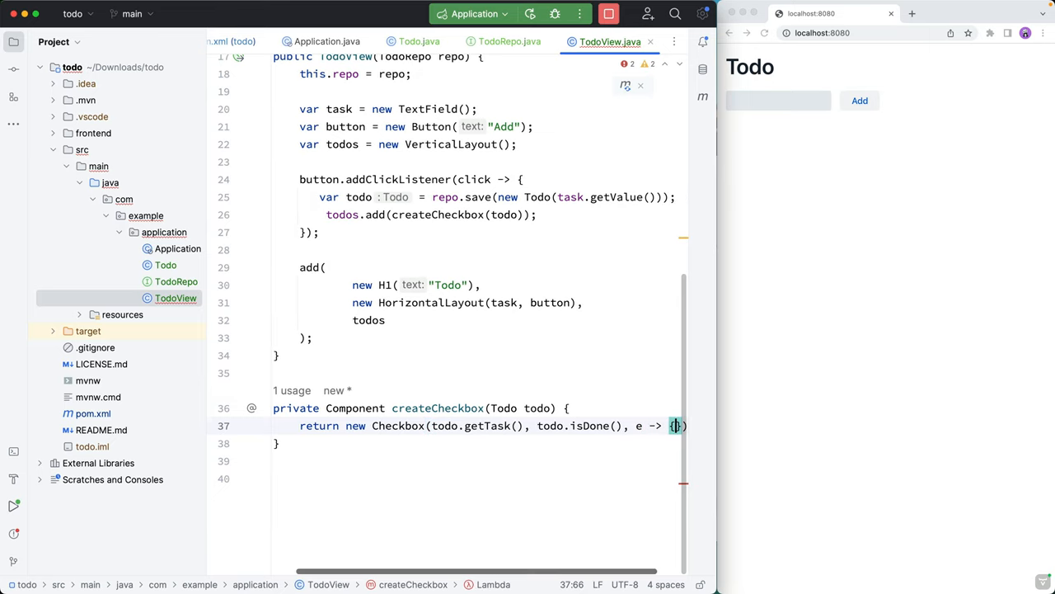
pyautogui.press('Enter')
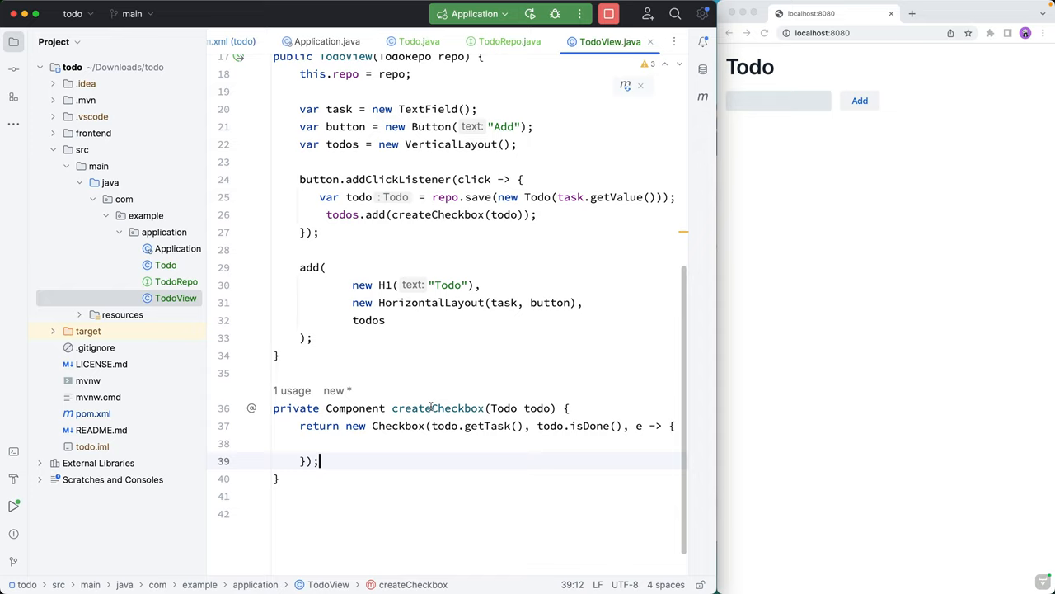
# - Fill the checkbox listener with todo.setDone(e.getValue()) and repo.save(todo)
pyautogui.click(360, 443)
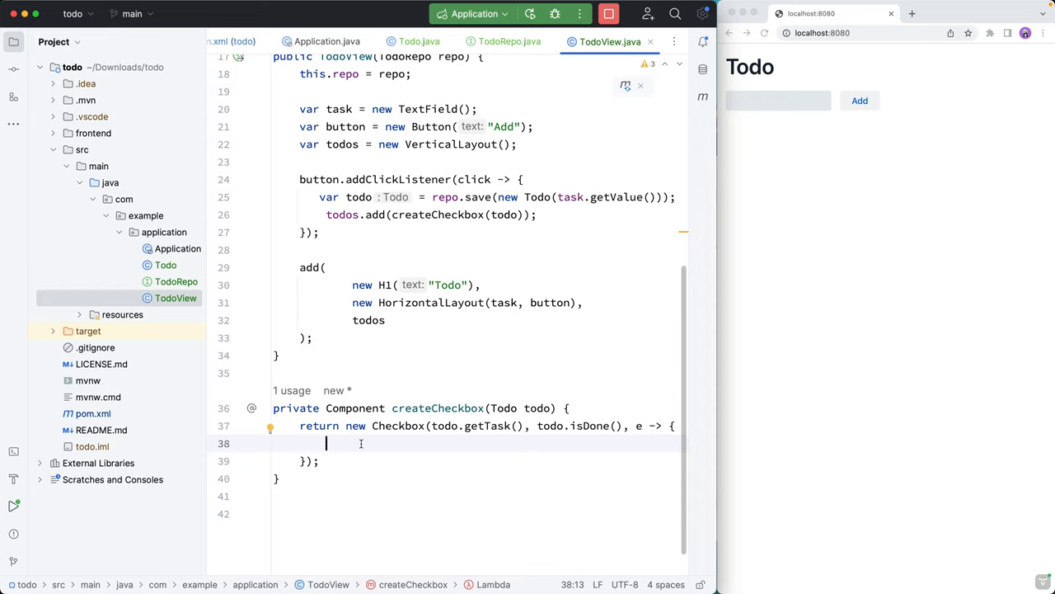
pyautogui.write('todo')
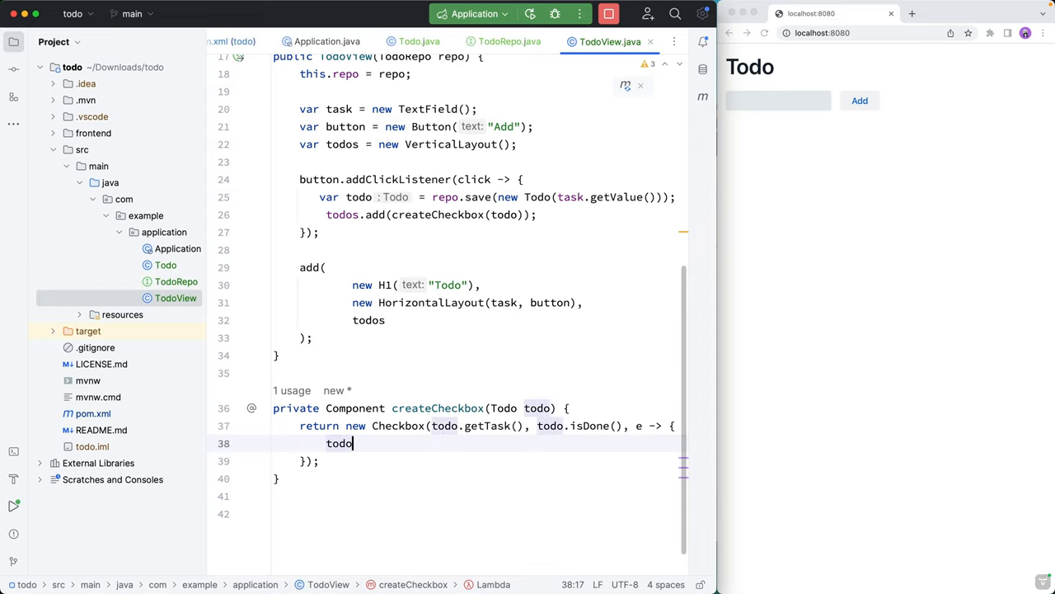
pyautogui.write('.setDone();')
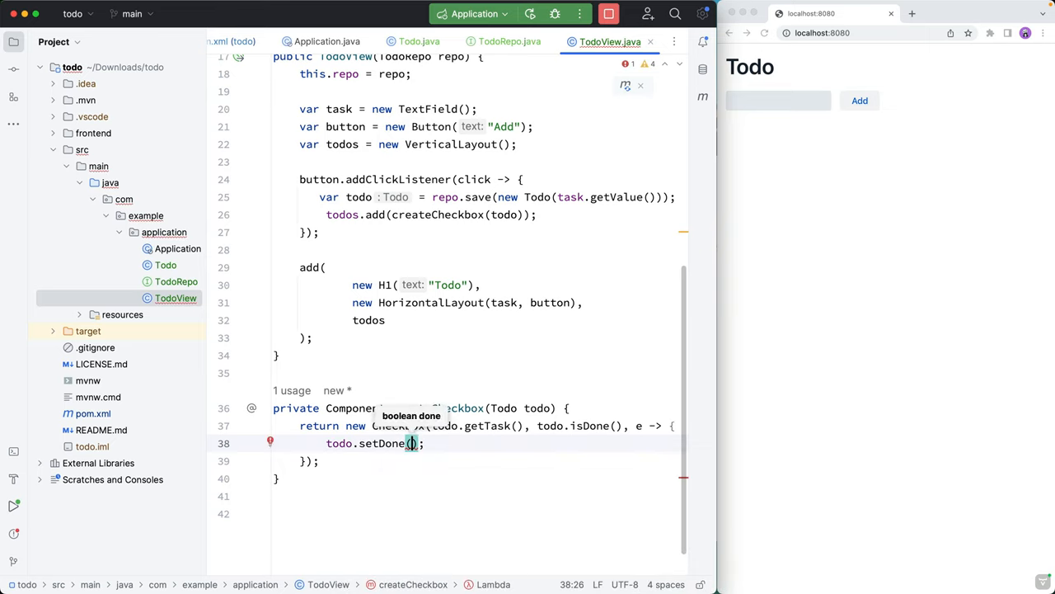
pyautogui.write('e.getValue()')
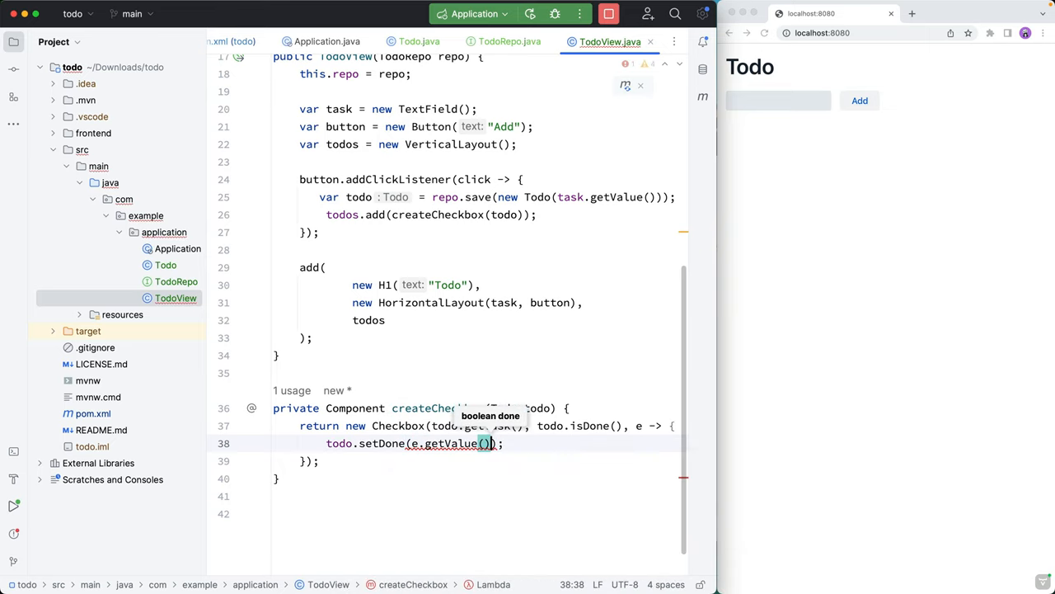
pyautogui.press('enter')
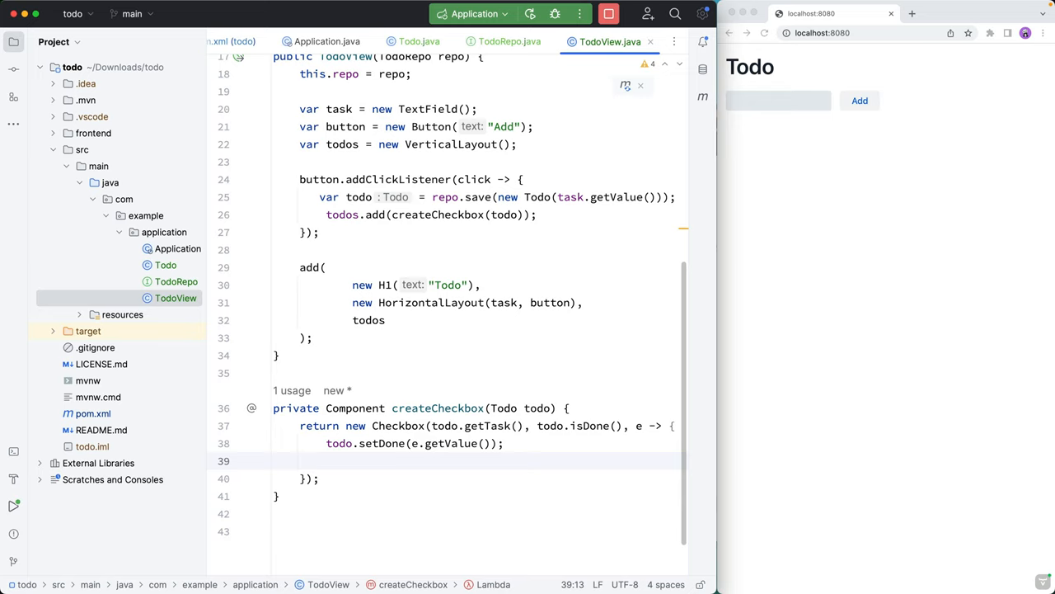
pyautogui.write('repo.save(todo')
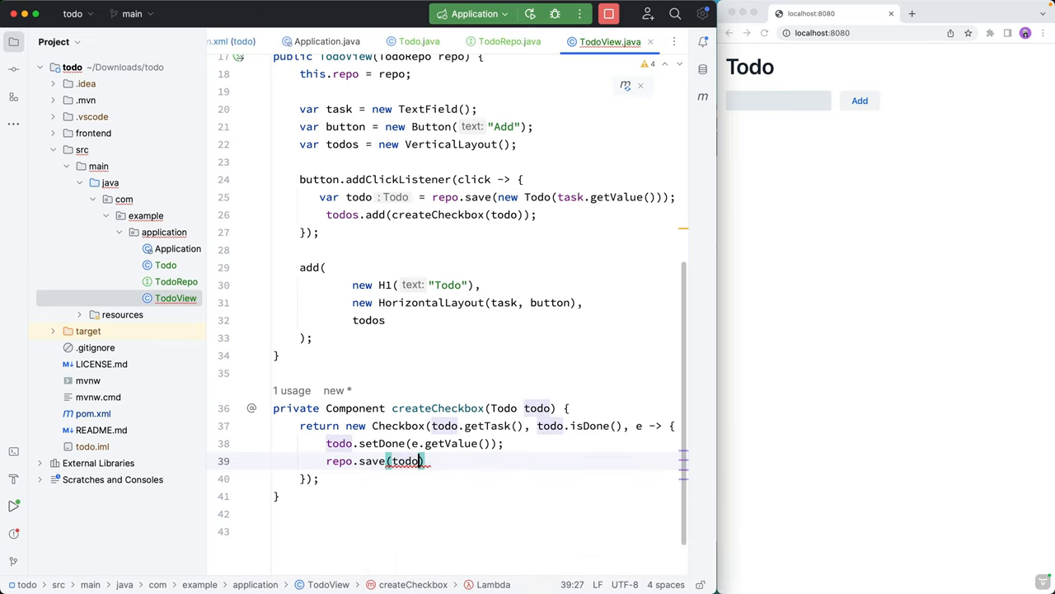
pyautogui.write(');')
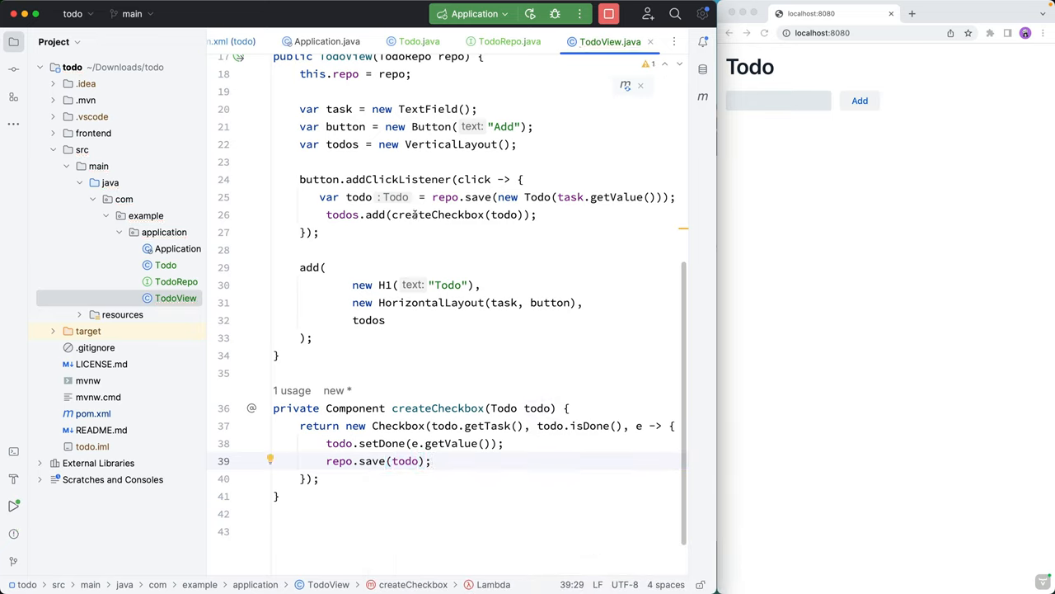
# - Add a "Test" todo in the browser app and tick its checkbox
pyautogui.click(414, 232)
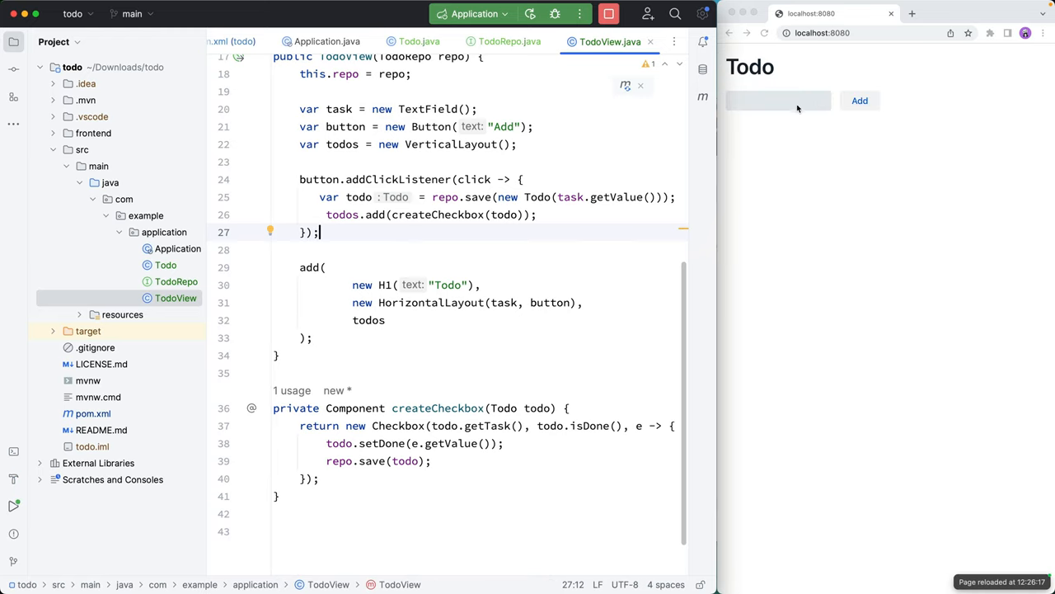
pyautogui.click(775, 100)
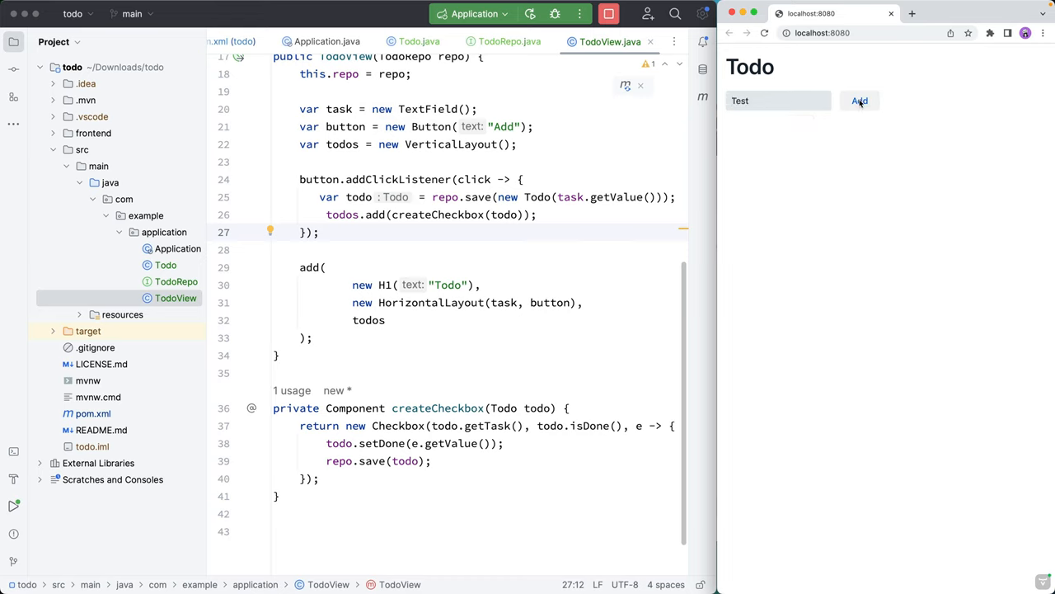
pyautogui.click(859, 100)
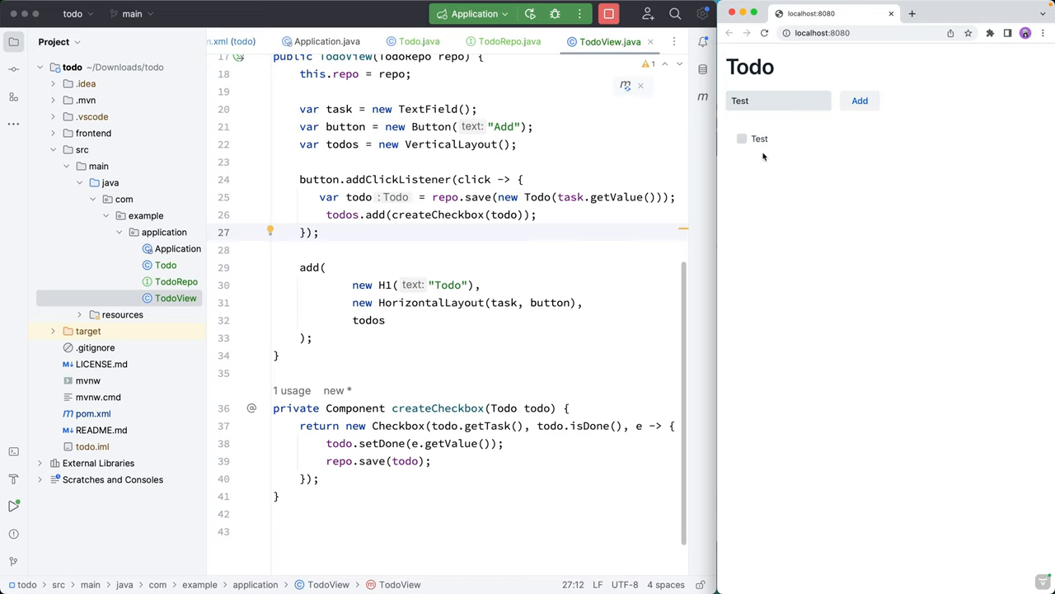
pyautogui.click(741, 139)
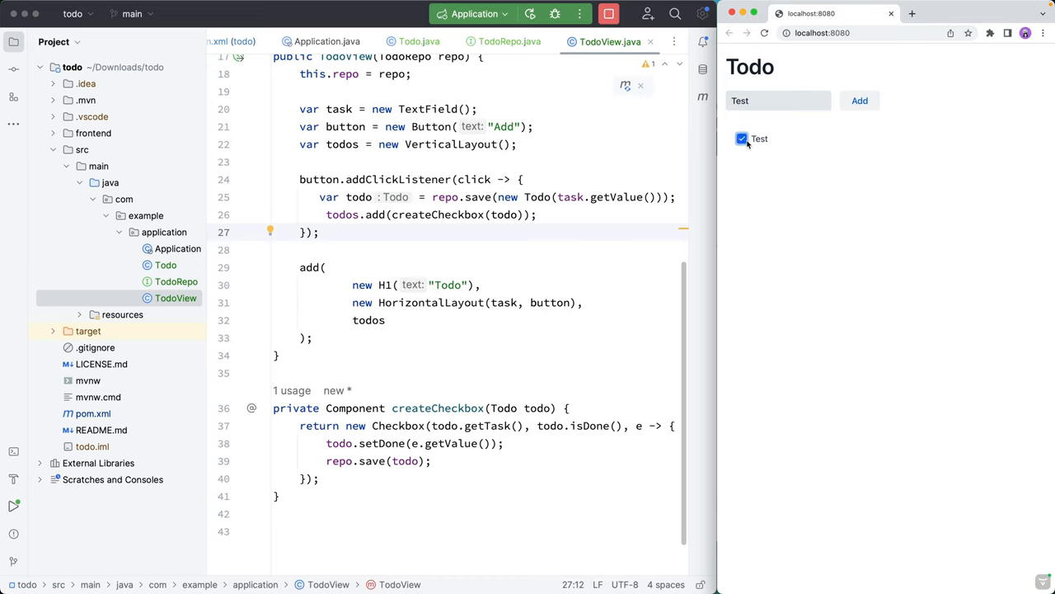
pyautogui.moveTo(756, 50)
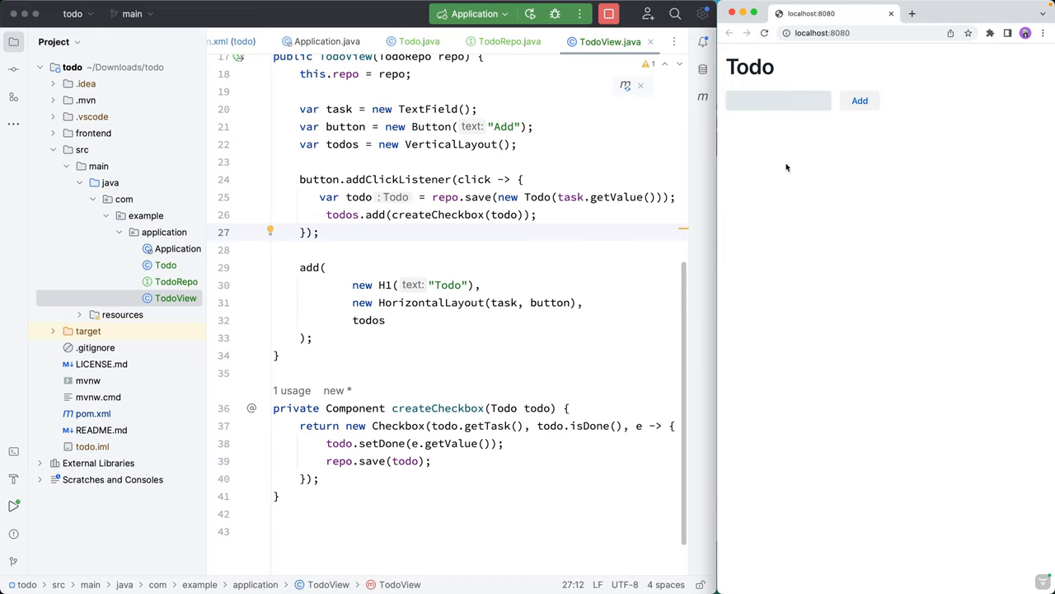
pyautogui.moveTo(732, 128)
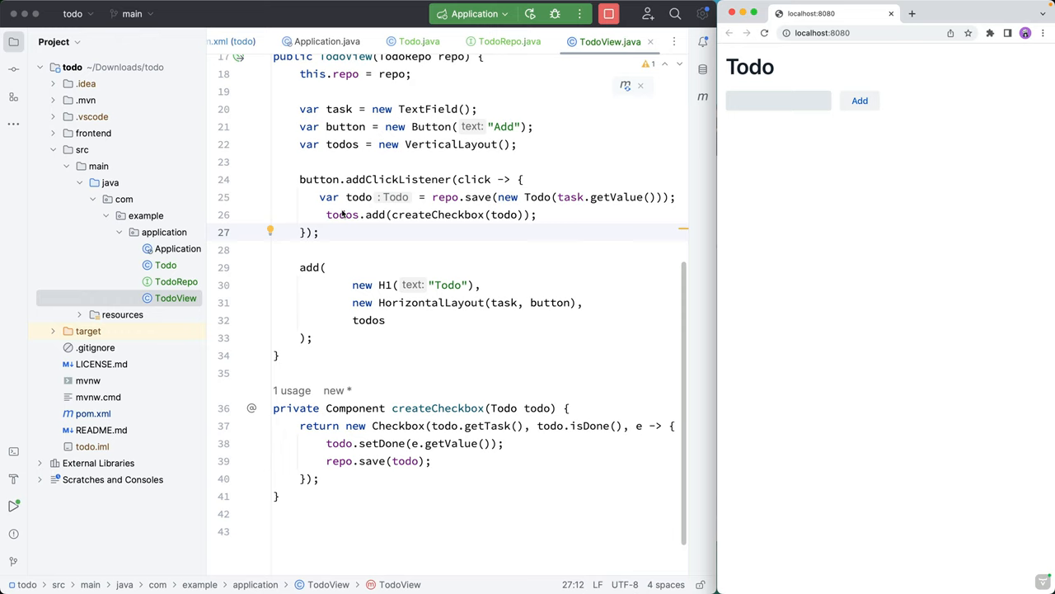
# - Insert repo.findAll().forEach(todo -> todos.add(createCheckbox(todo))) above the add(...) call
pyautogui.press('enter')
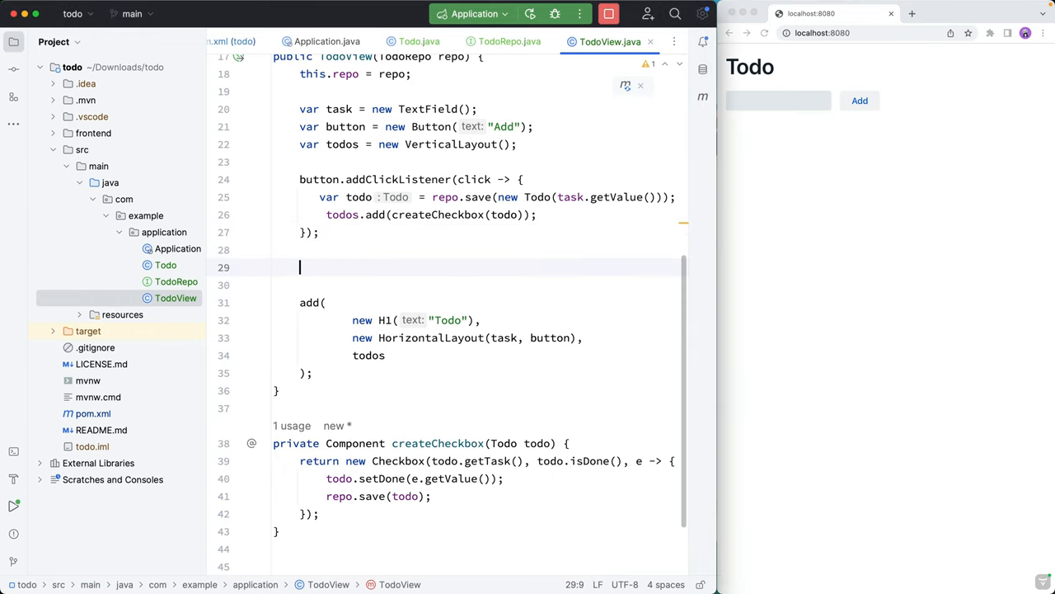
pyautogui.scroll(3)
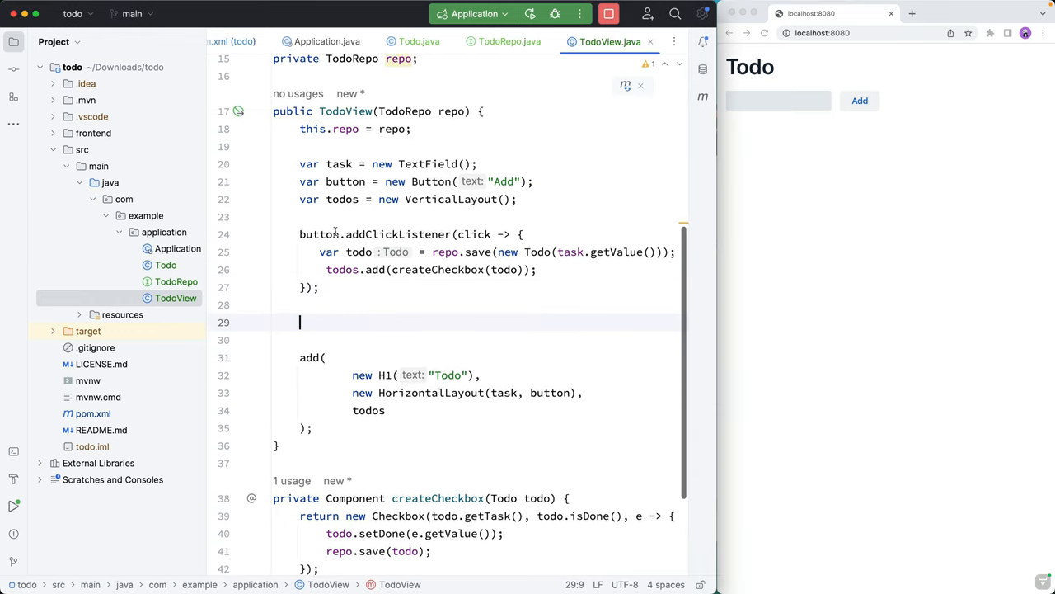
pyautogui.write('repo')
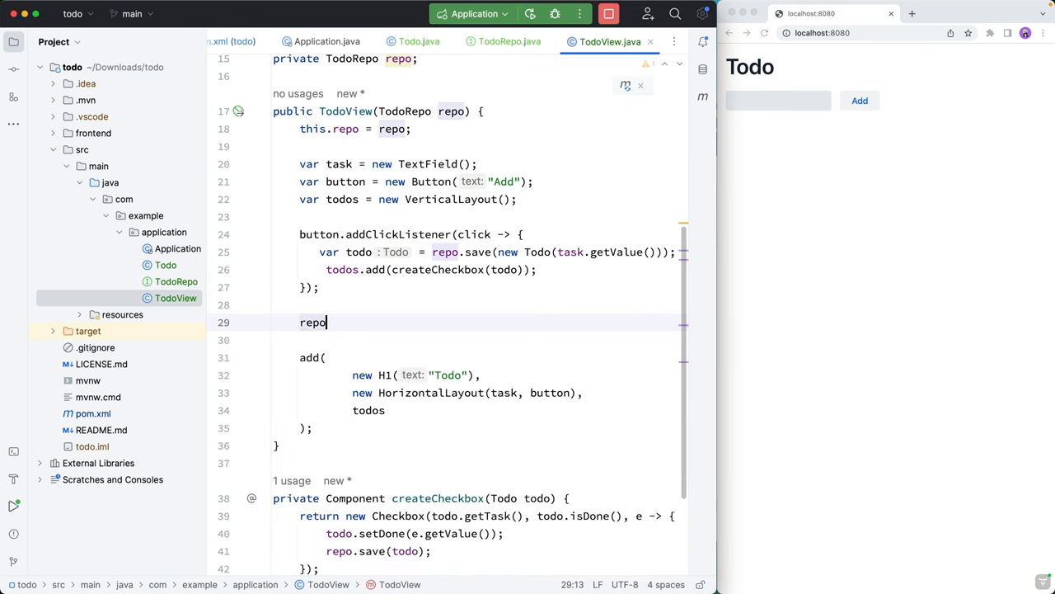
pyautogui.write('.findAll()')
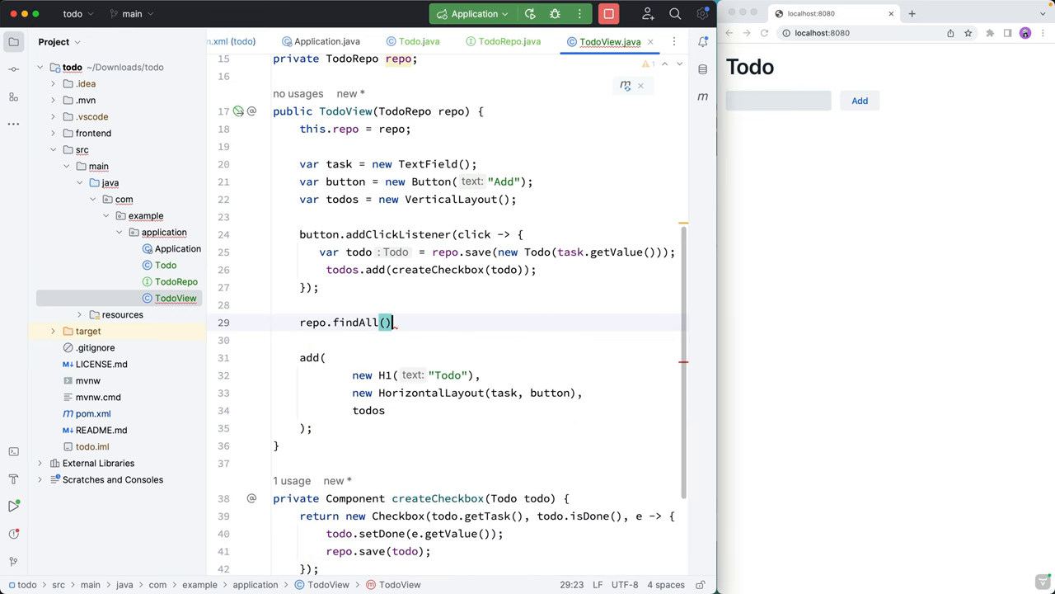
pyautogui.write('.forEach(todo -> );')
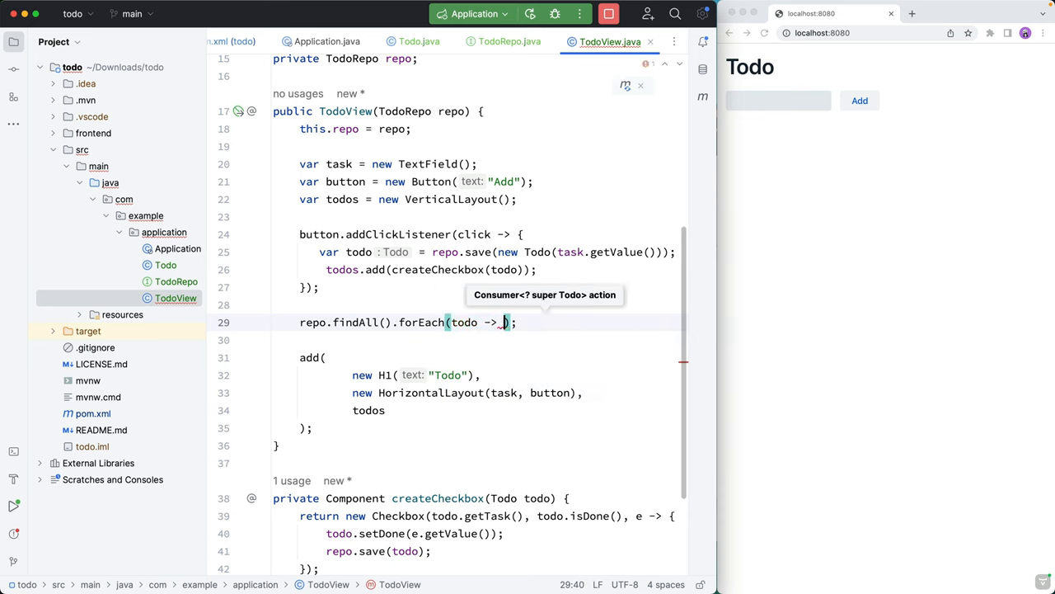
pyautogui.write('todos.add(createCheckbox(')
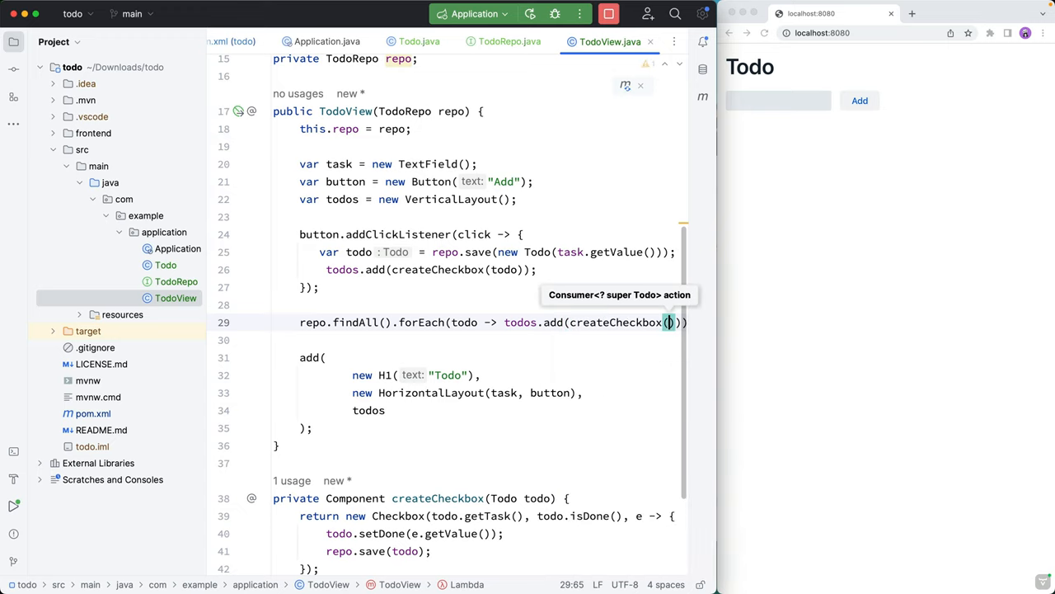
pyautogui.write('tod')
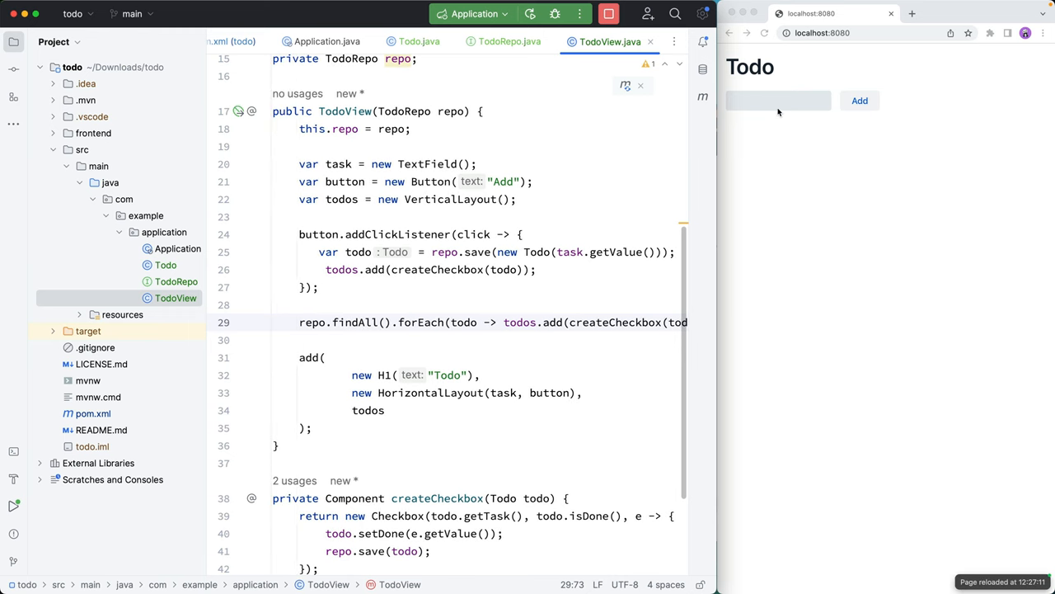
pyautogui.write('Tes')
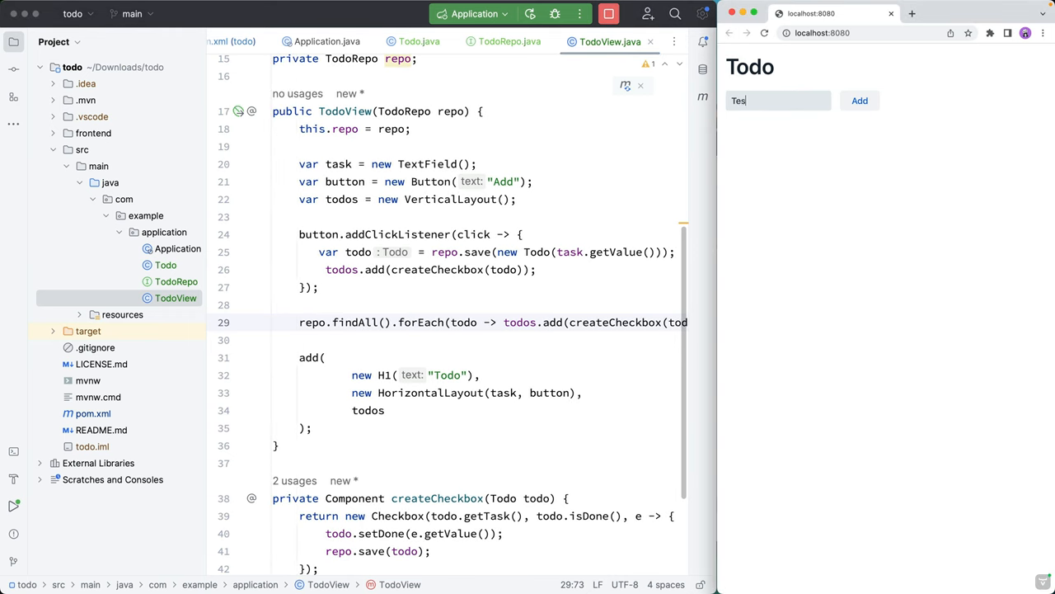
pyautogui.click(859, 100)
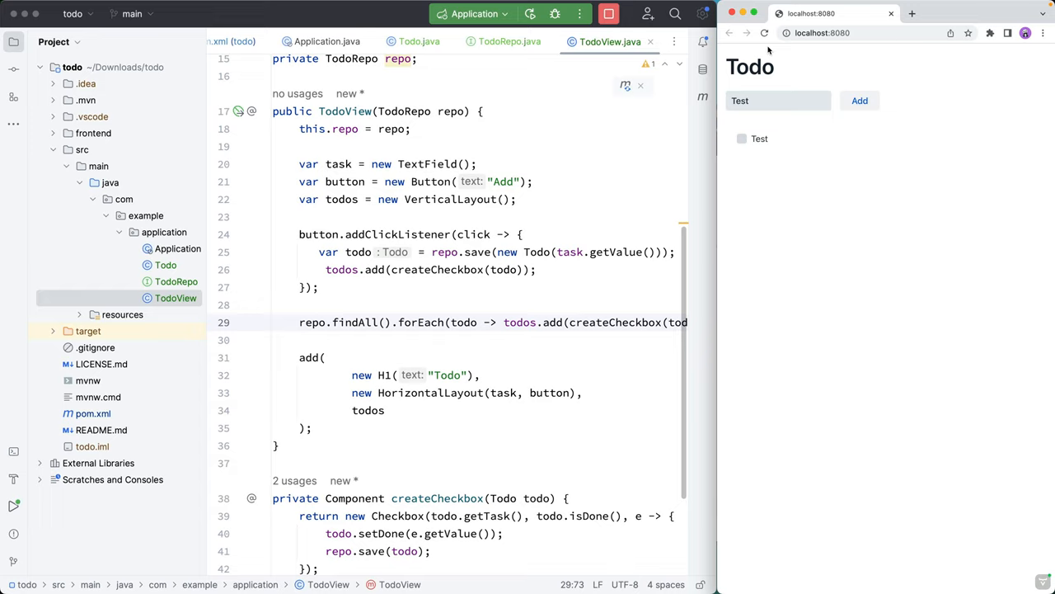
pyautogui.click(741, 139)
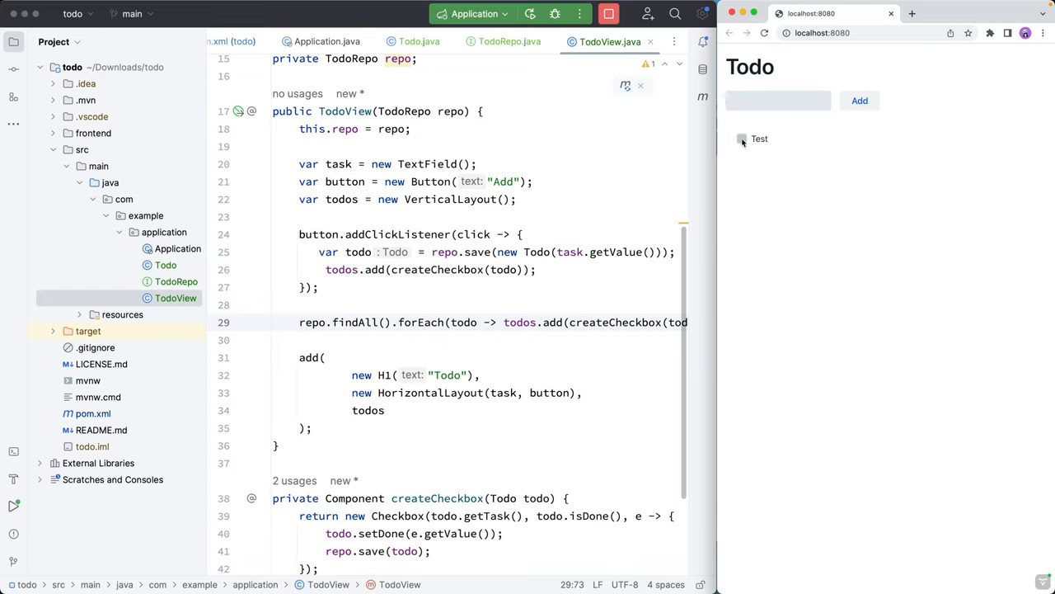
pyautogui.click(741, 138)
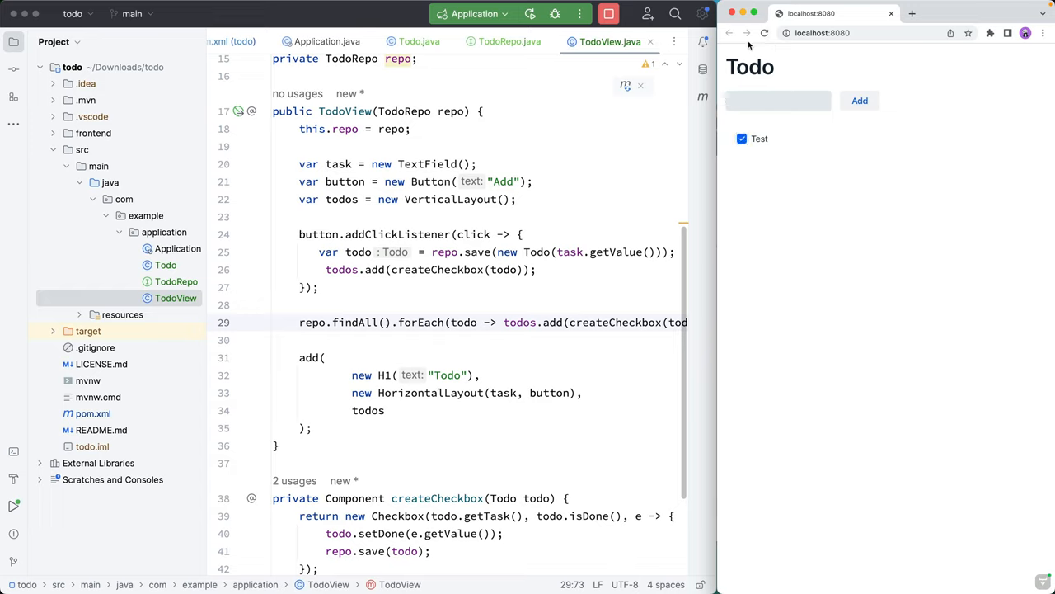
pyautogui.moveTo(749, 136)
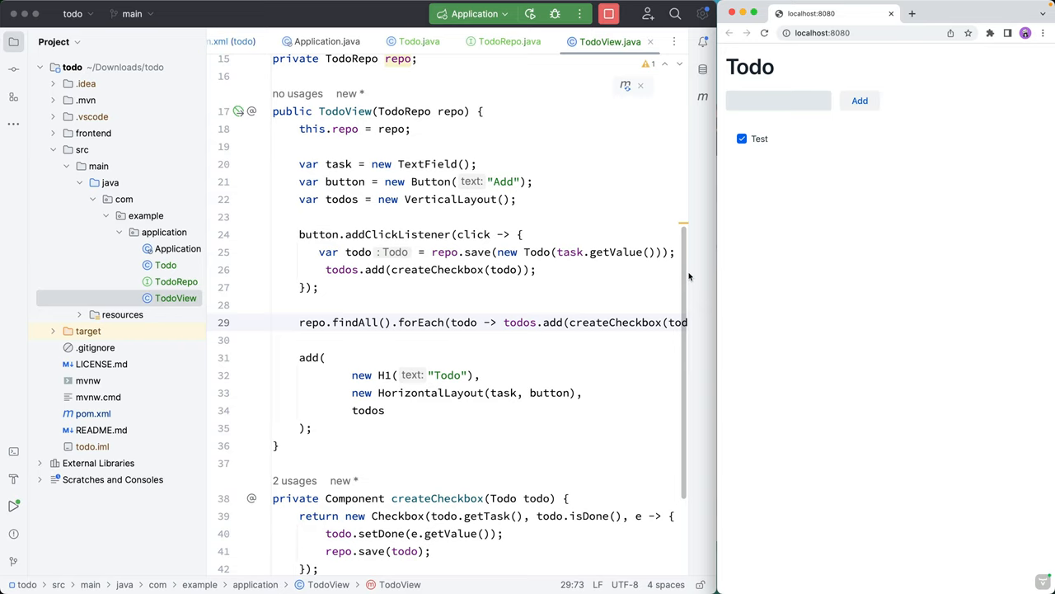
pyautogui.moveTo(655, 272)
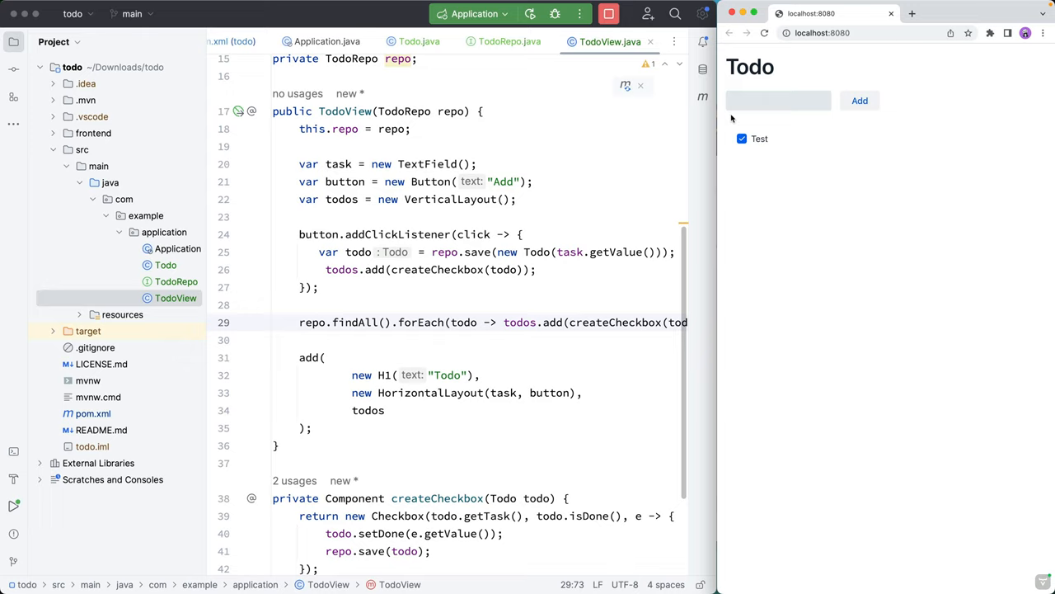
pyautogui.moveTo(768, 145)
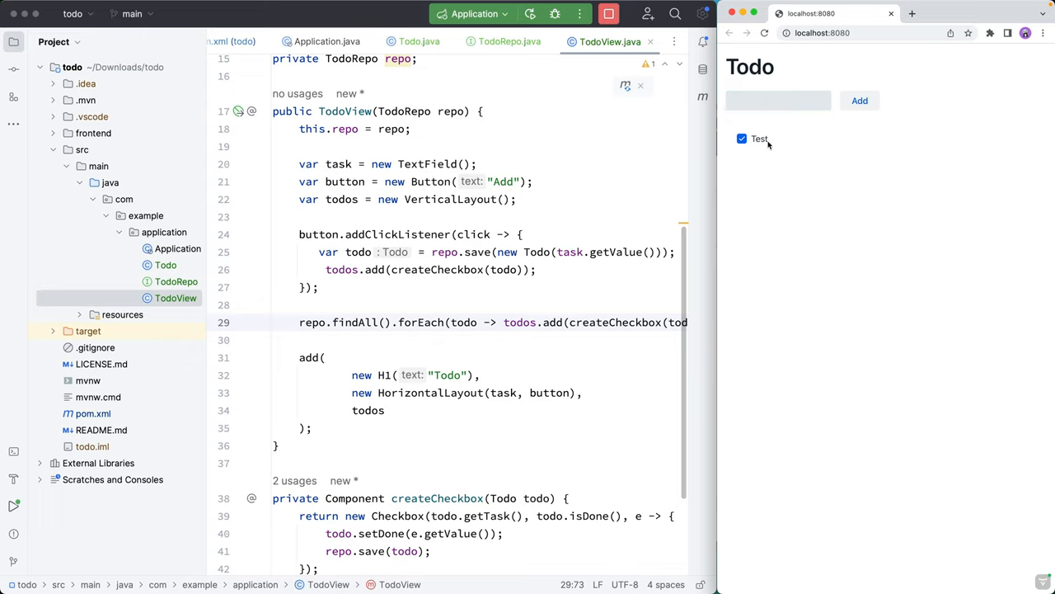
pyautogui.moveTo(460, 189)
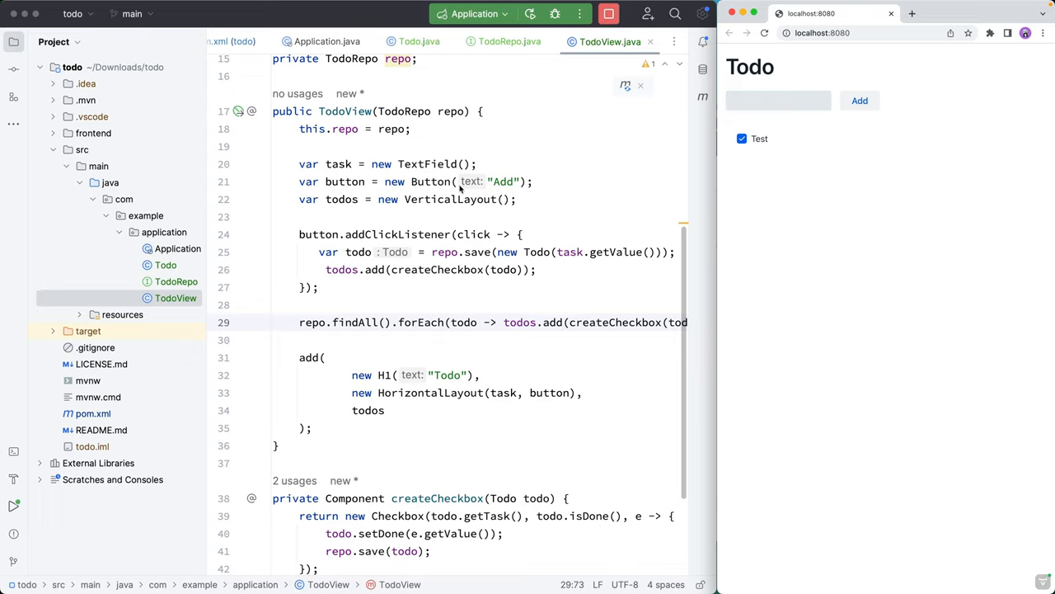
# - Add todos.setPadding(false), the LUMO_PRIMARY theme and an Enter shortcut to the Add button
pyautogui.click(526, 217)
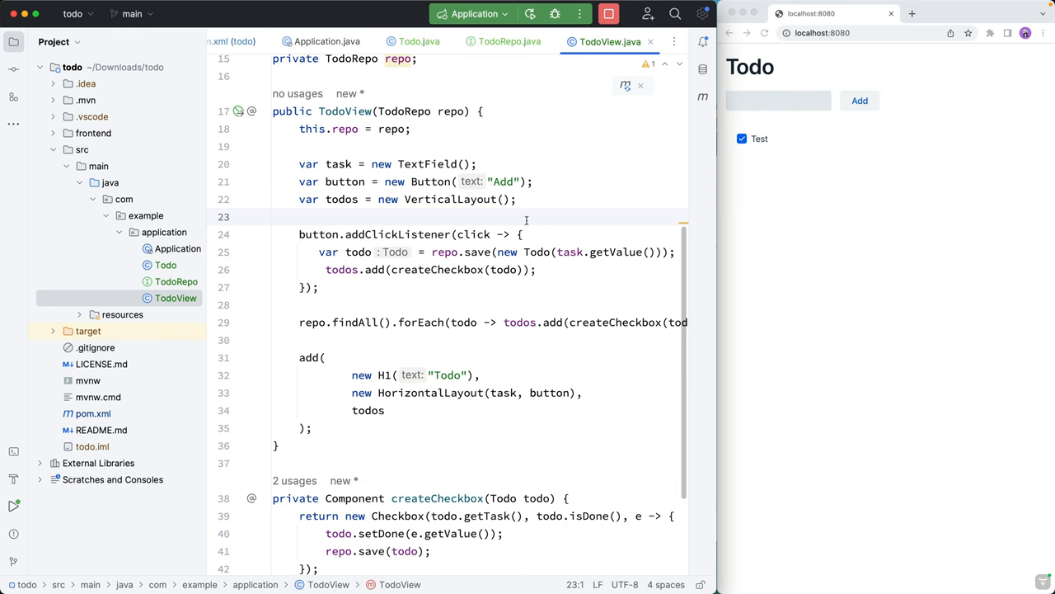
pyautogui.write('t')
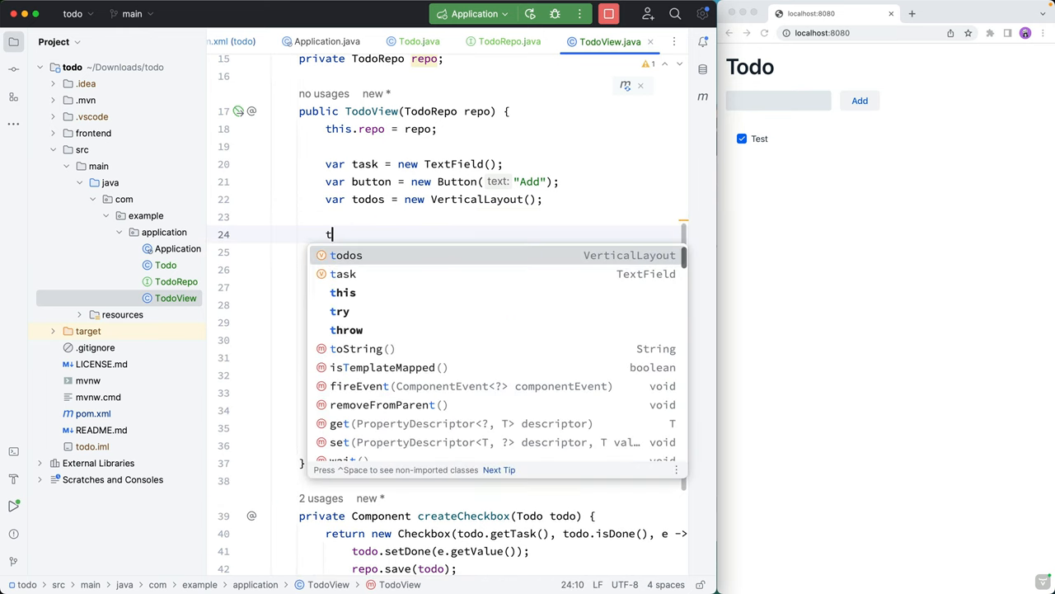
pyautogui.write('odos.setPadding(false);')
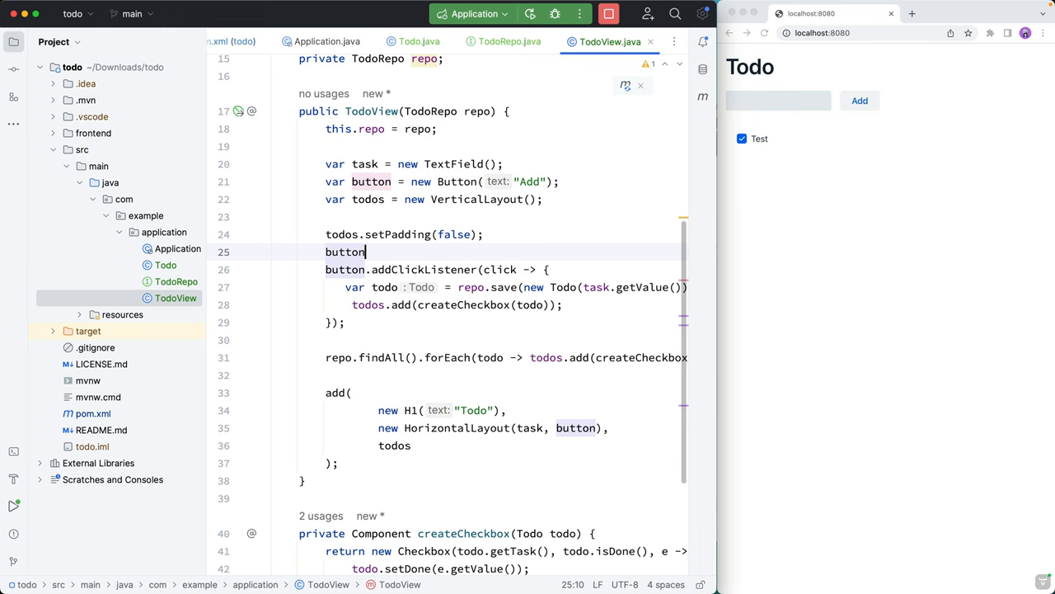
pyautogui.write('.a')
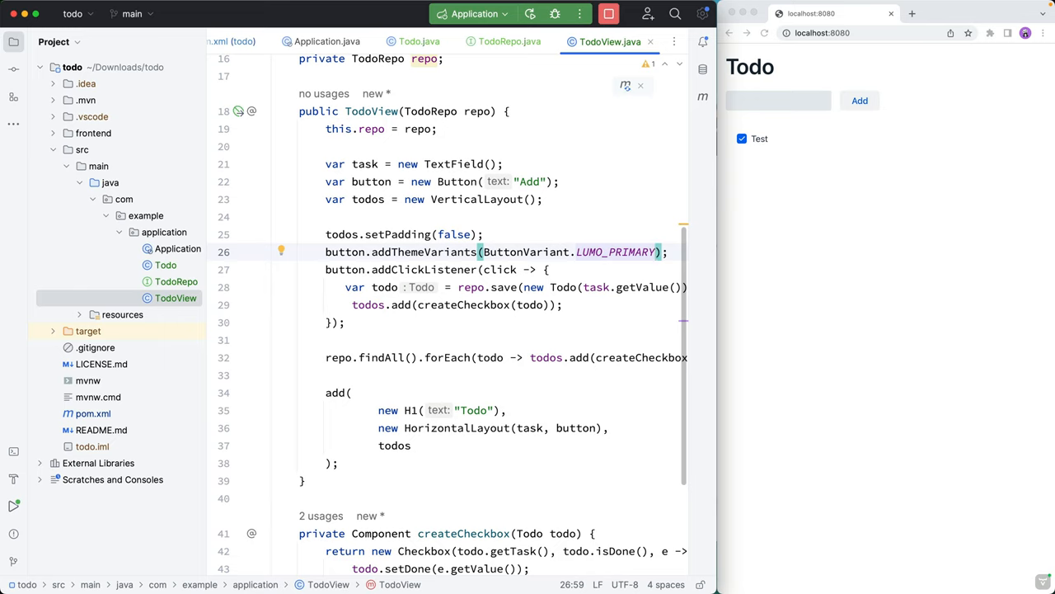
pyautogui.moveTo(796, 110)
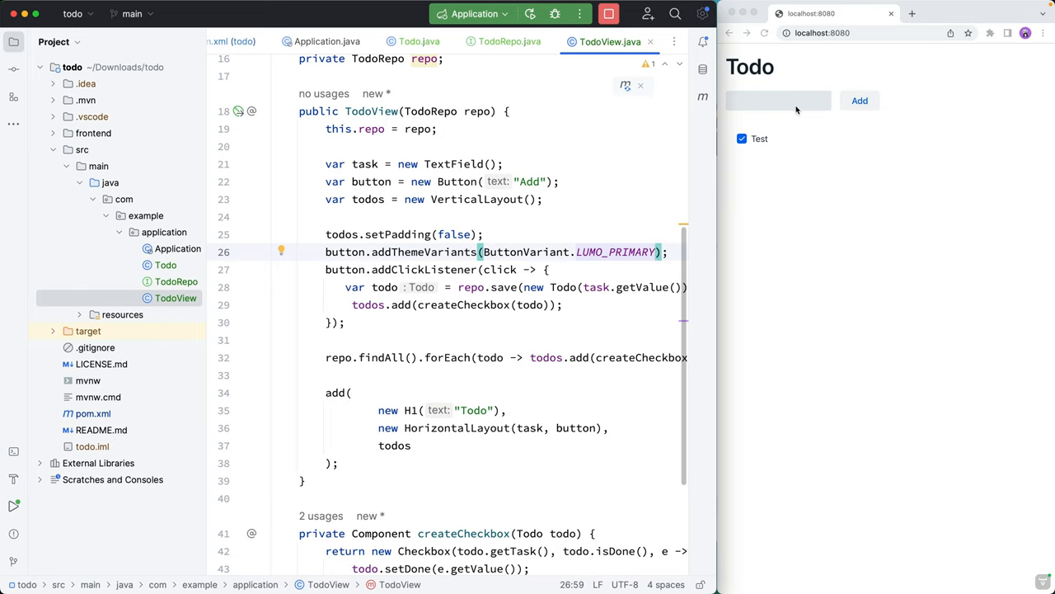
pyautogui.moveTo(834, 103)
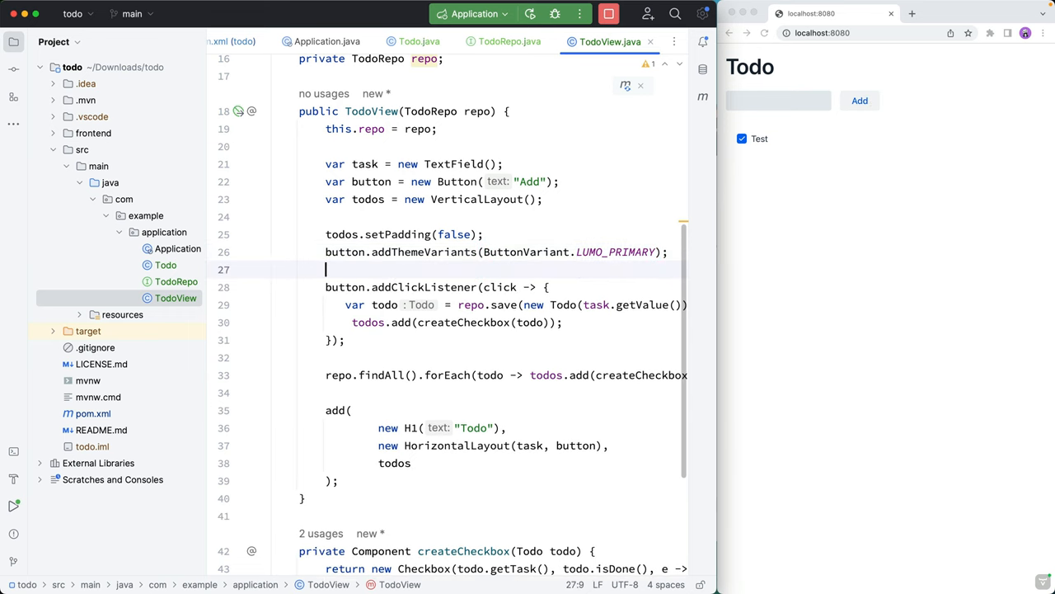
pyautogui.write('button.addClickShortcut(Key.ENTER);')
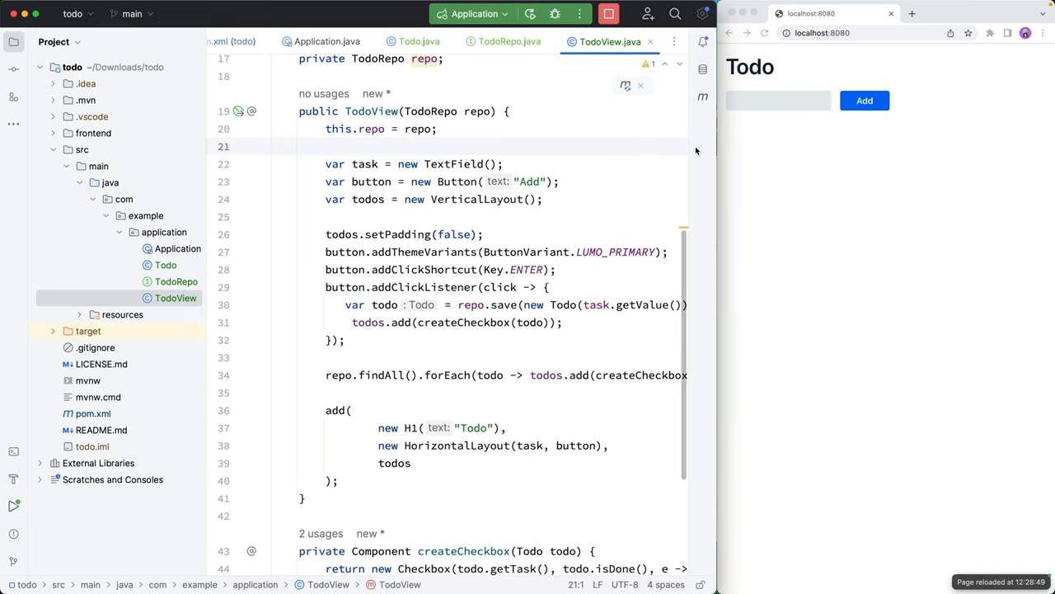
# - Add and tick a Todo item, add "sdfsdf", then return to the todos.add line in TodoView
pyautogui.click(775, 100)
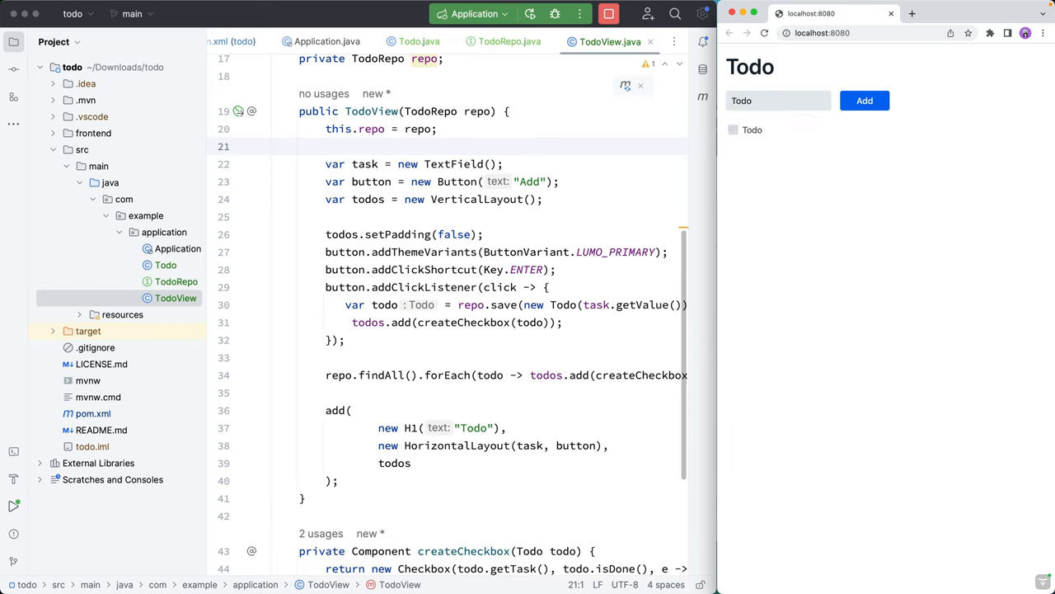
pyautogui.click(775, 100)
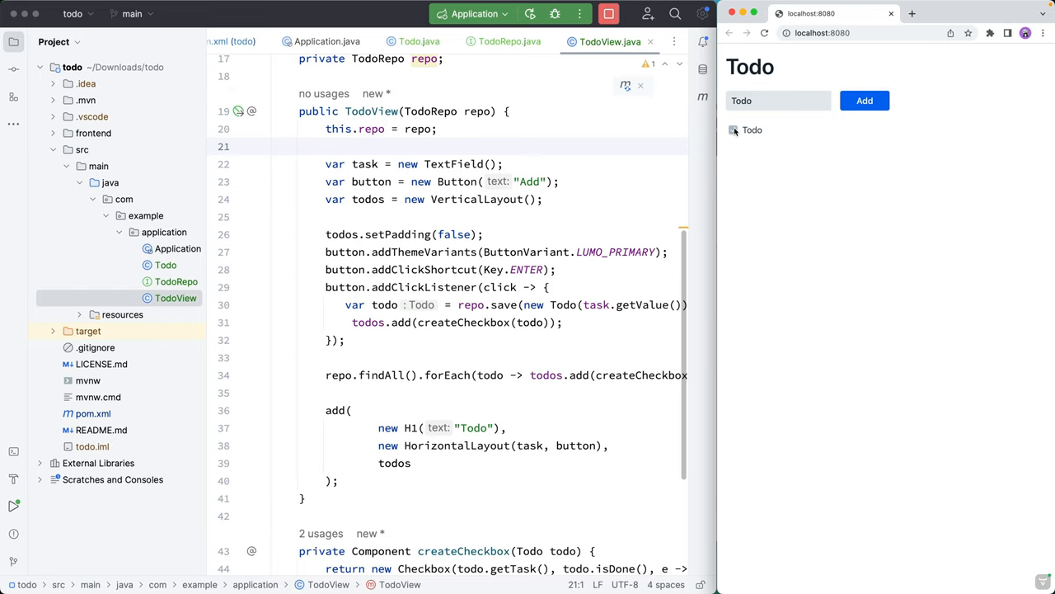
pyautogui.click(733, 129)
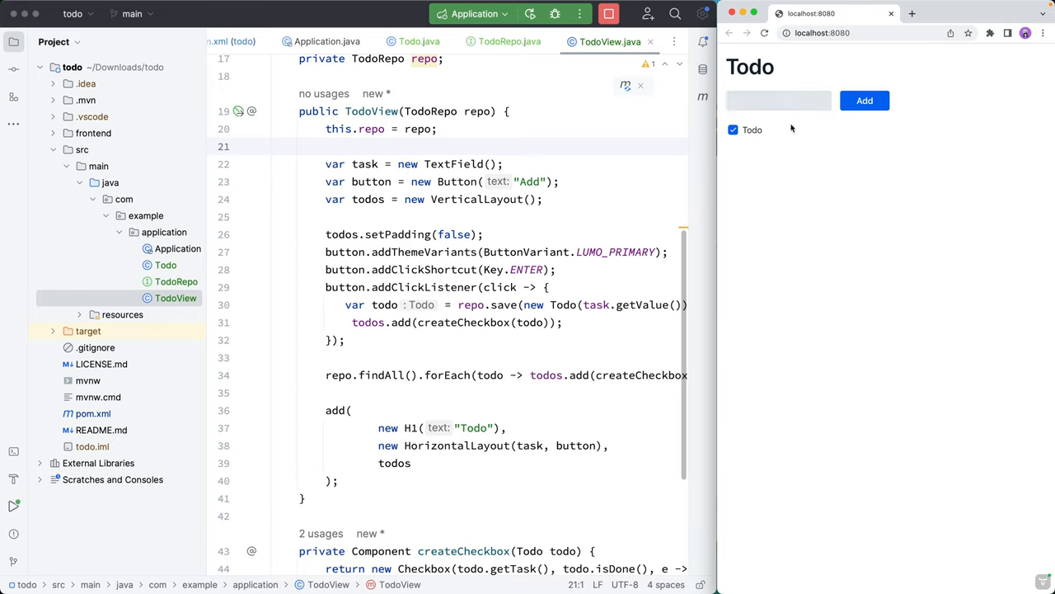
pyautogui.write('sdfsdf')
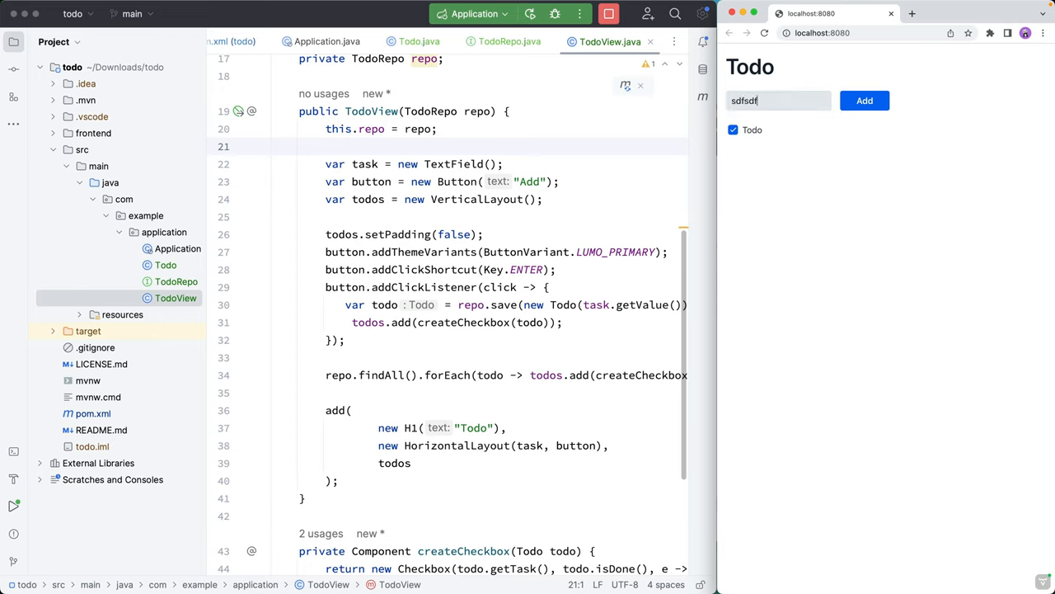
pyautogui.click(864, 100)
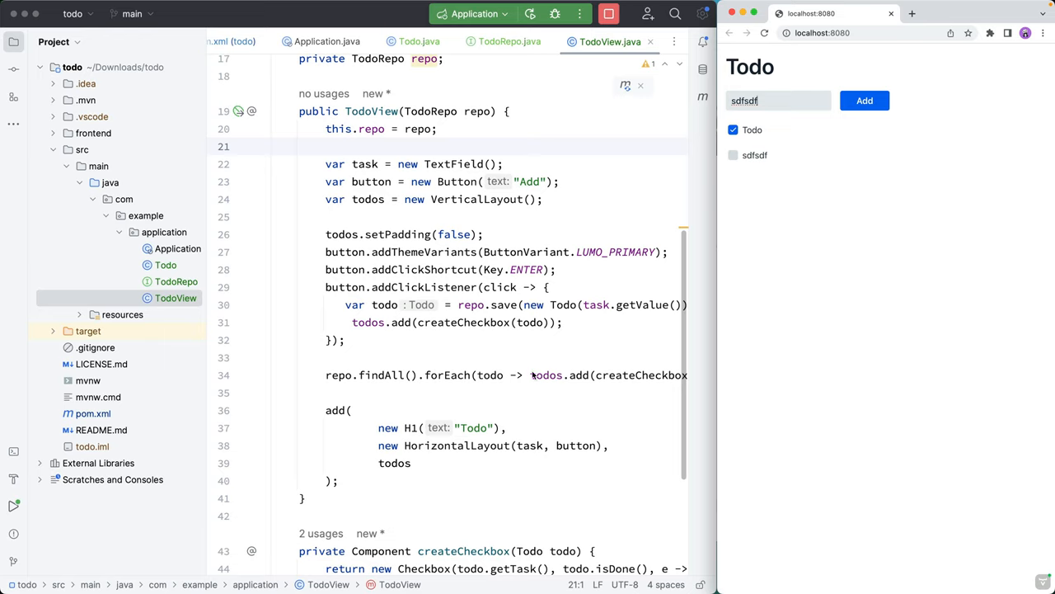
pyautogui.click(564, 321)
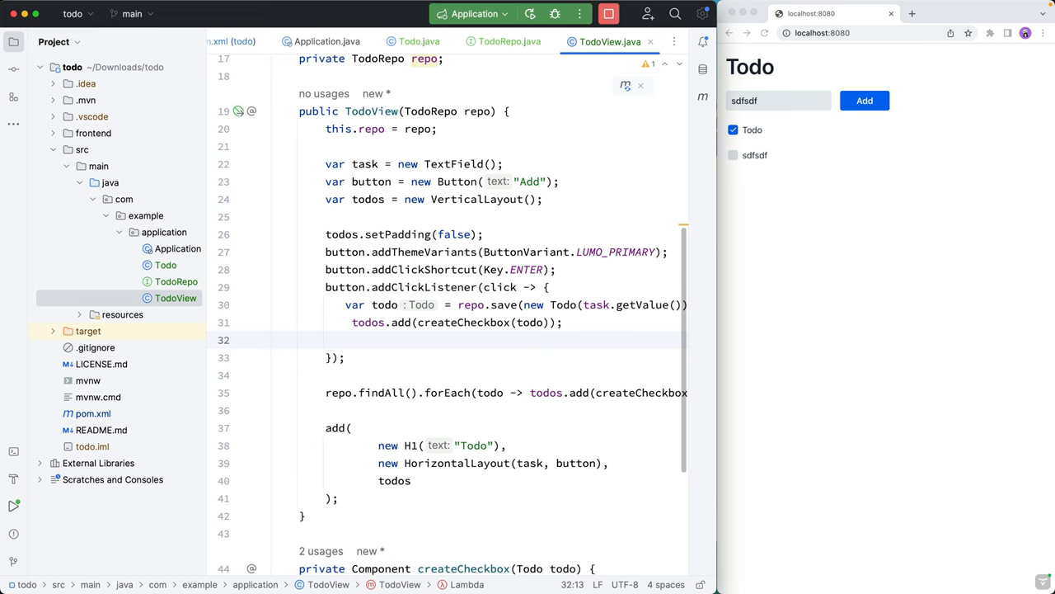
# - Add task.clear(); to the Add click listener and focus the reloaded app's entry field
pyautogui.write('task.clear();')
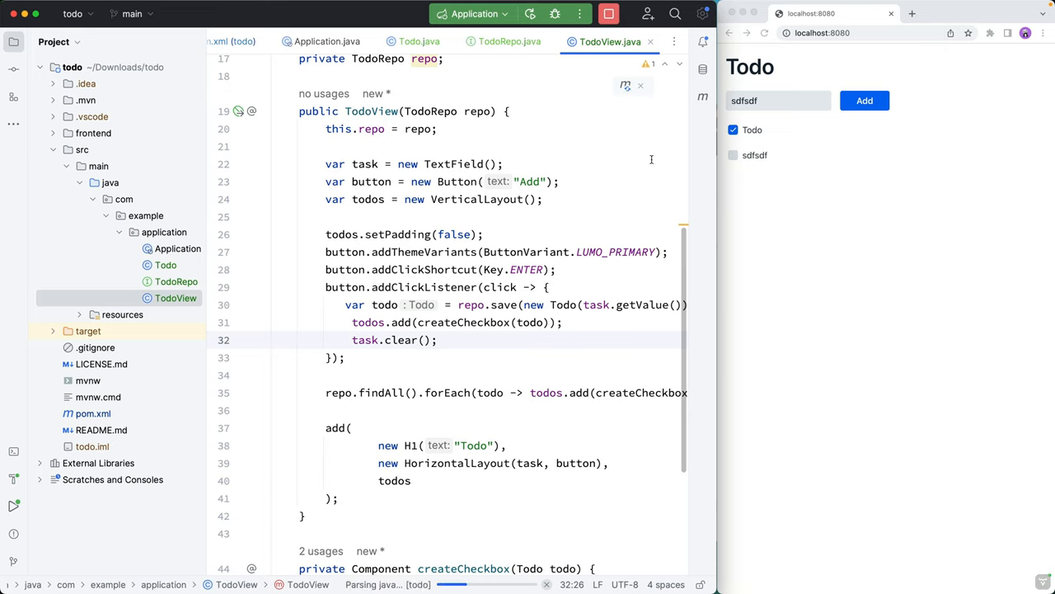
pyautogui.moveTo(703, 96)
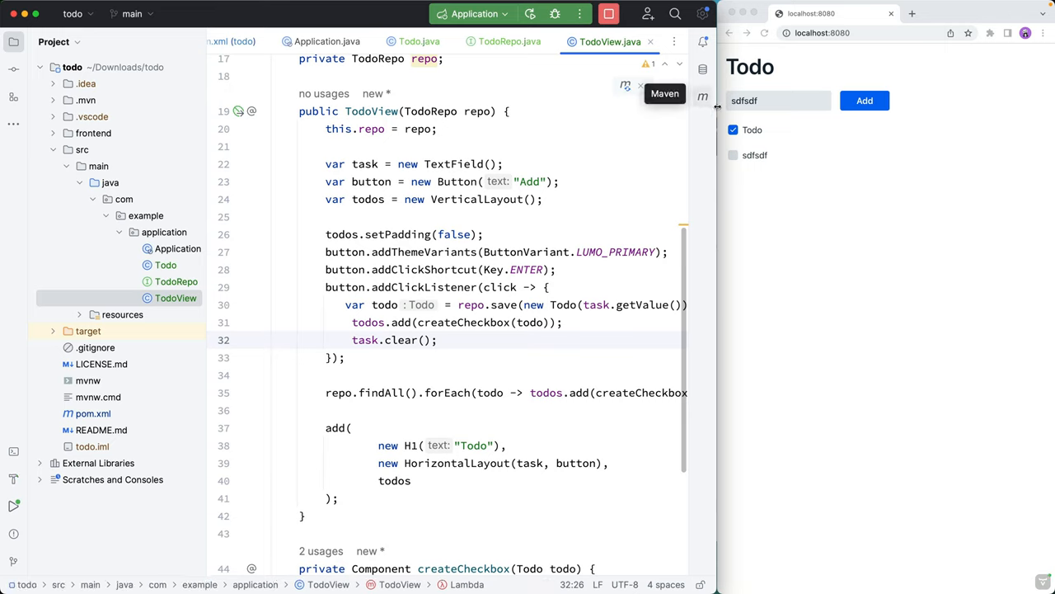
pyautogui.click(763, 33)
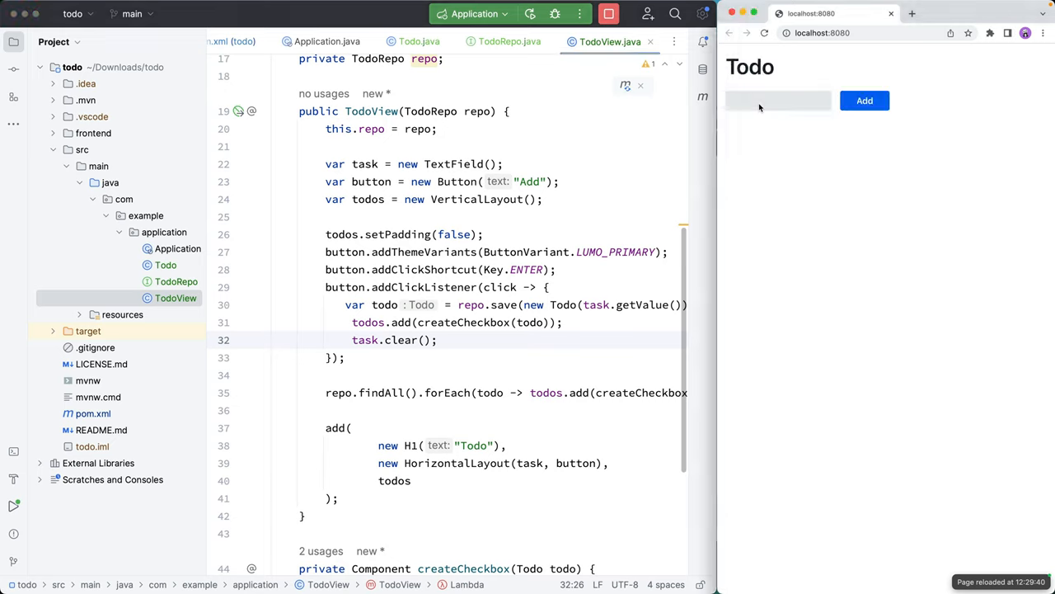
# - Enter todos One, Two and Three, then tick One and Three as done
pyautogui.write('On')
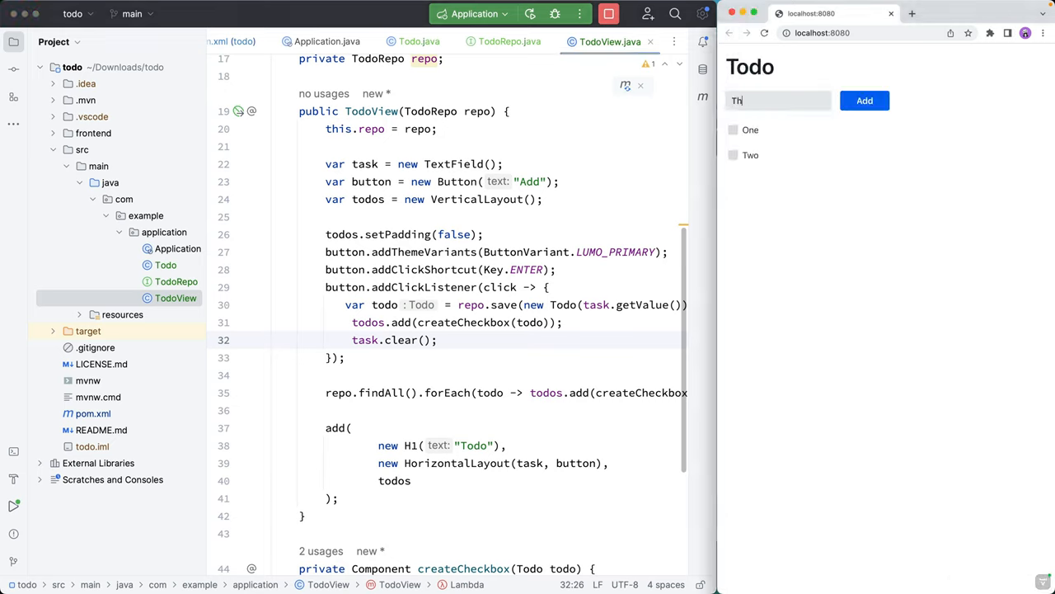
pyautogui.click(864, 100)
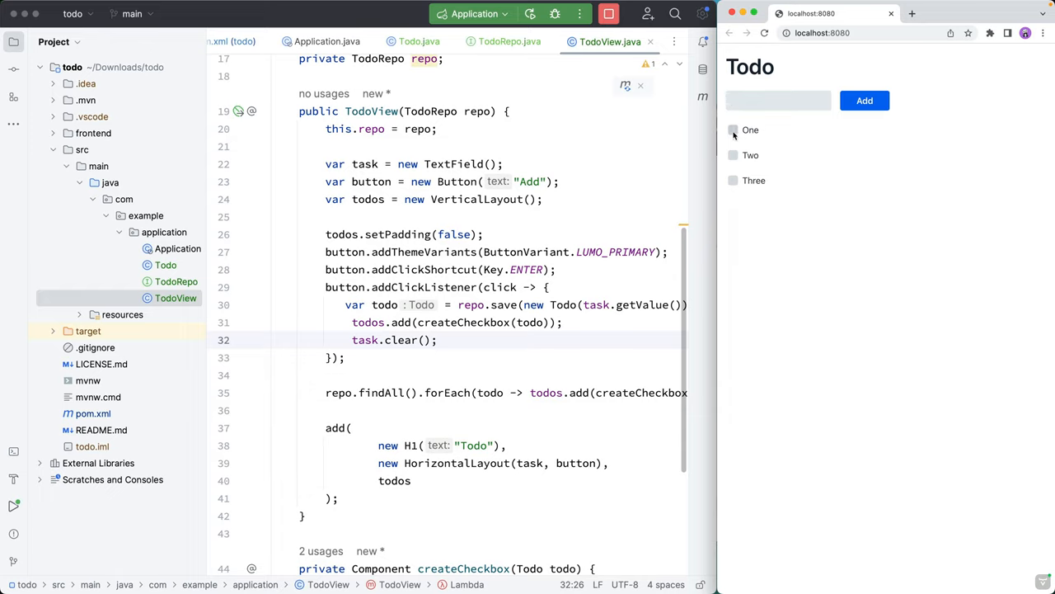
pyautogui.click(733, 180)
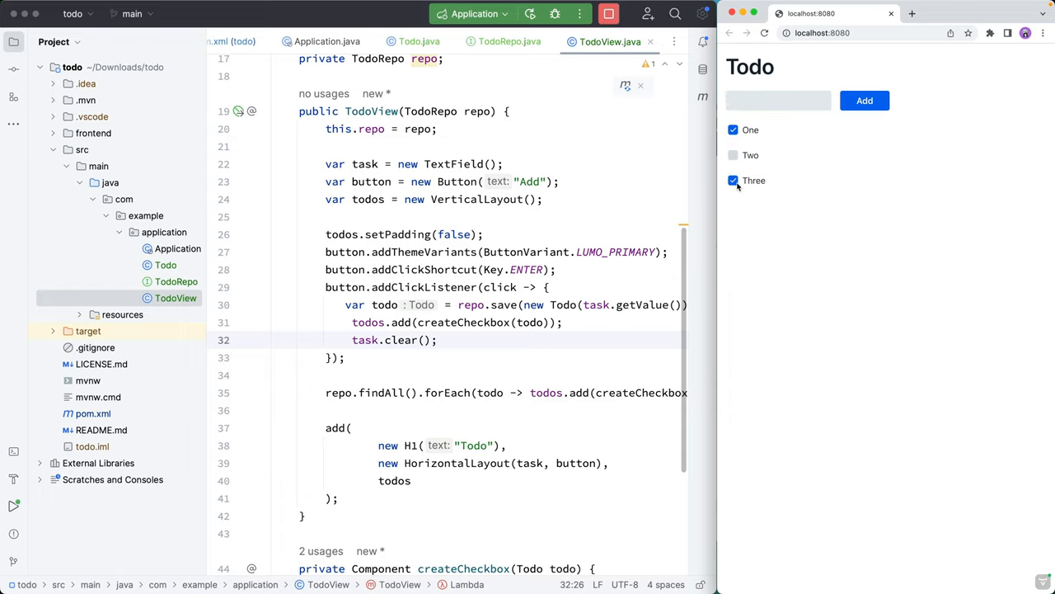